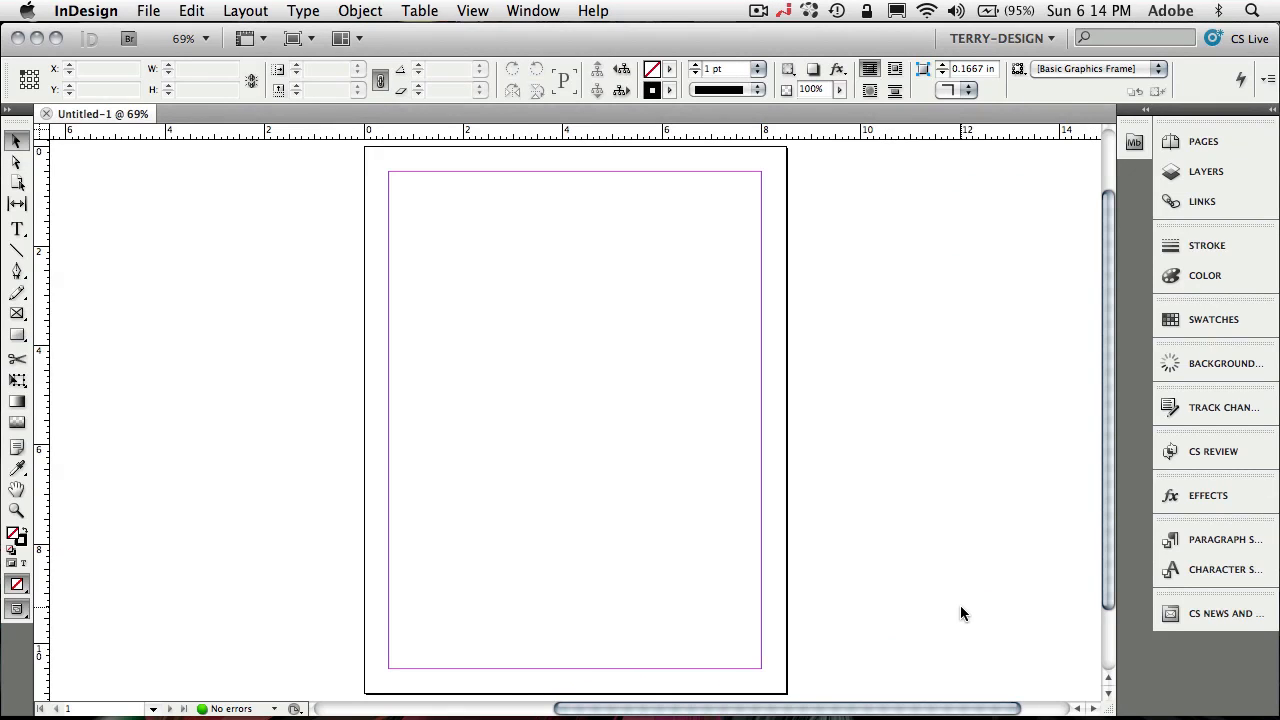
mouse_move(176, 698)
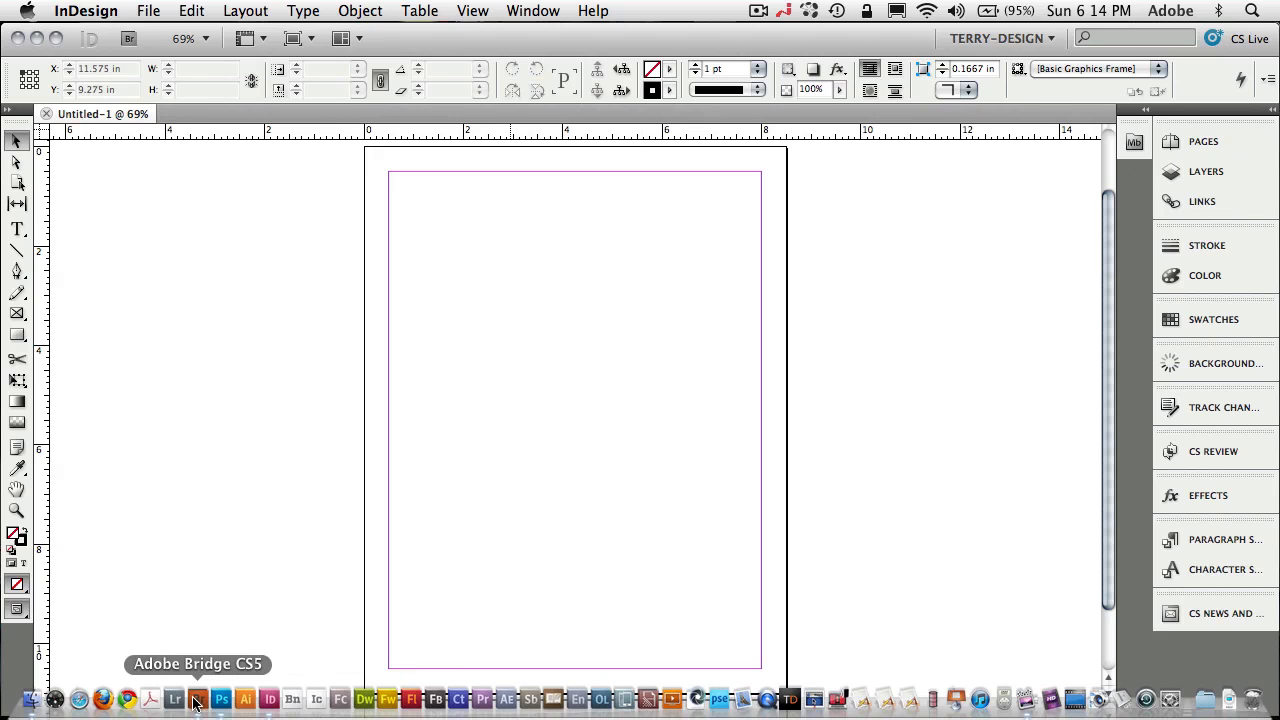
Bring Adobe Bridge CS5 forward from the Dock, showing the photos folder thumbnails
click(174, 698)
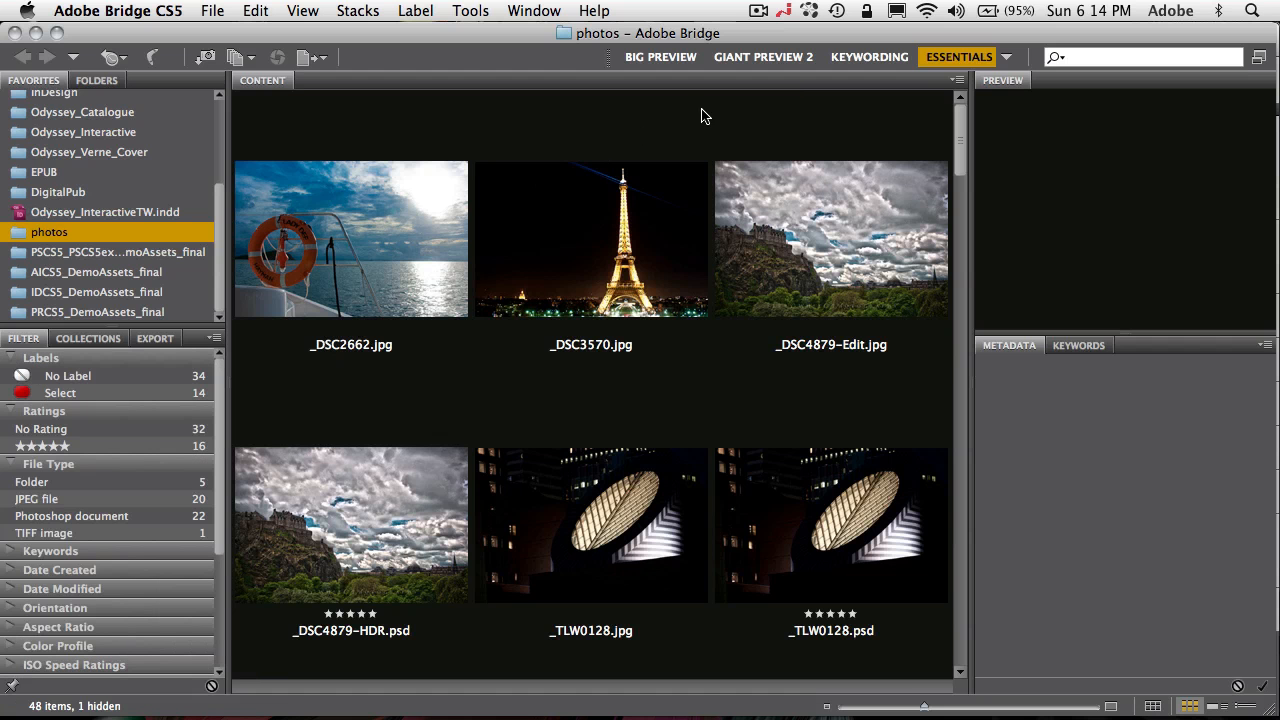
mouse_move(868, 56)
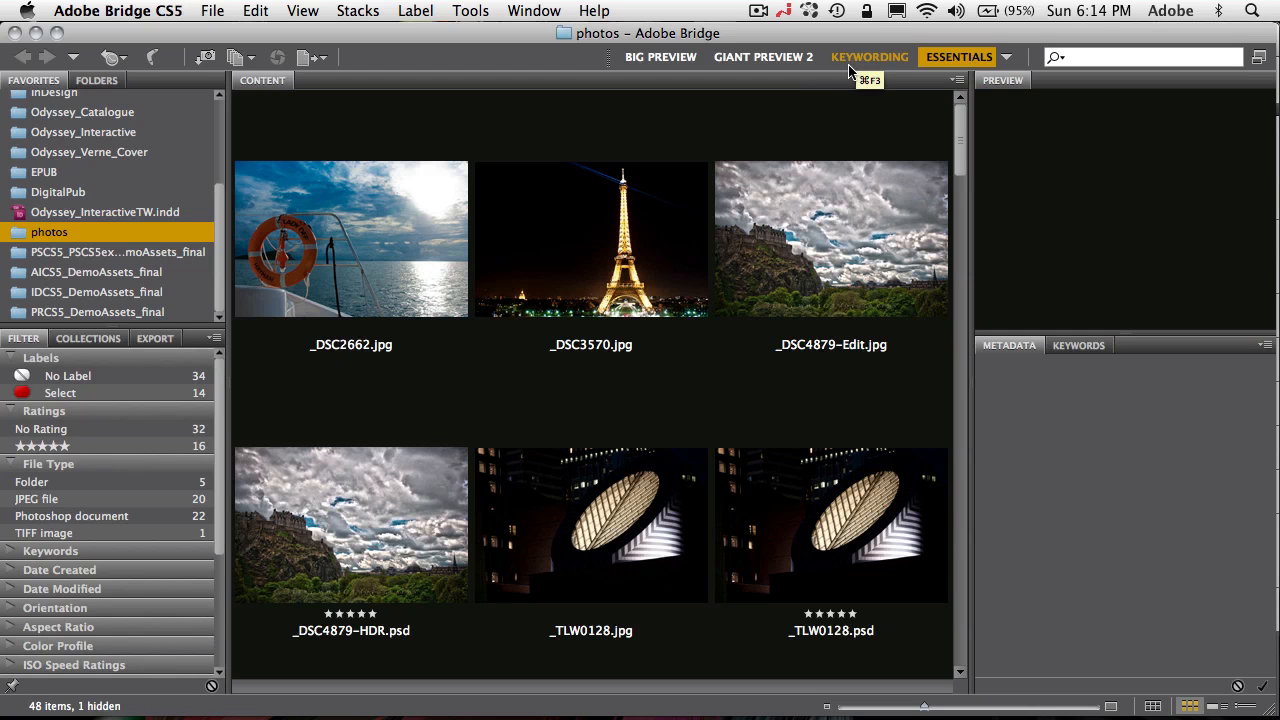
mouse_move(78, 236)
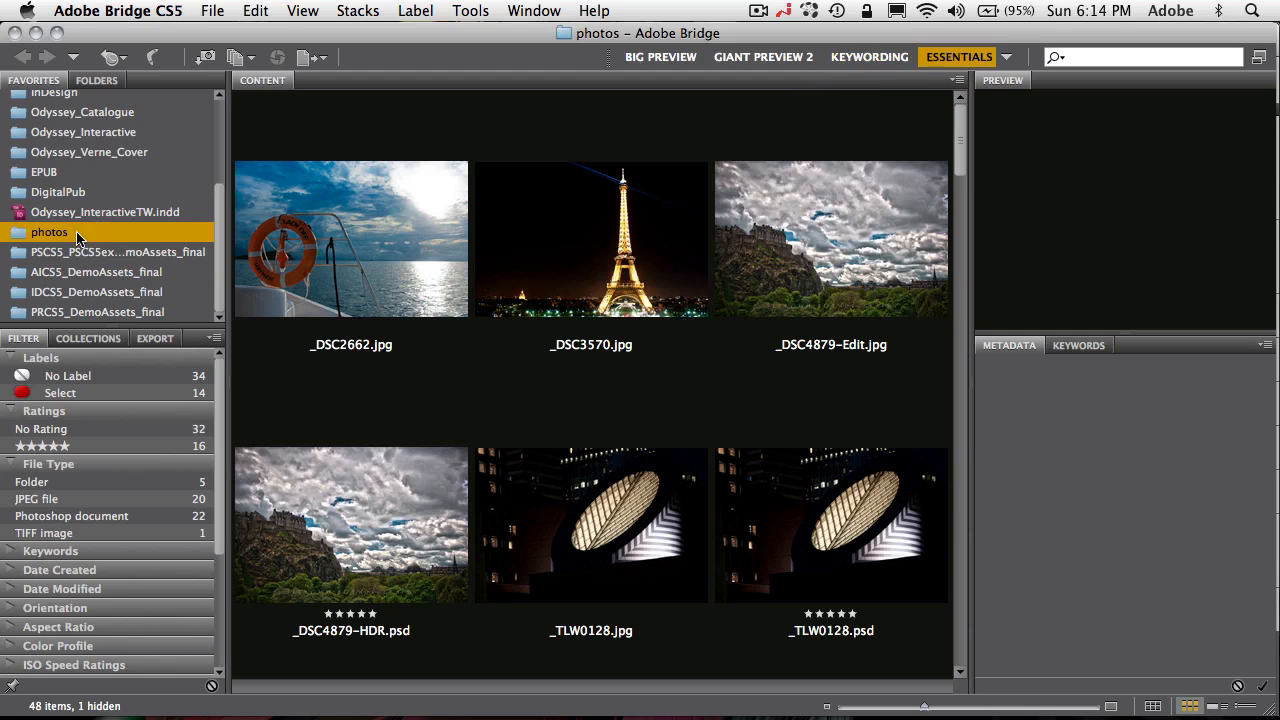
mouse_move(76, 316)
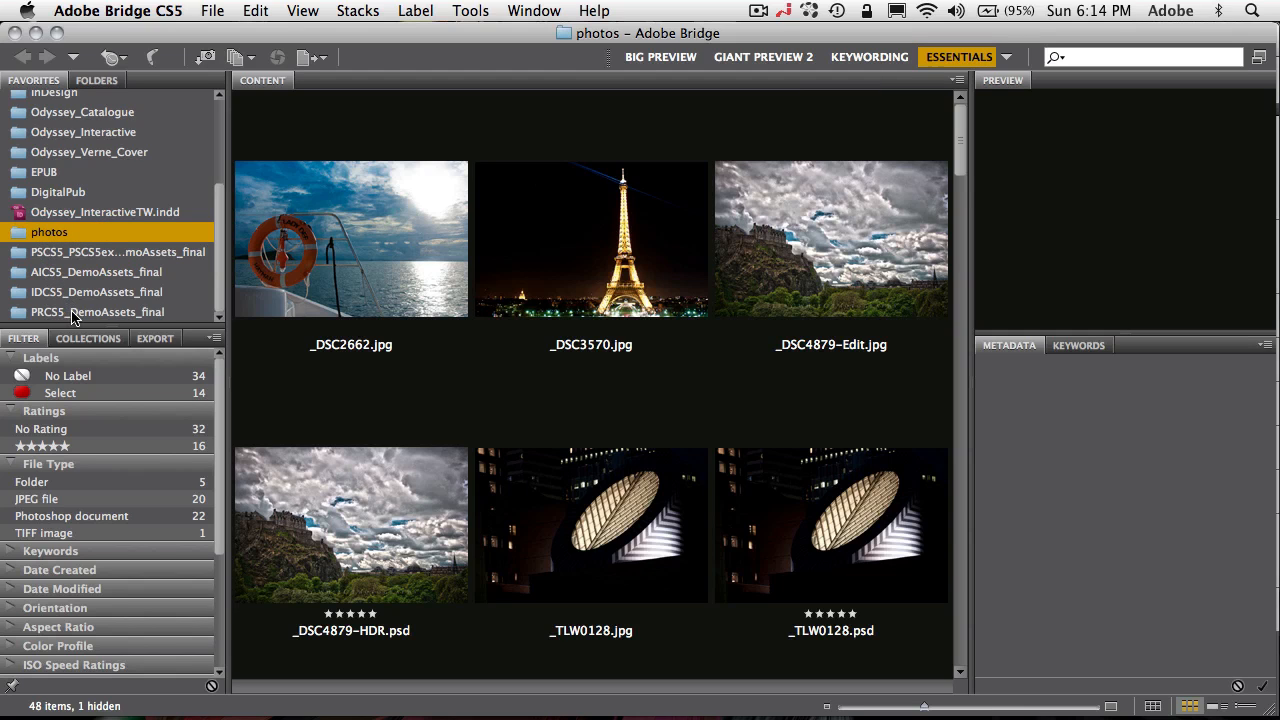
mouse_move(104, 300)
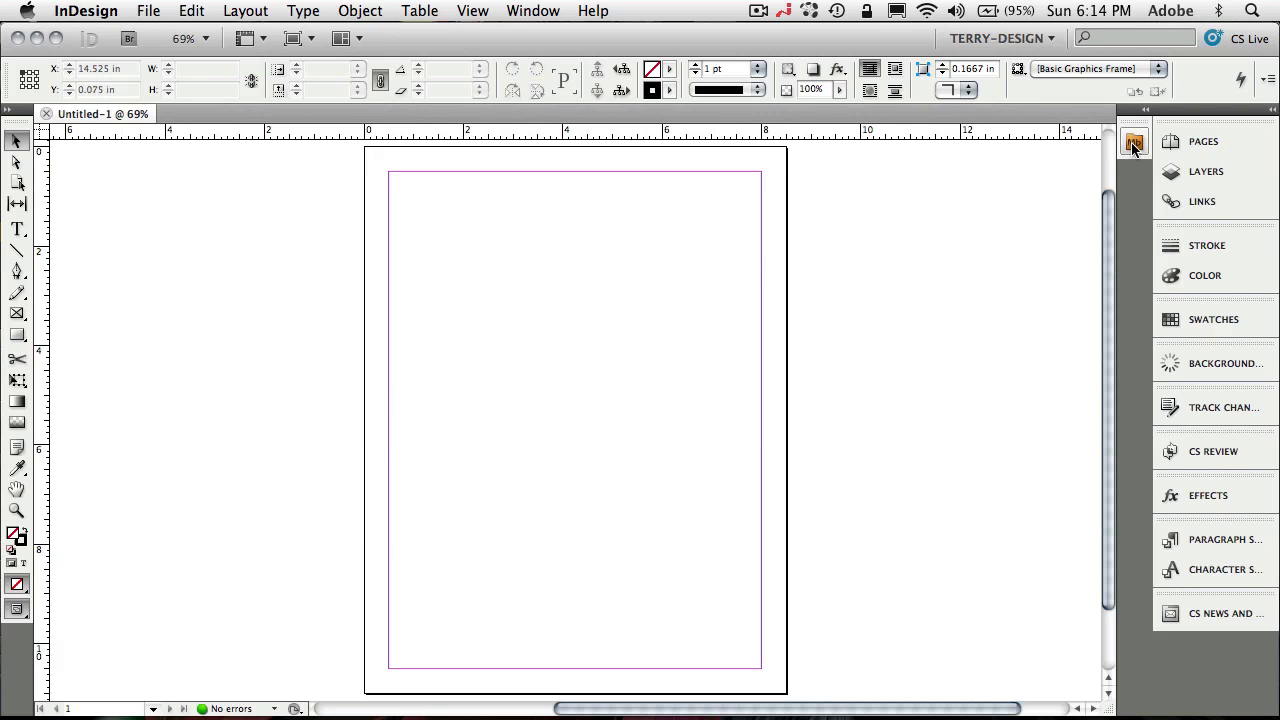
click(1134, 142)
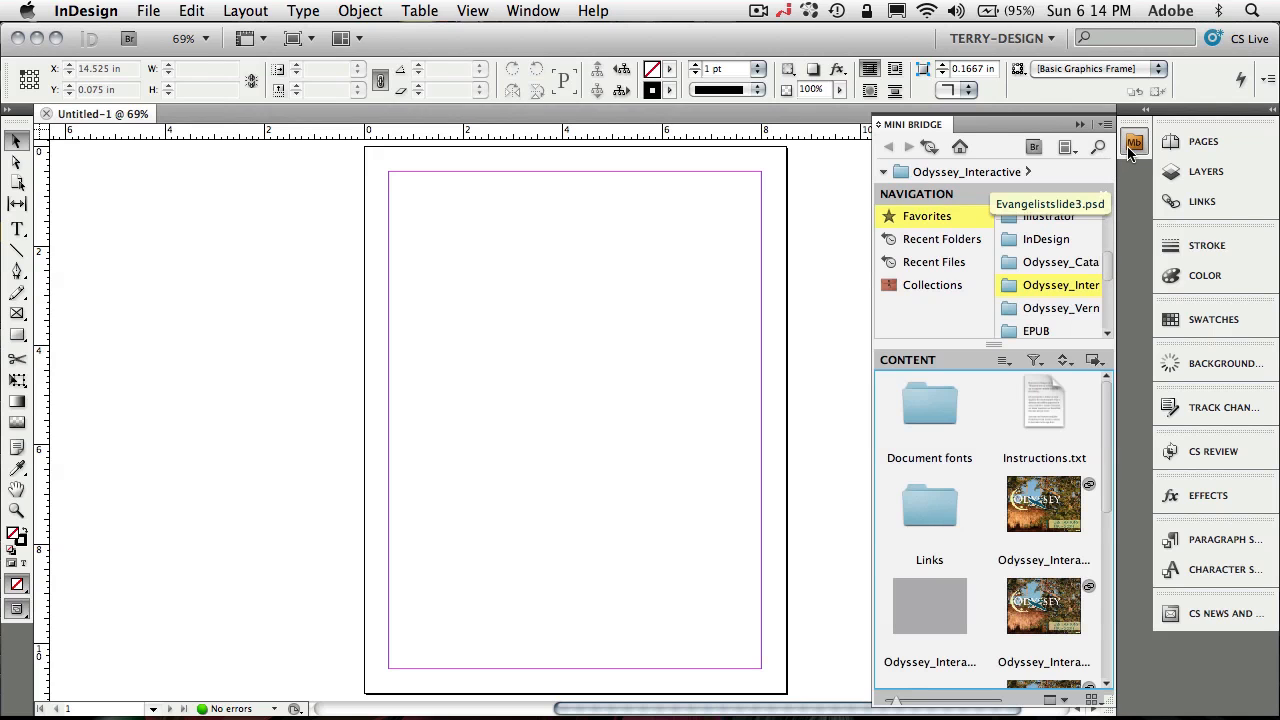
mouse_move(1136, 150)
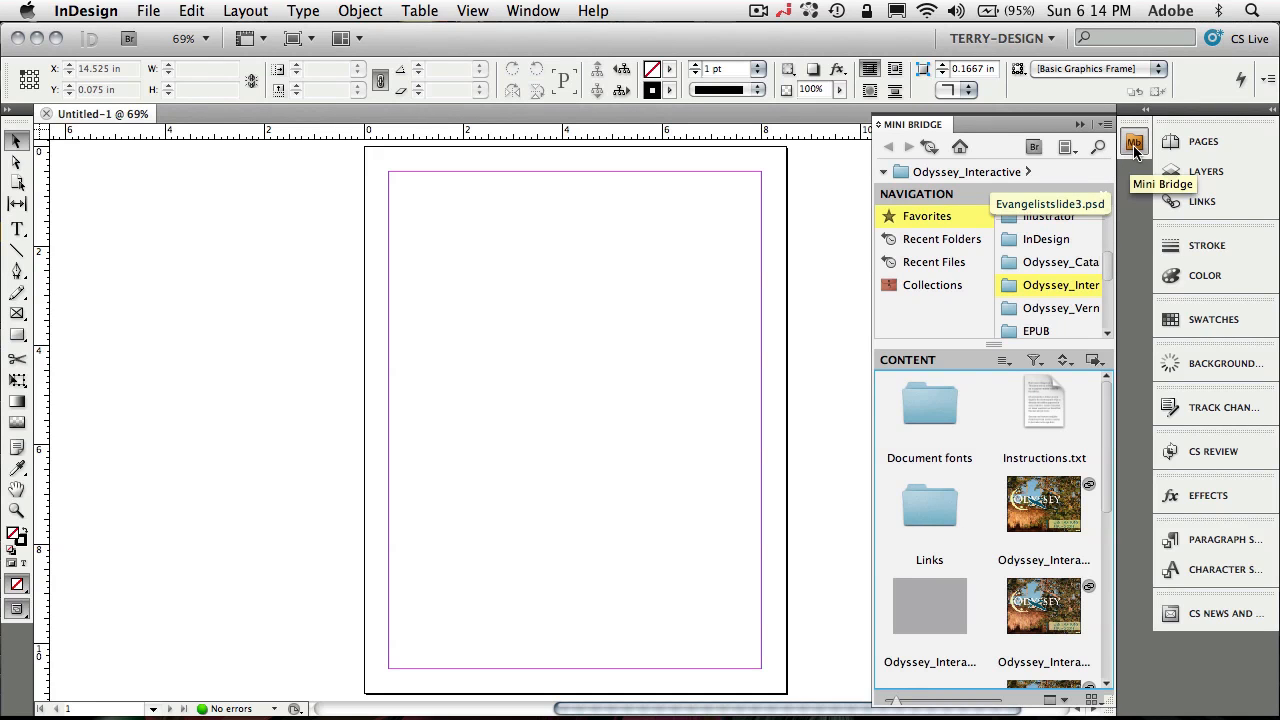
click(1136, 142)
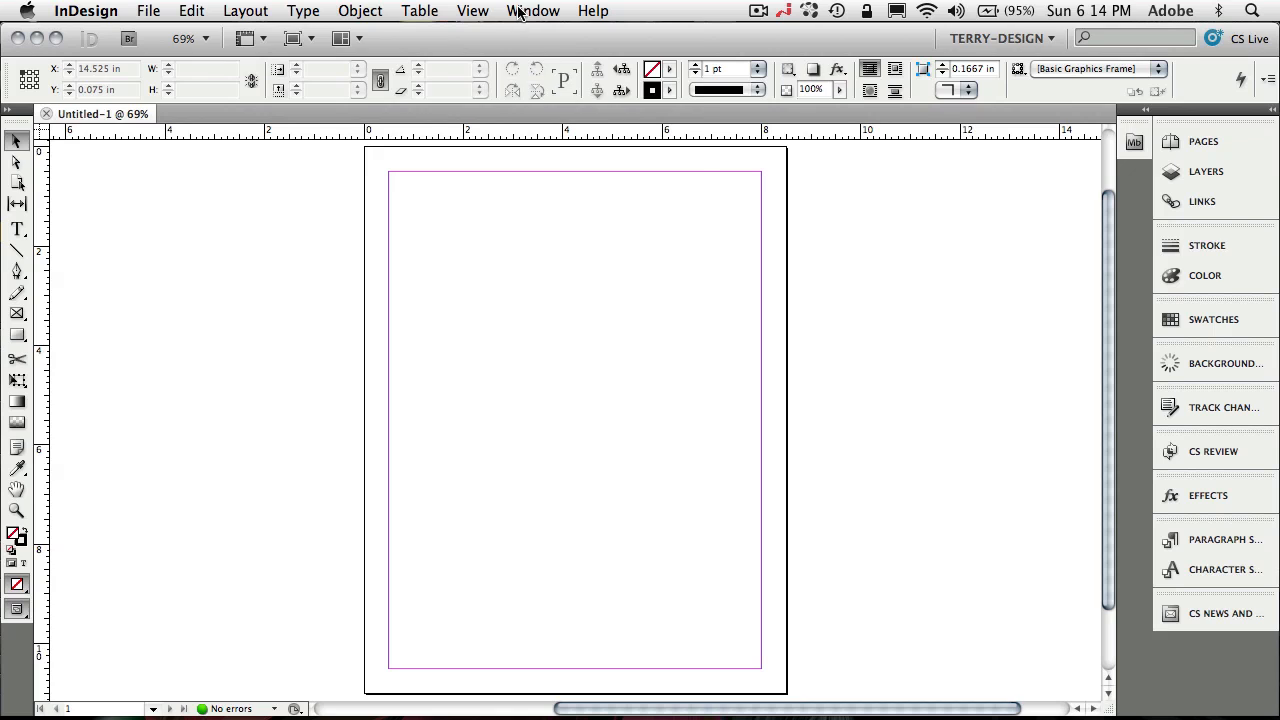
click(532, 12)
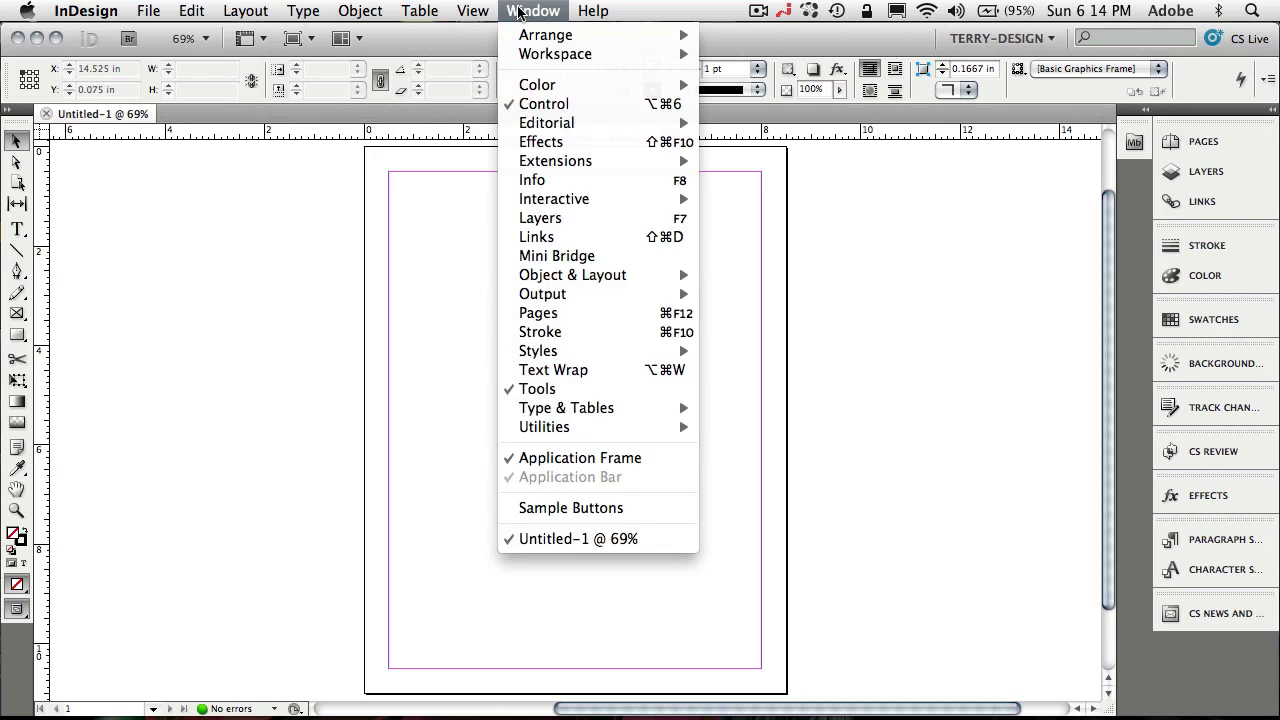
mouse_move(584, 236)
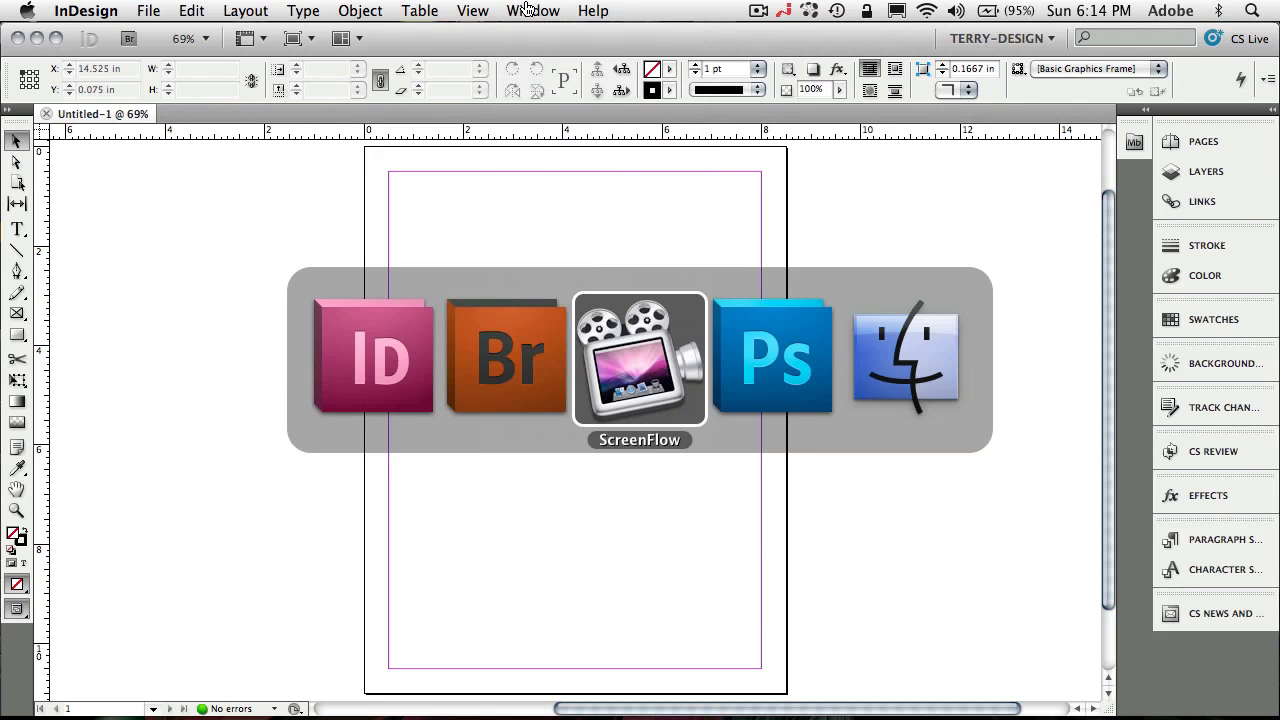
Switch to Photoshop and show the Mini Bridge panel via Window > Extensions, browsing the photos folder
click(772, 356)
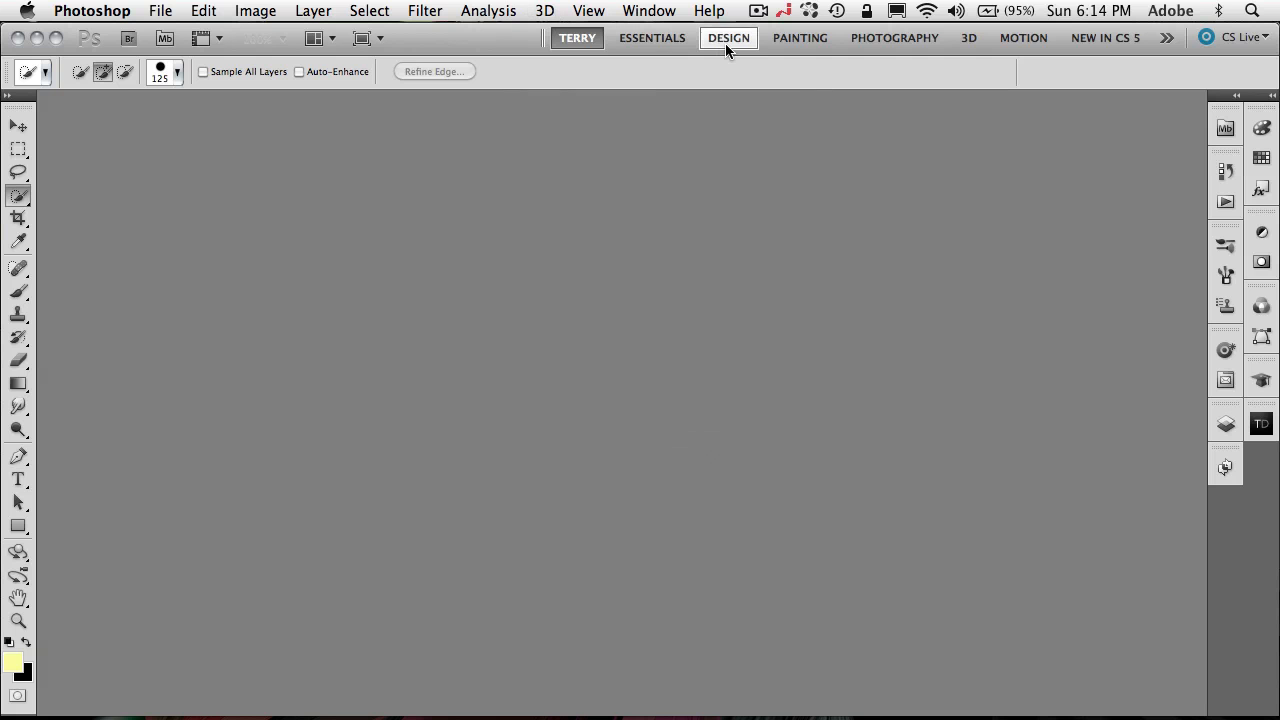
click(648, 12)
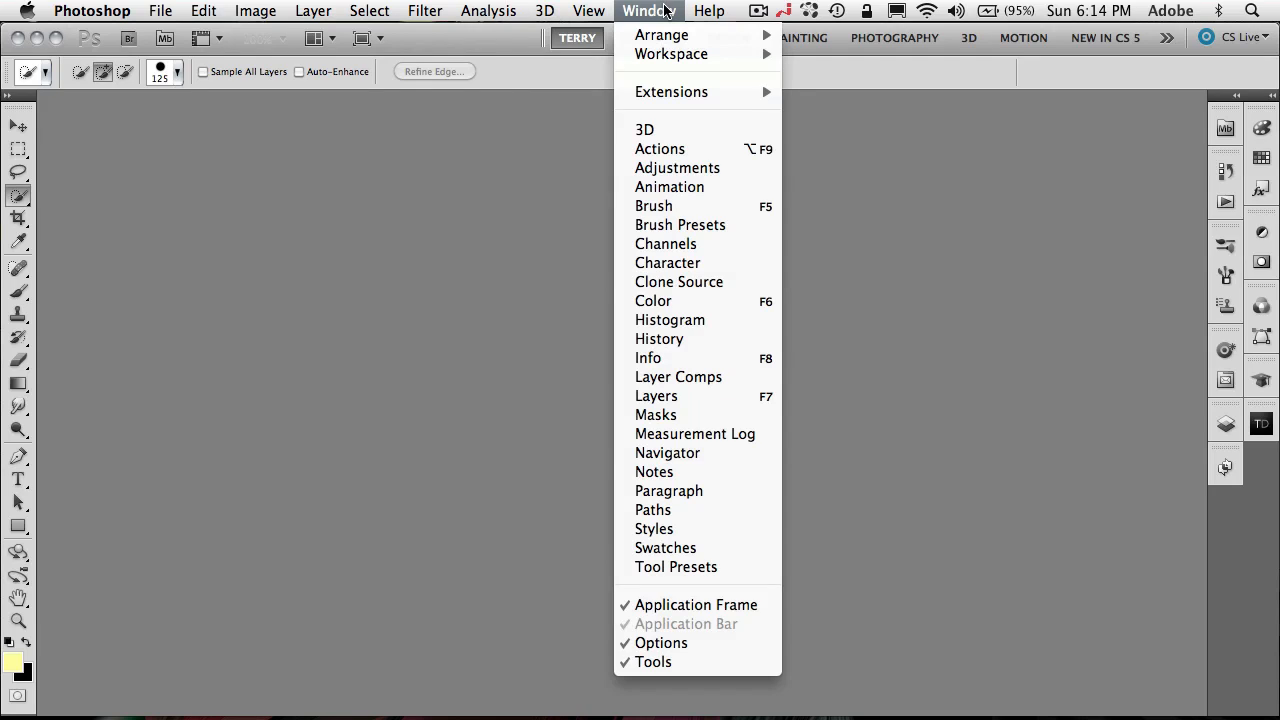
mouse_move(672, 92)
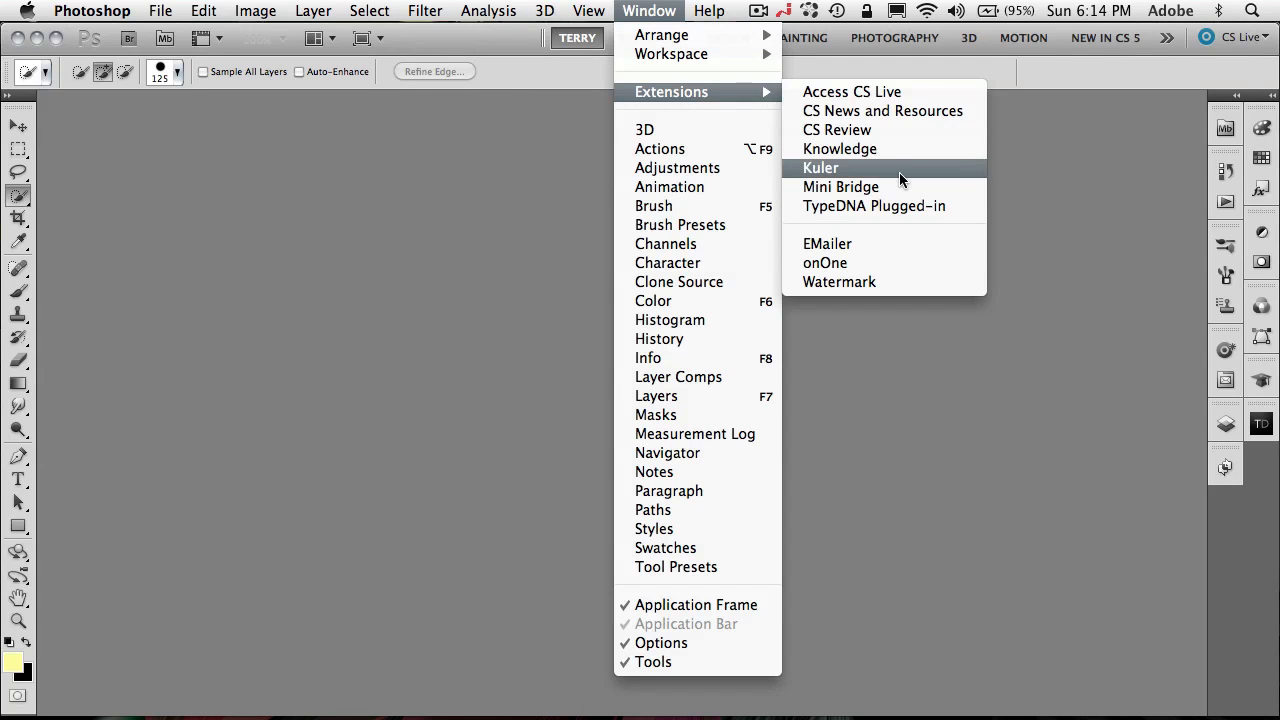
mouse_move(900, 188)
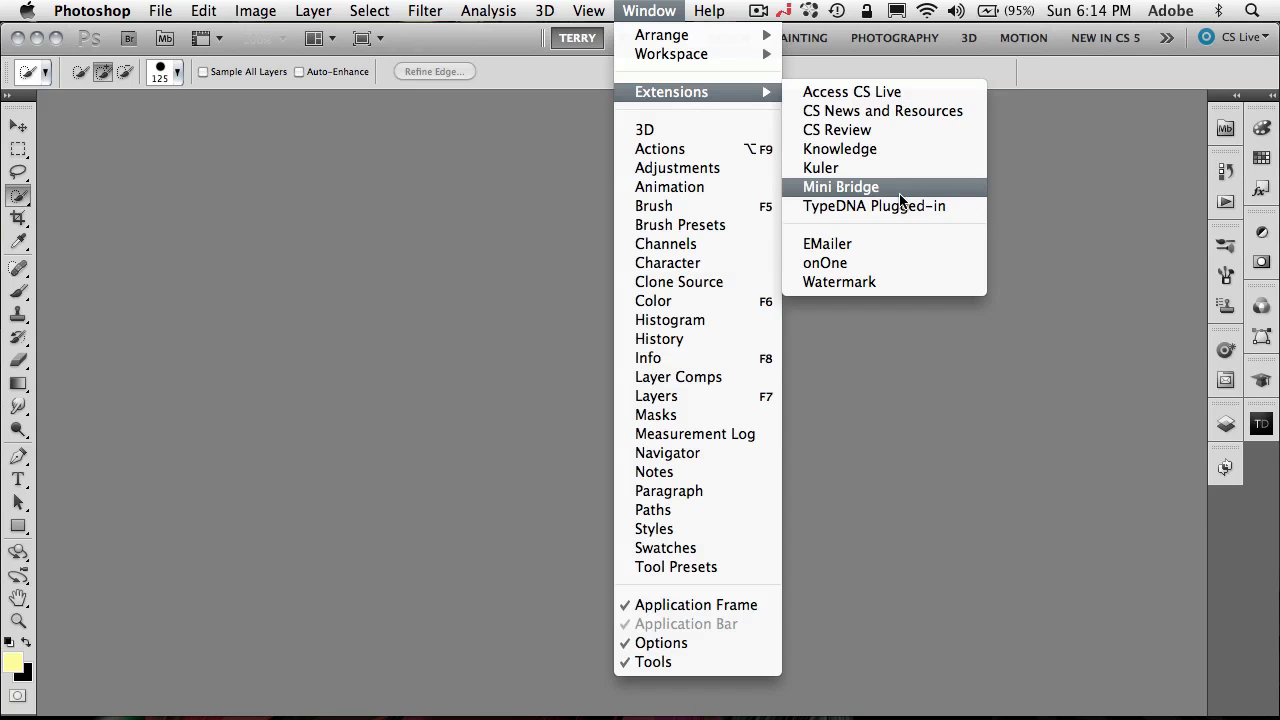
click(840, 188)
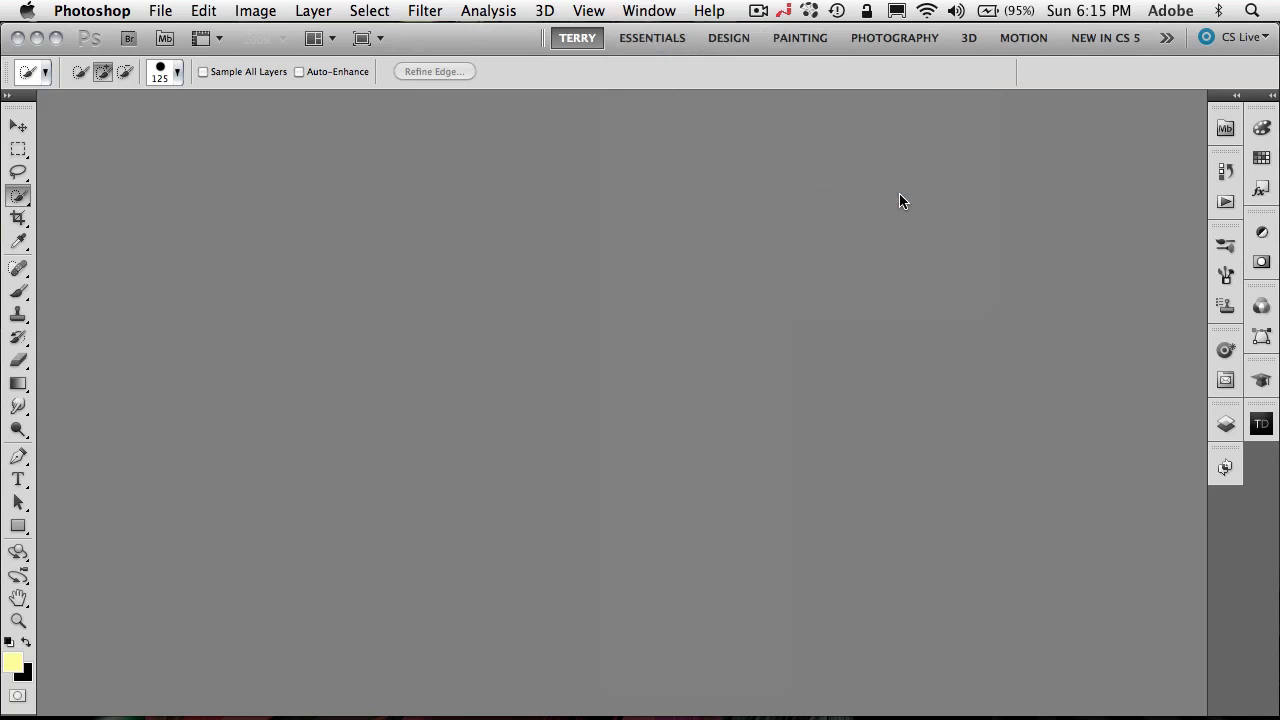
click(1224, 128)
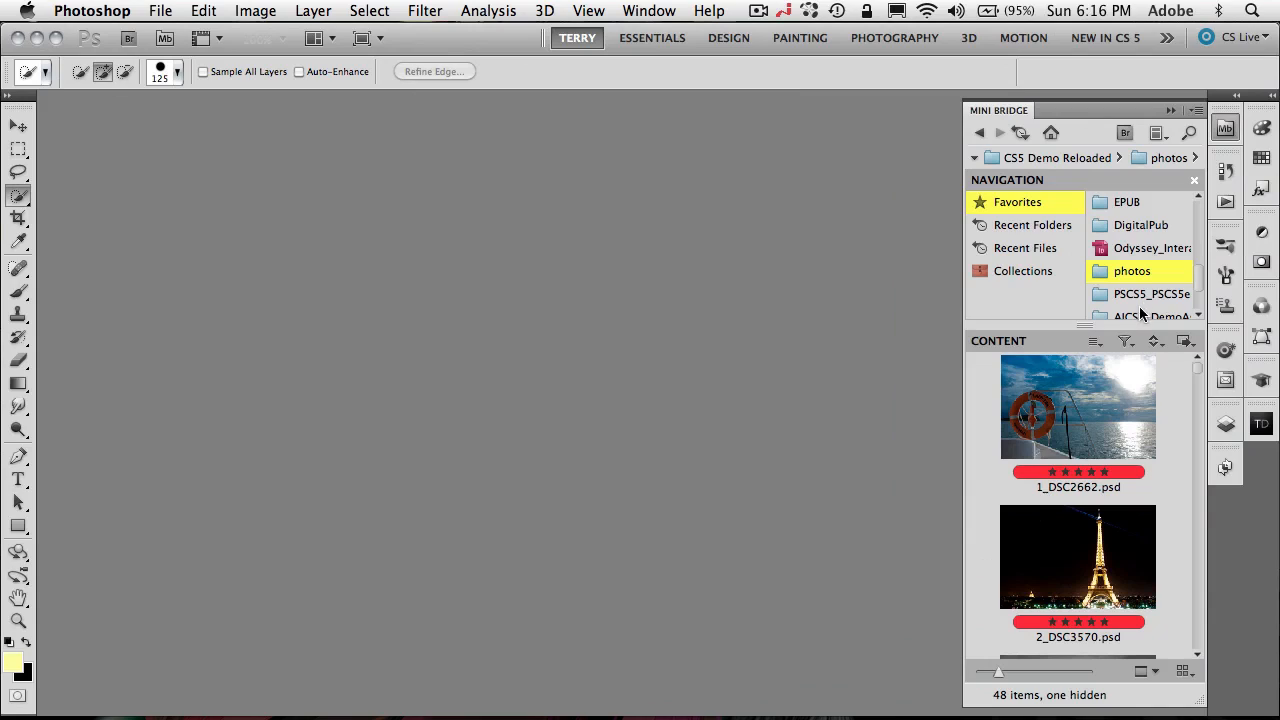
mouse_move(1076, 218)
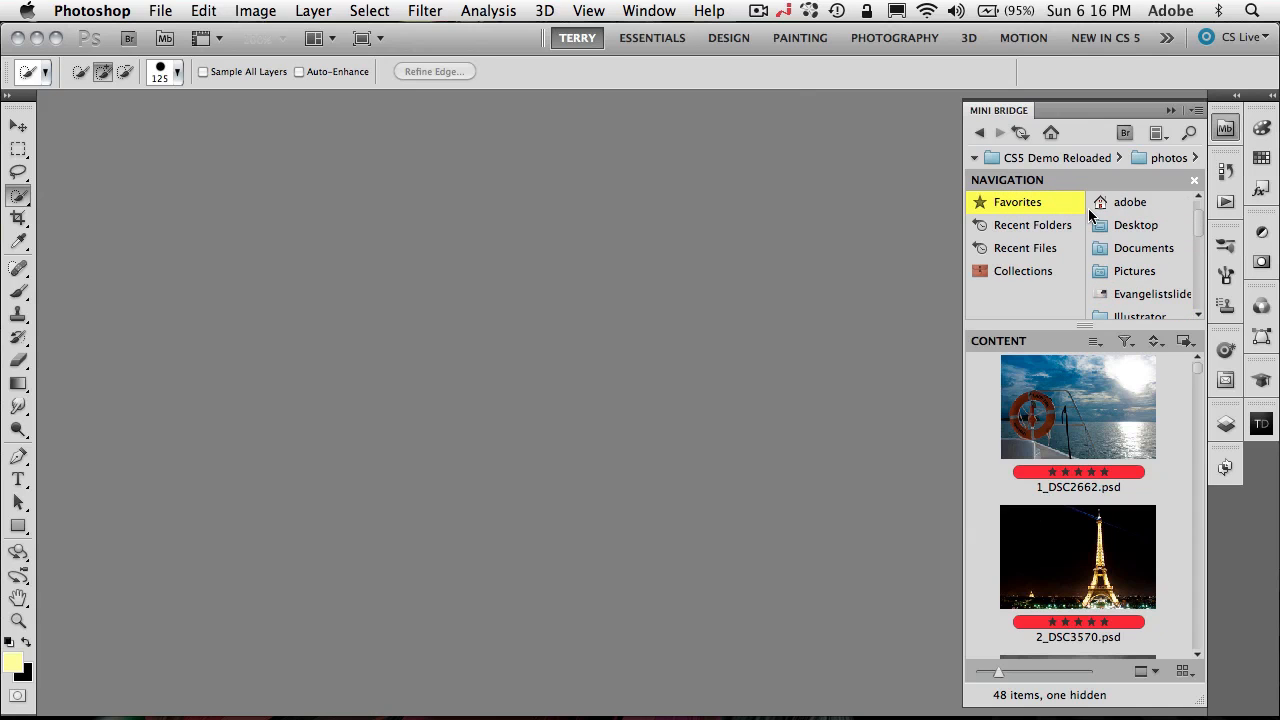
mouse_move(1204, 236)
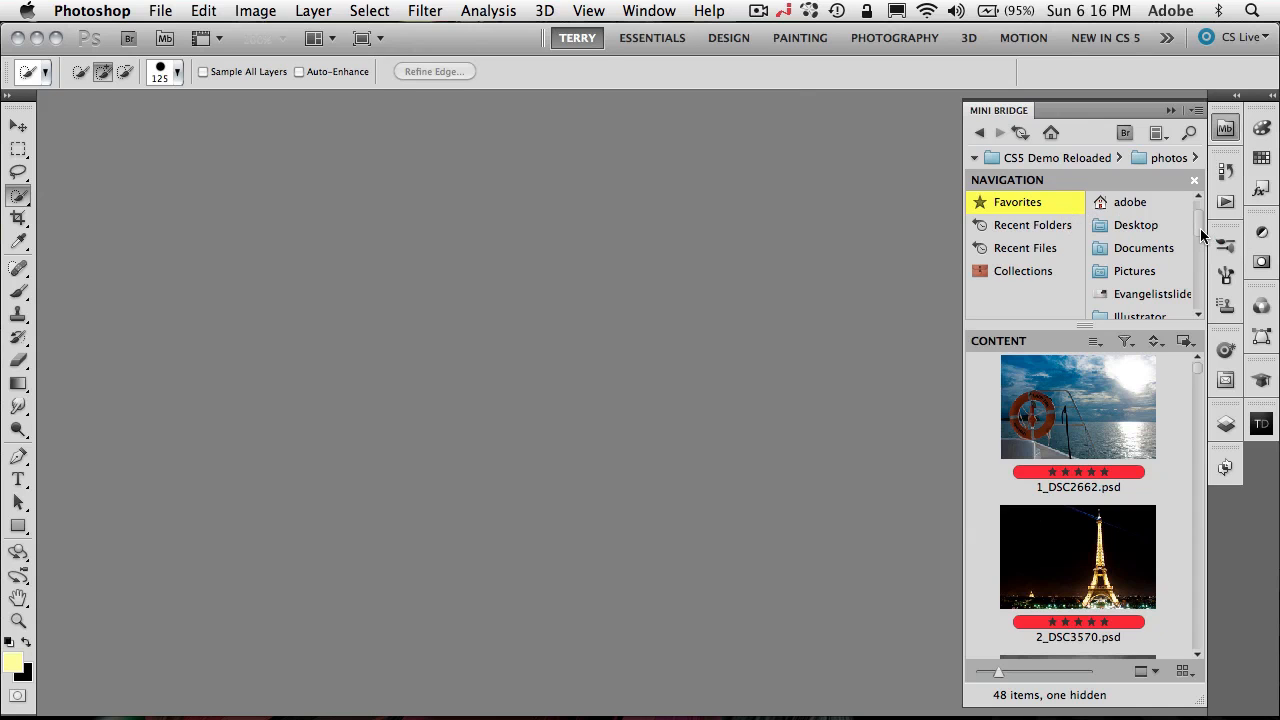
scroll(up, 3)
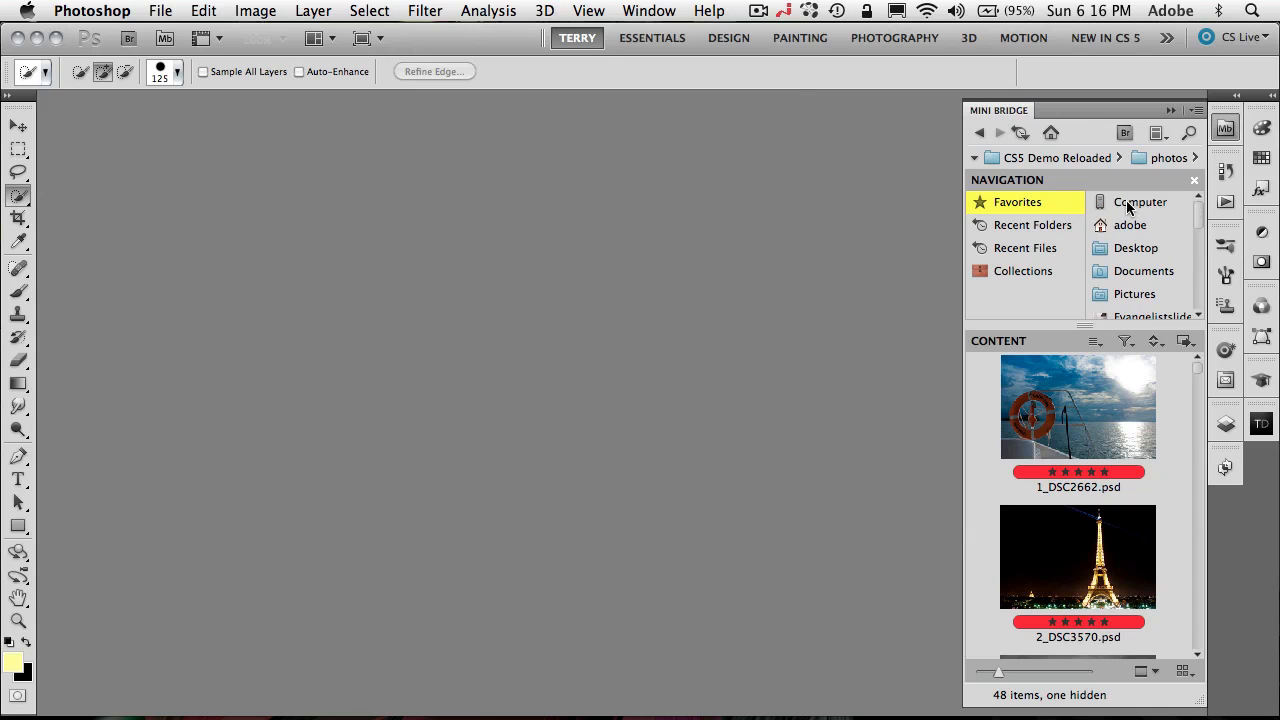
click(1140, 200)
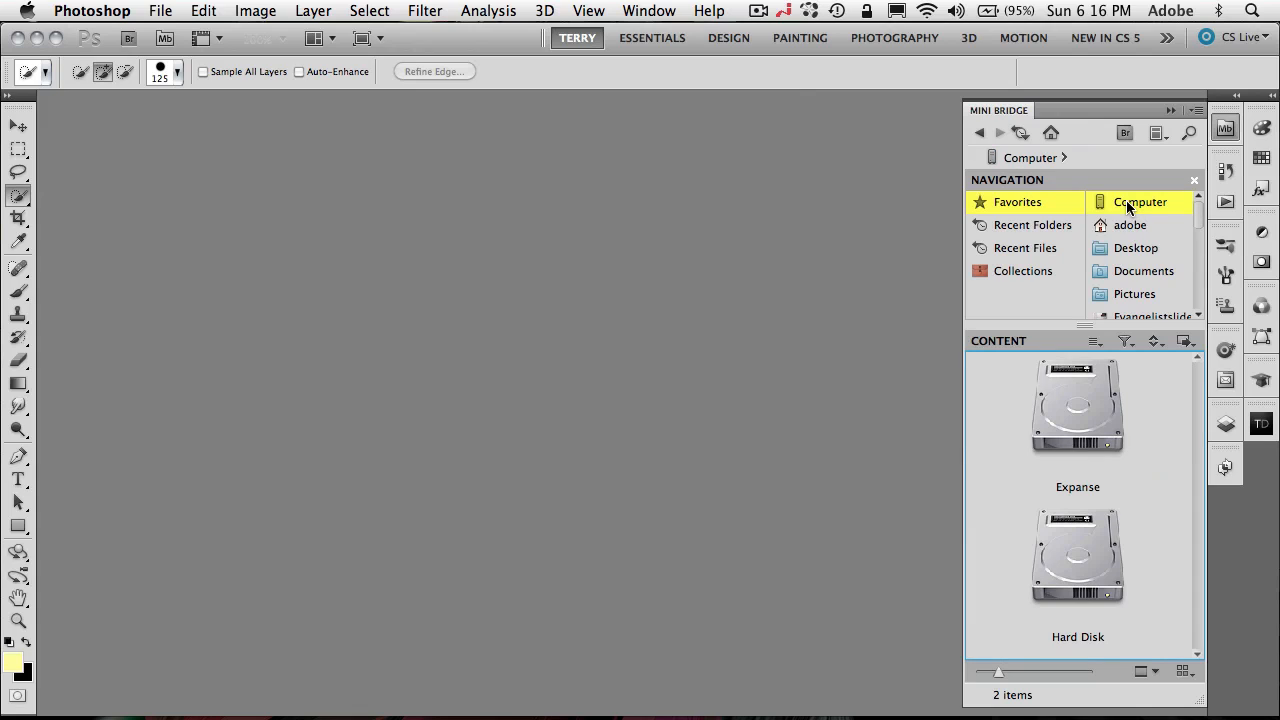
mouse_move(1096, 616)
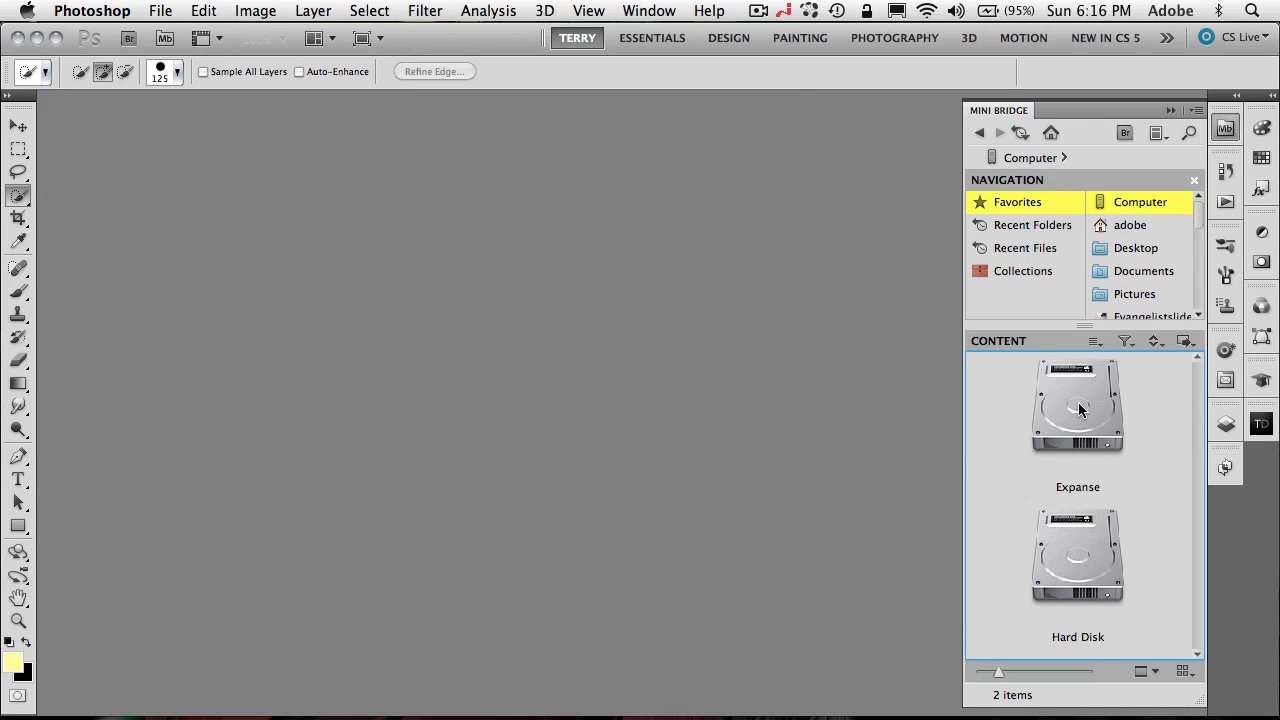
double_click(1076, 404)
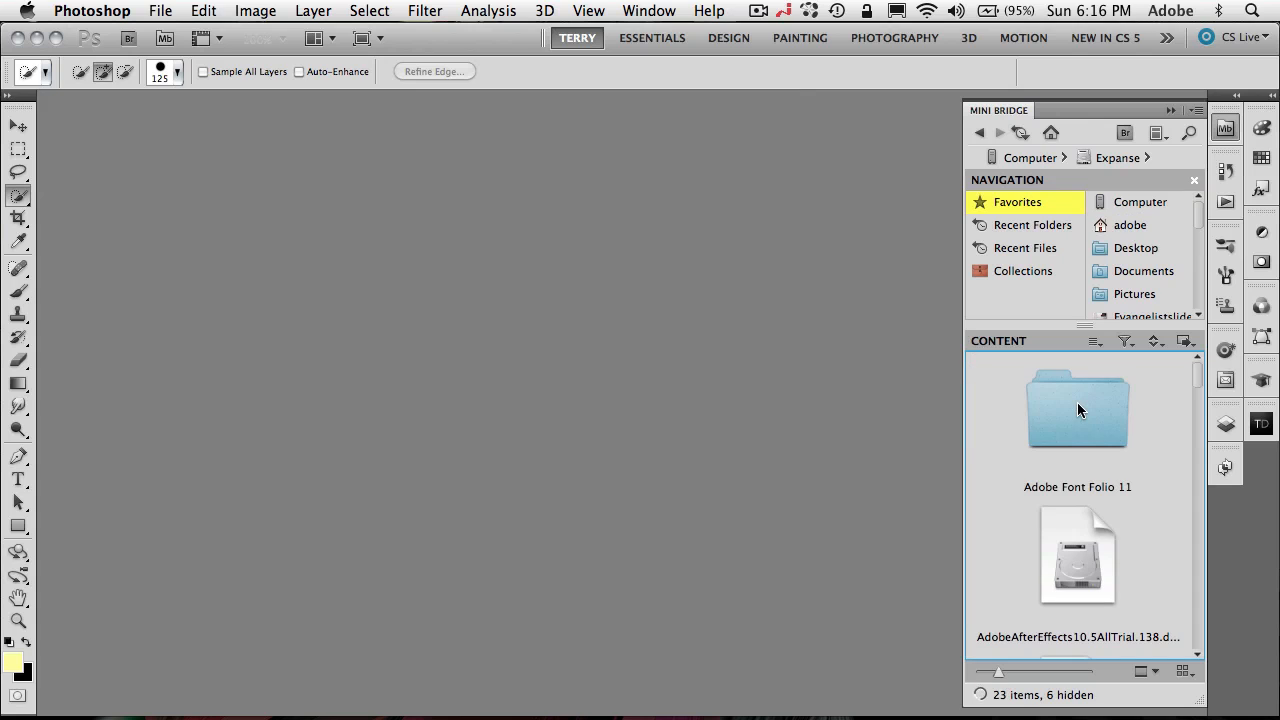
scroll(down, 3)
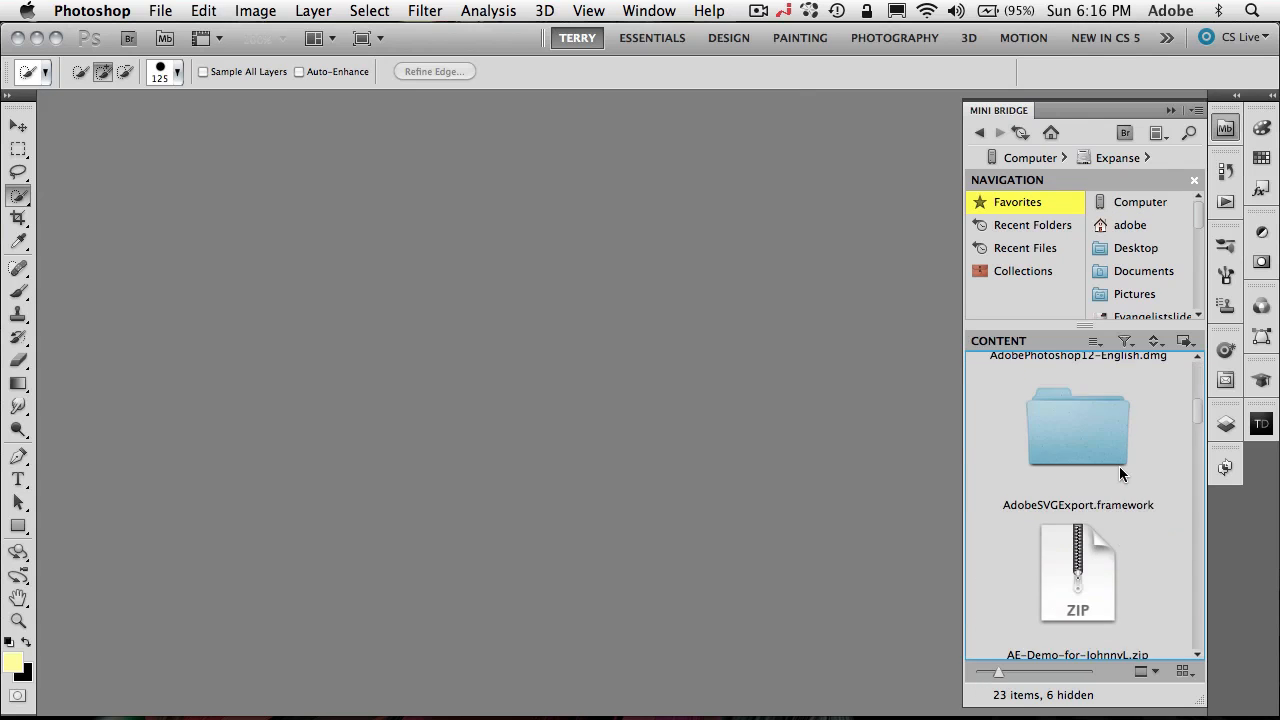
scroll(up, 3)
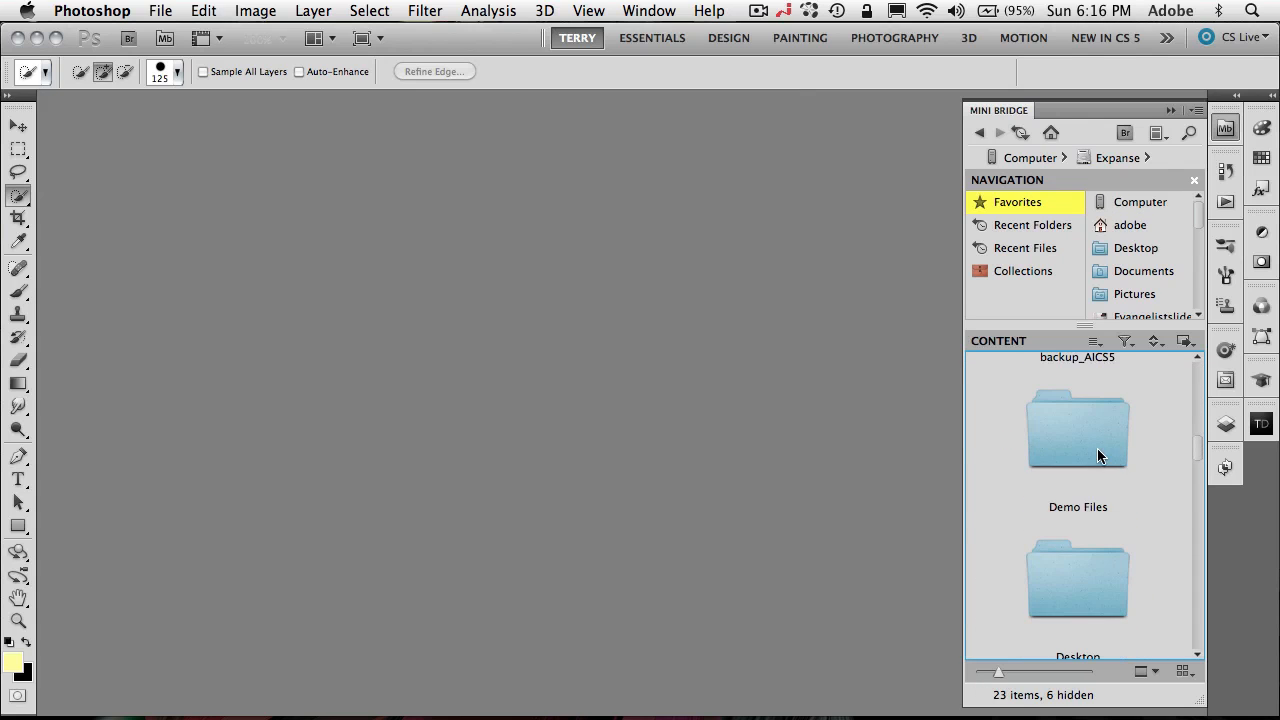
double_click(1076, 428)
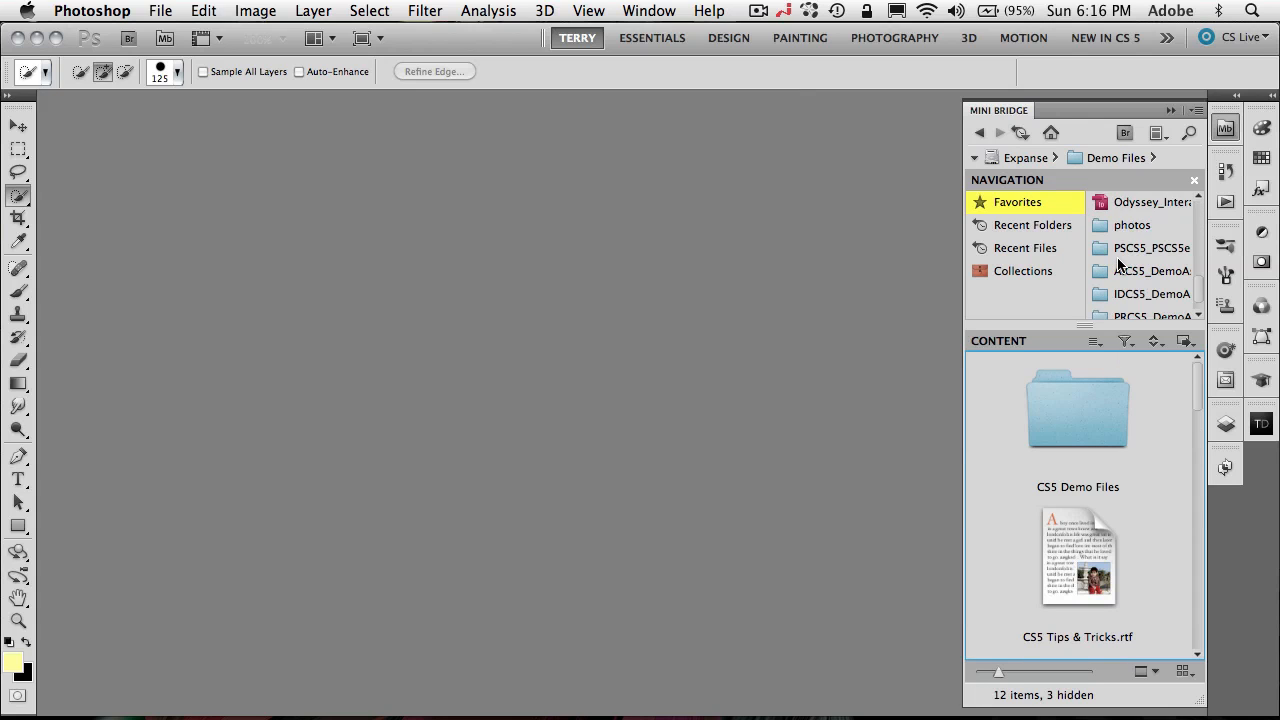
scroll(up, 3)
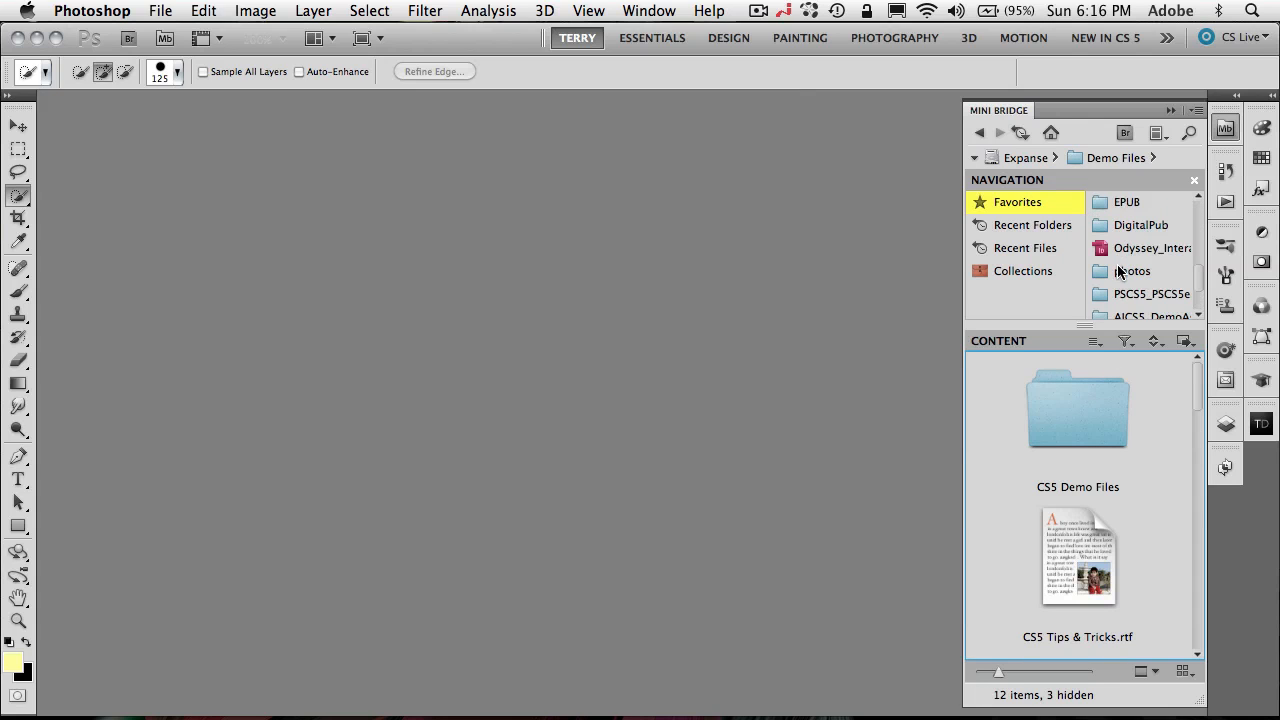
click(1132, 272)
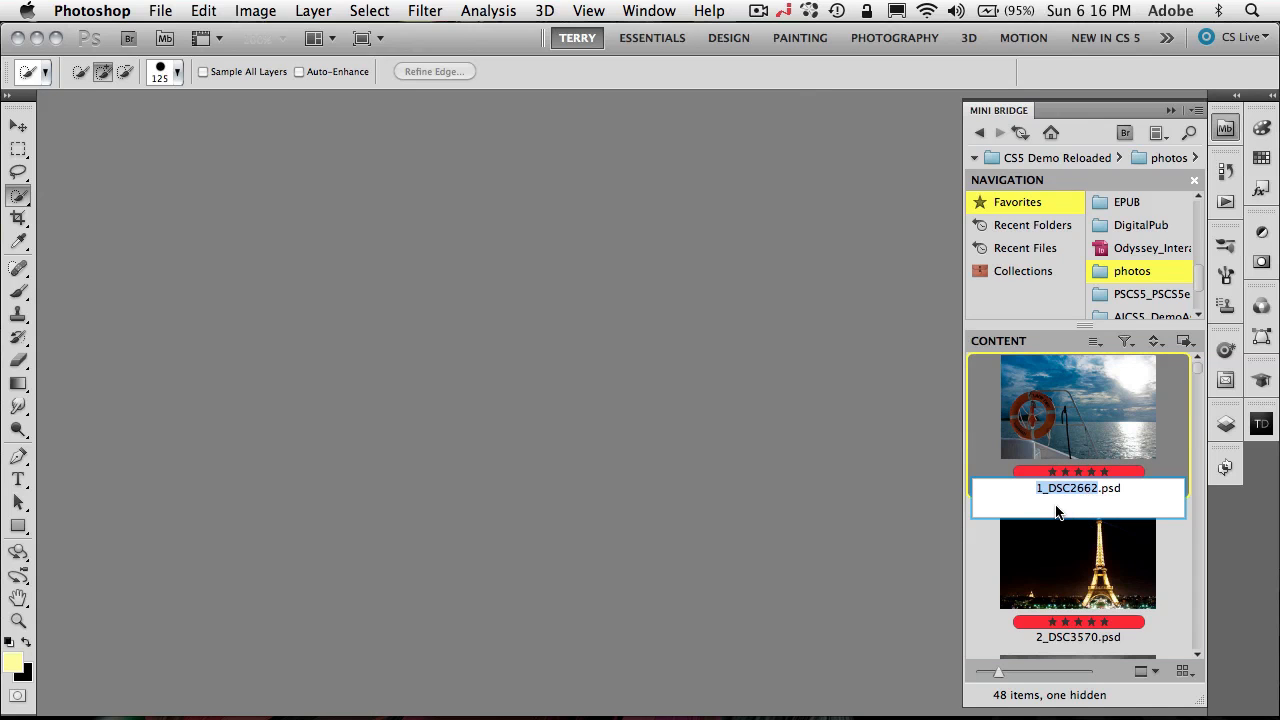
mouse_move(1108, 502)
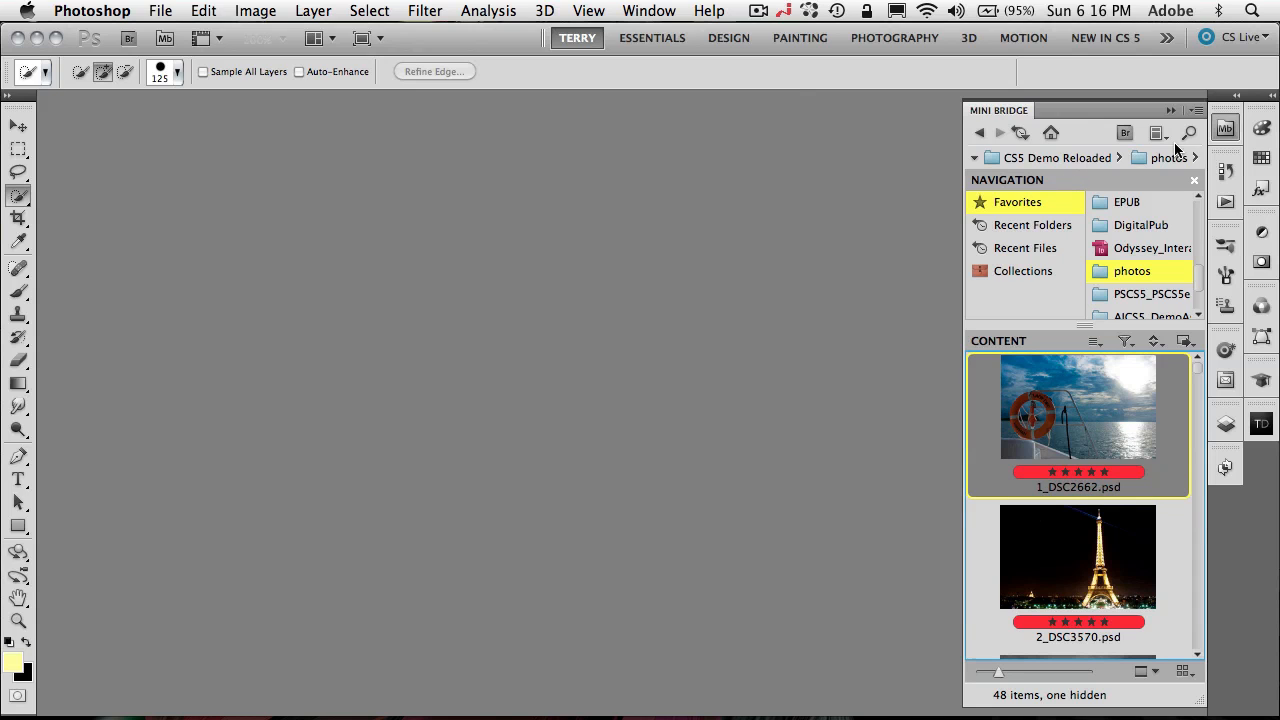
Search Mini Bridge for 'tower', review the 80 Coit Tower results, and reopen the search box
click(1188, 132)
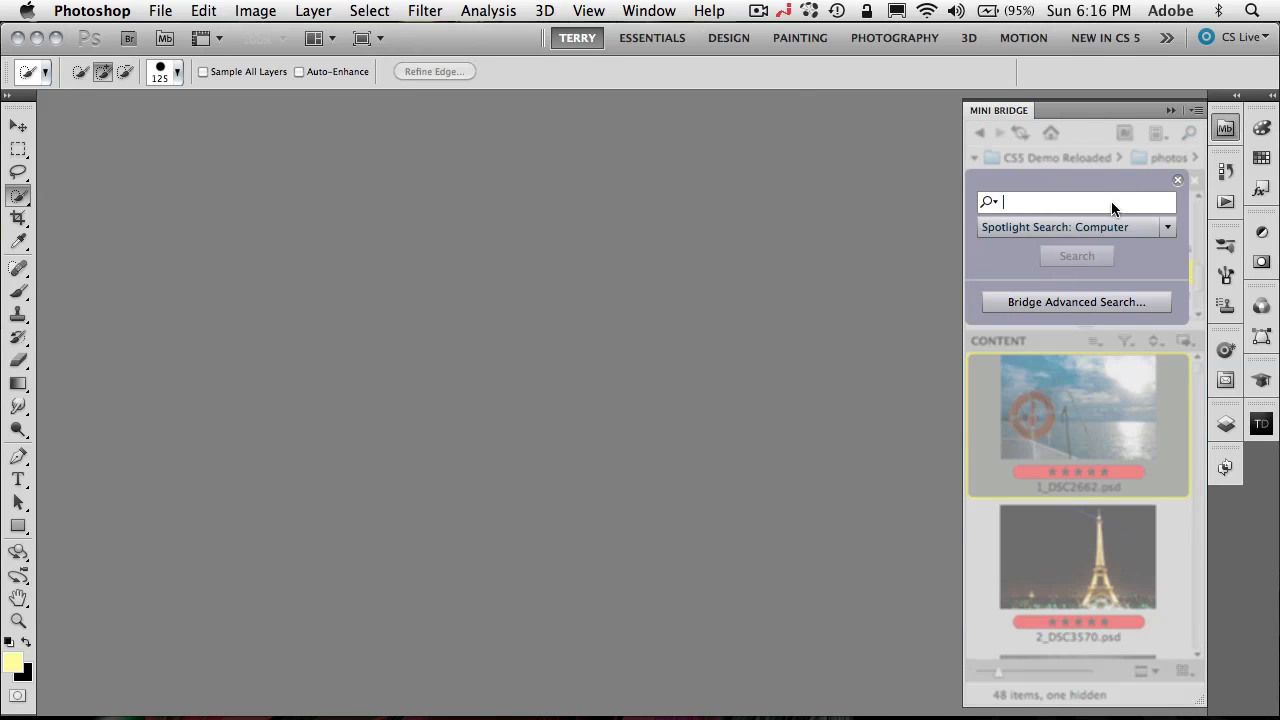
mouse_move(1078, 290)
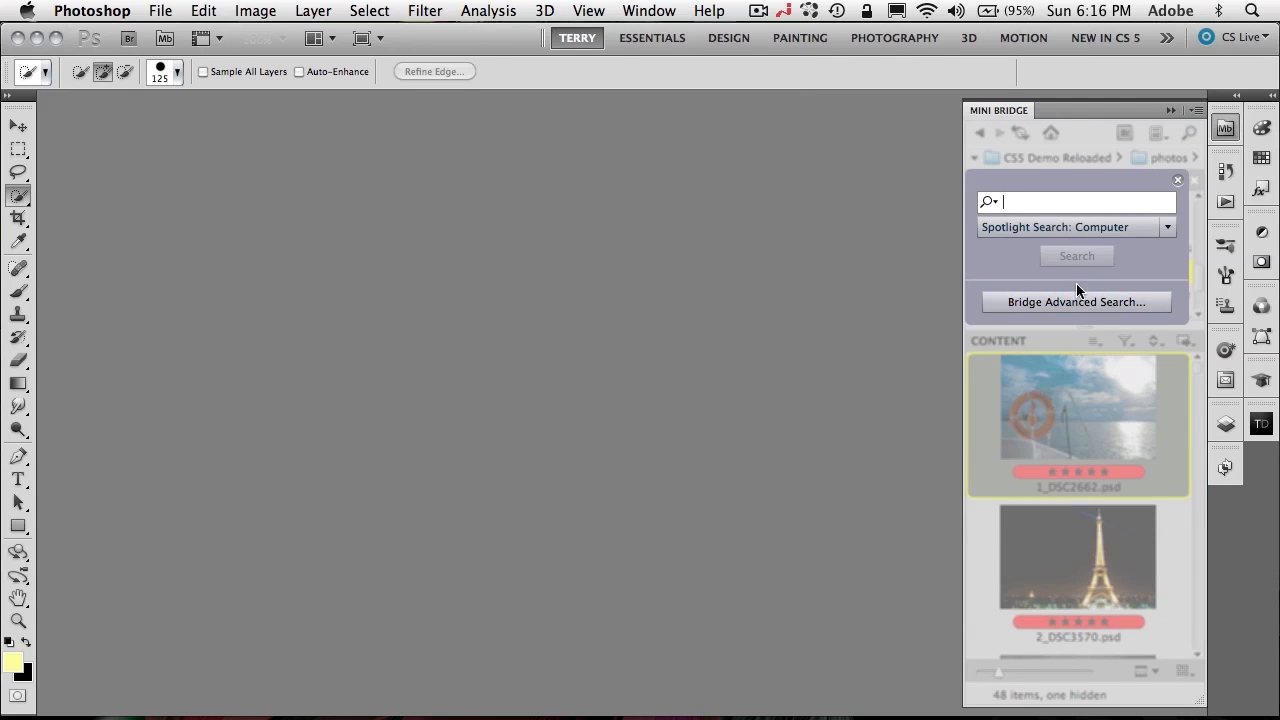
mouse_move(990, 256)
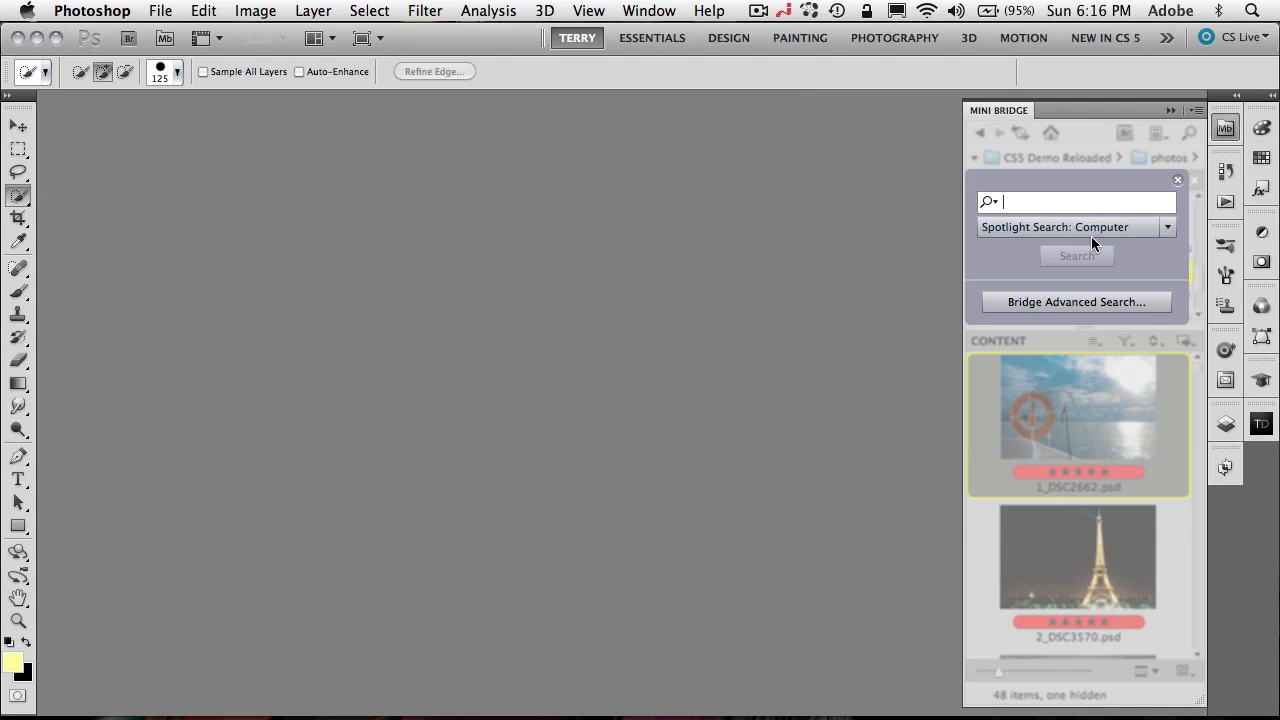
text(tower)
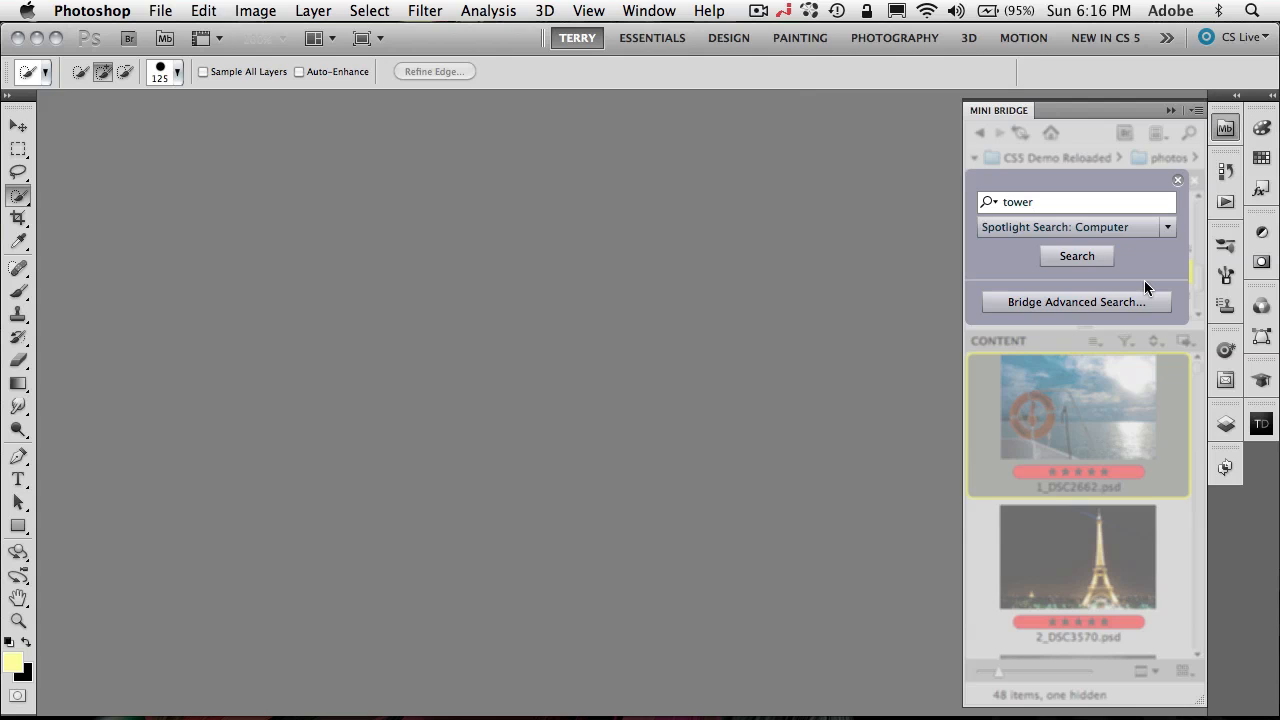
click(1076, 256)
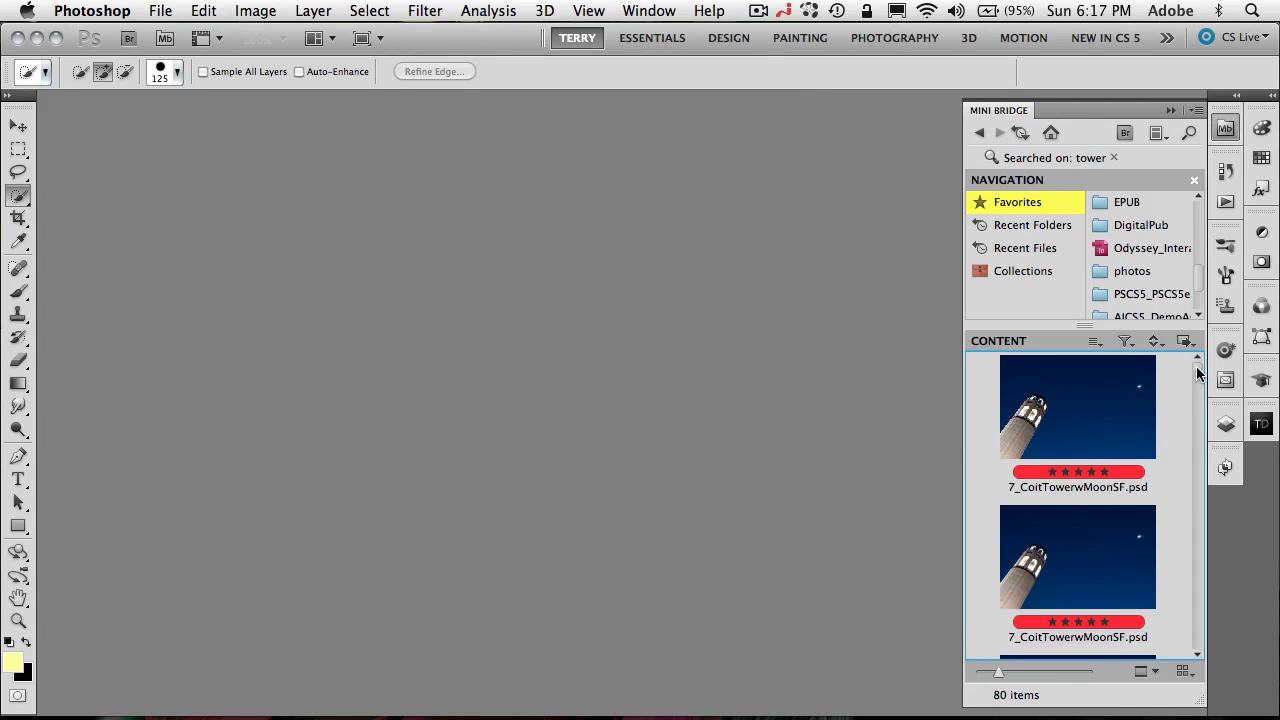
scroll(down, 3)
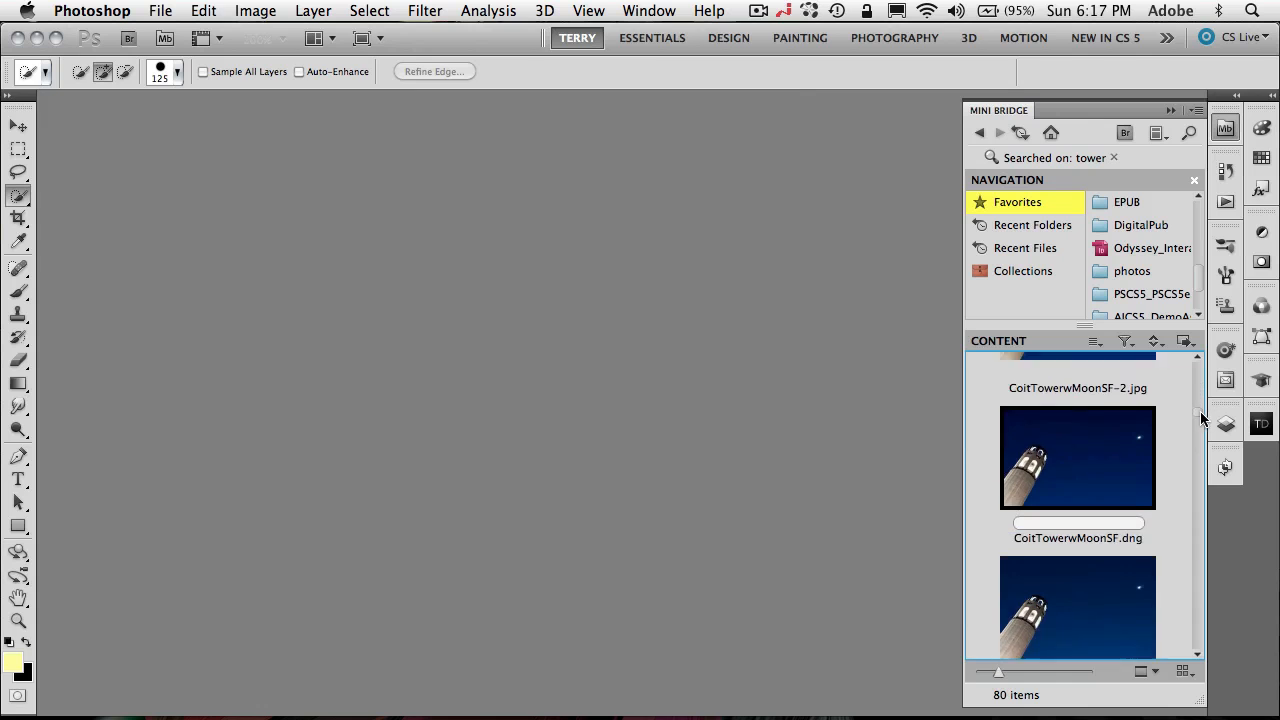
scroll(down, 3)
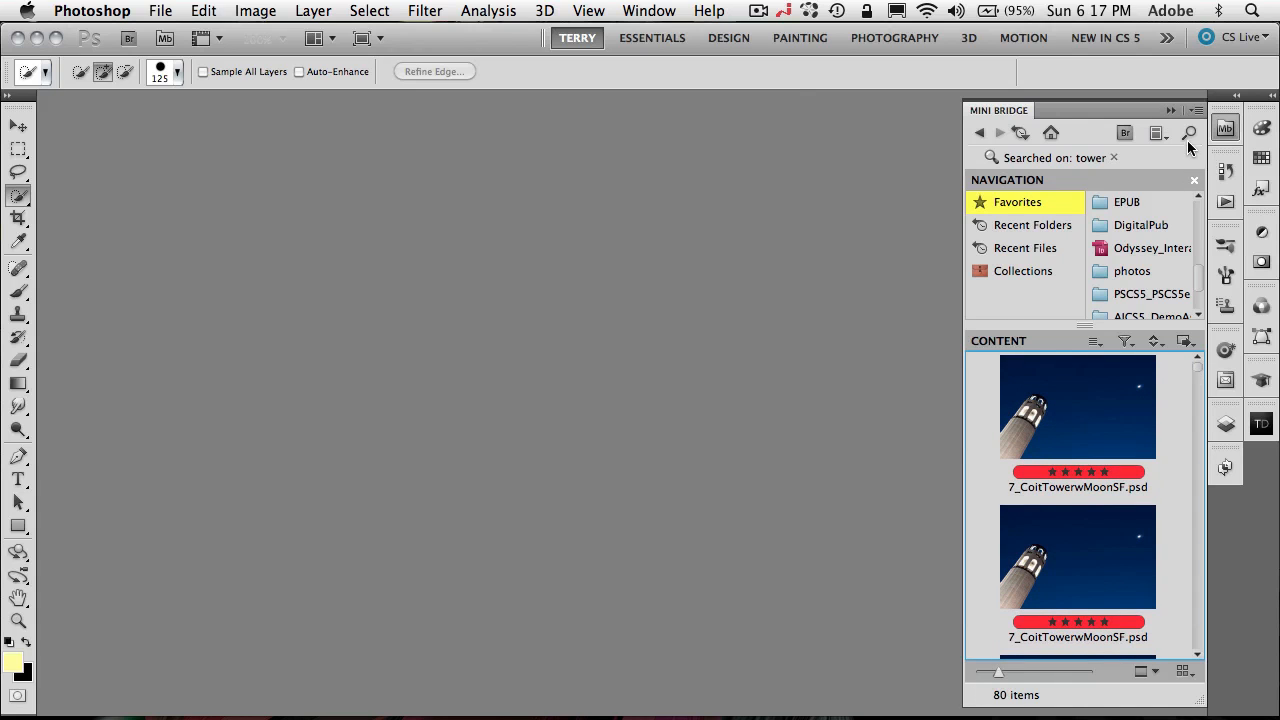
click(1188, 132)
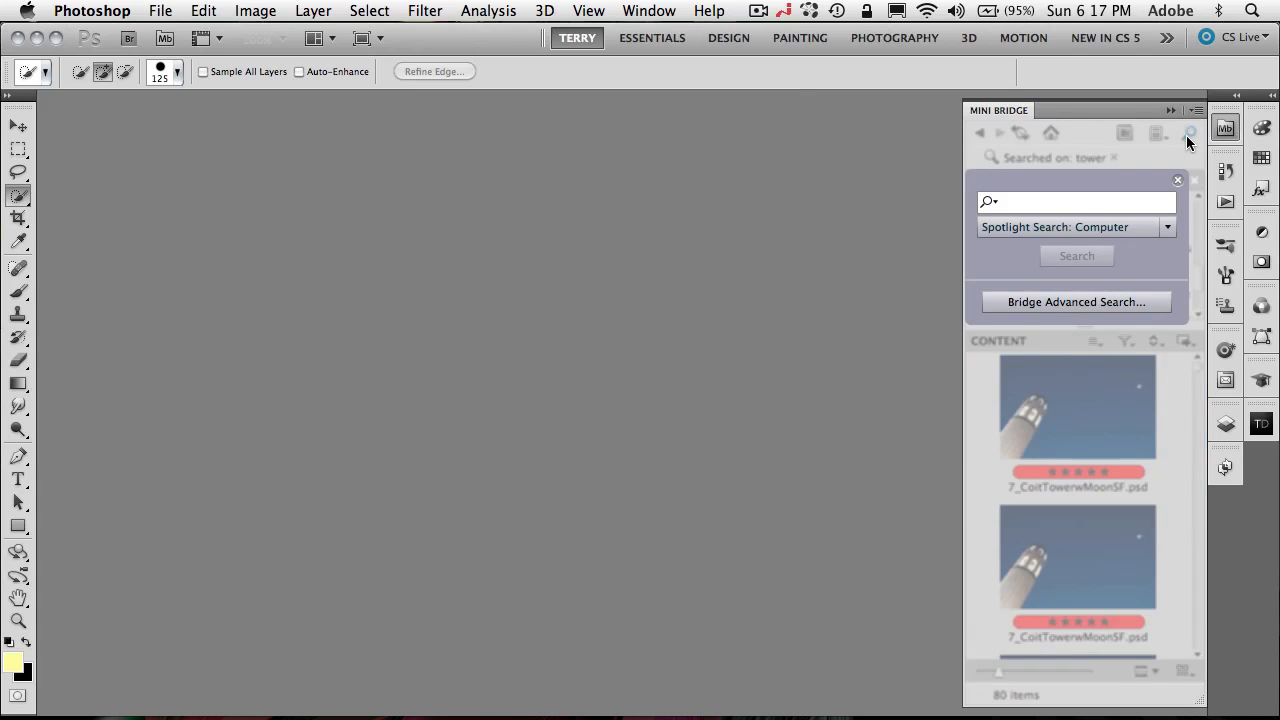
mouse_move(1076, 300)
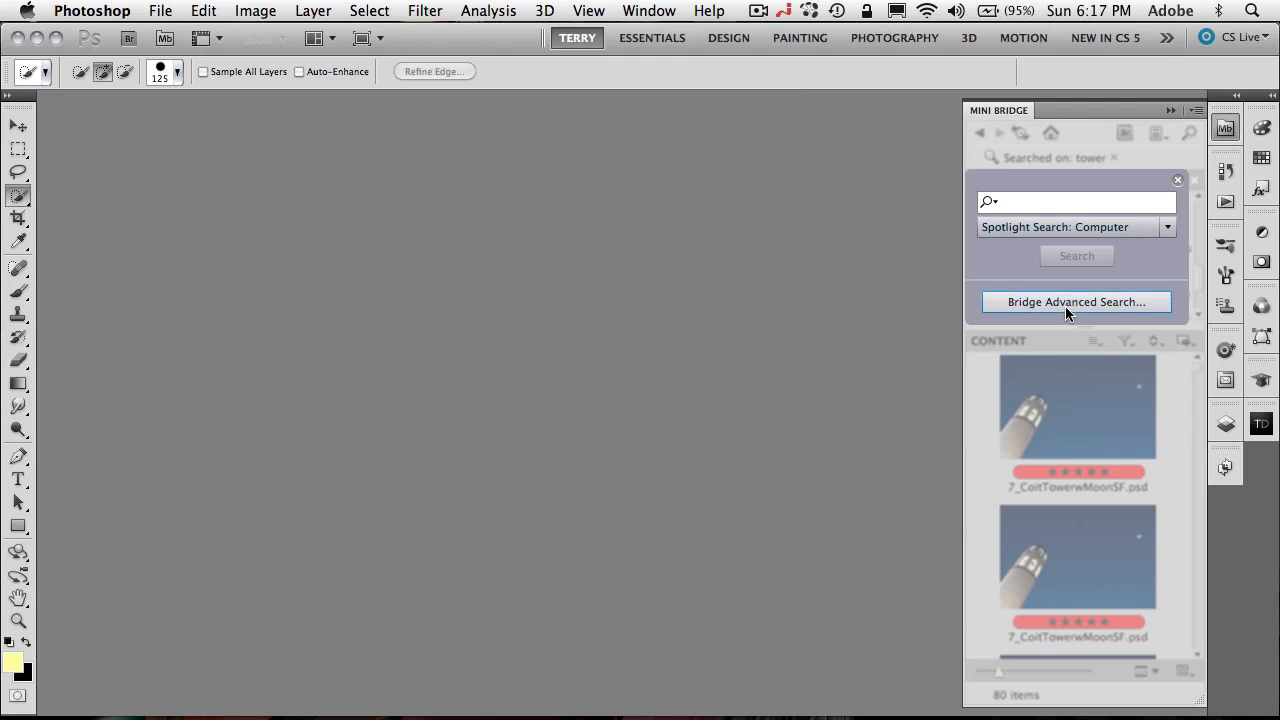
In Bridge Advanced Search, add a Rating criterion of five stars or more and run Find for 20 results
click(1076, 300)
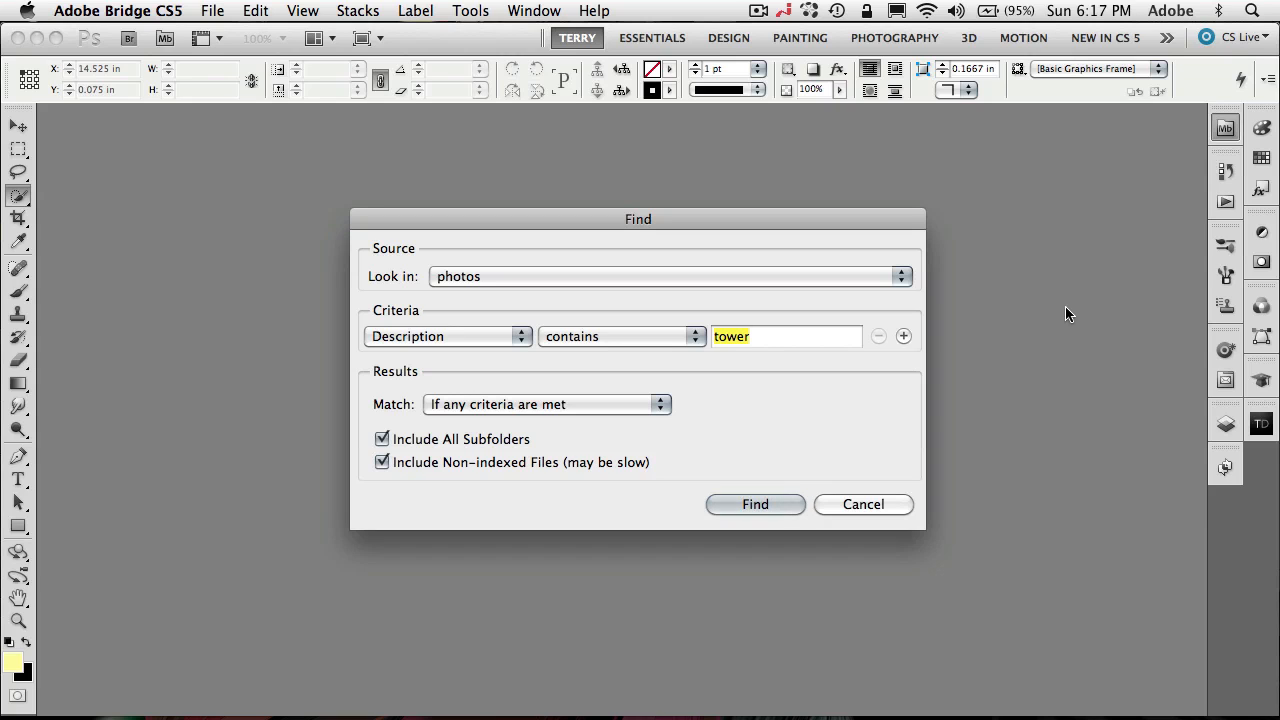
click(904, 336)
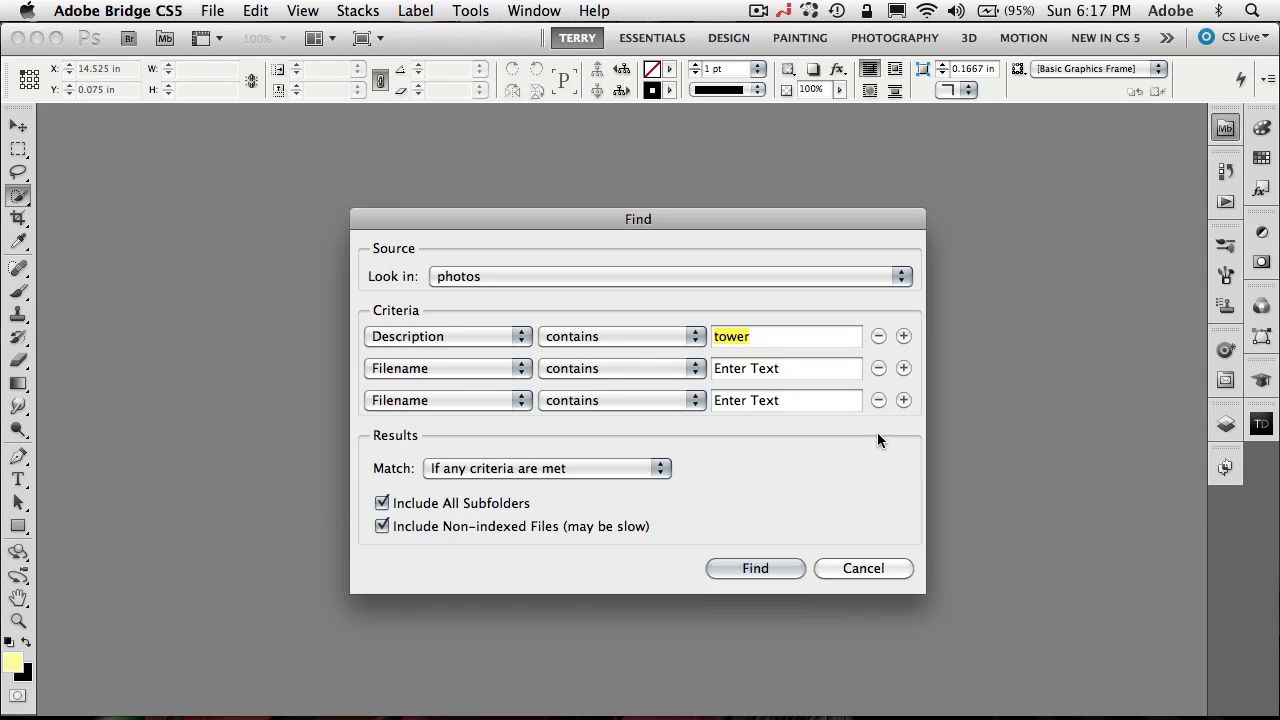
click(878, 400)
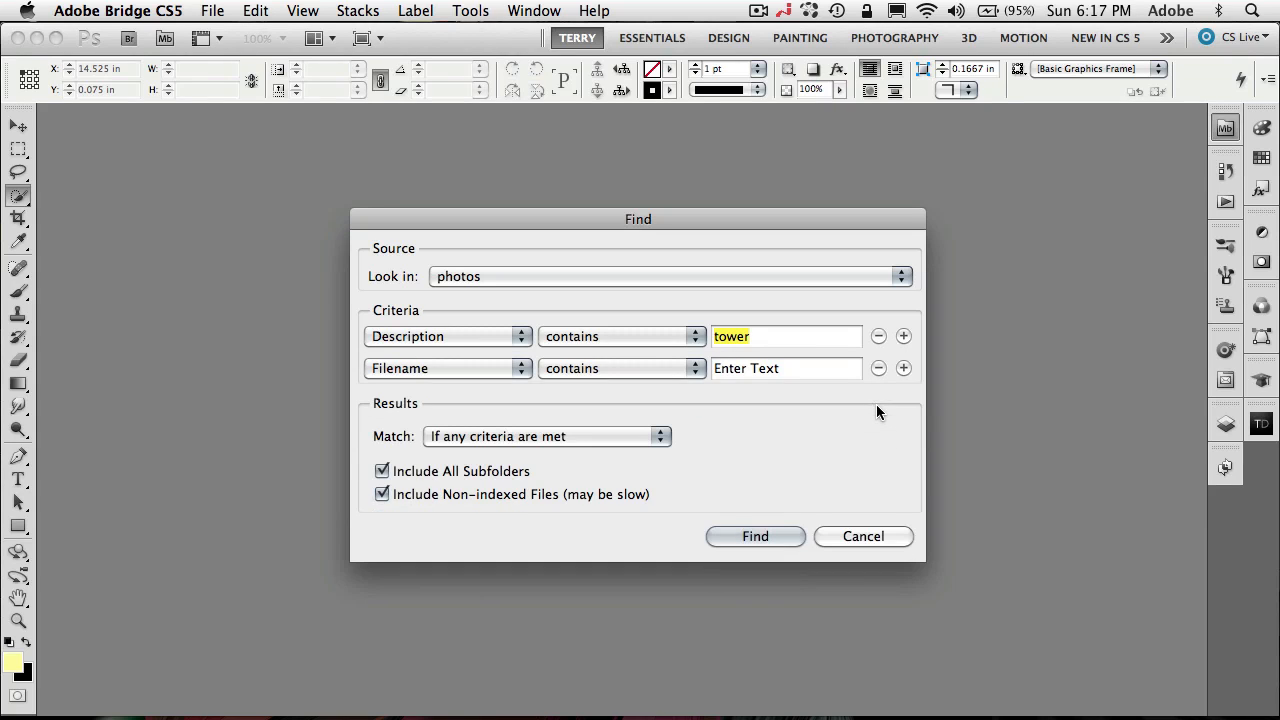
click(448, 368)
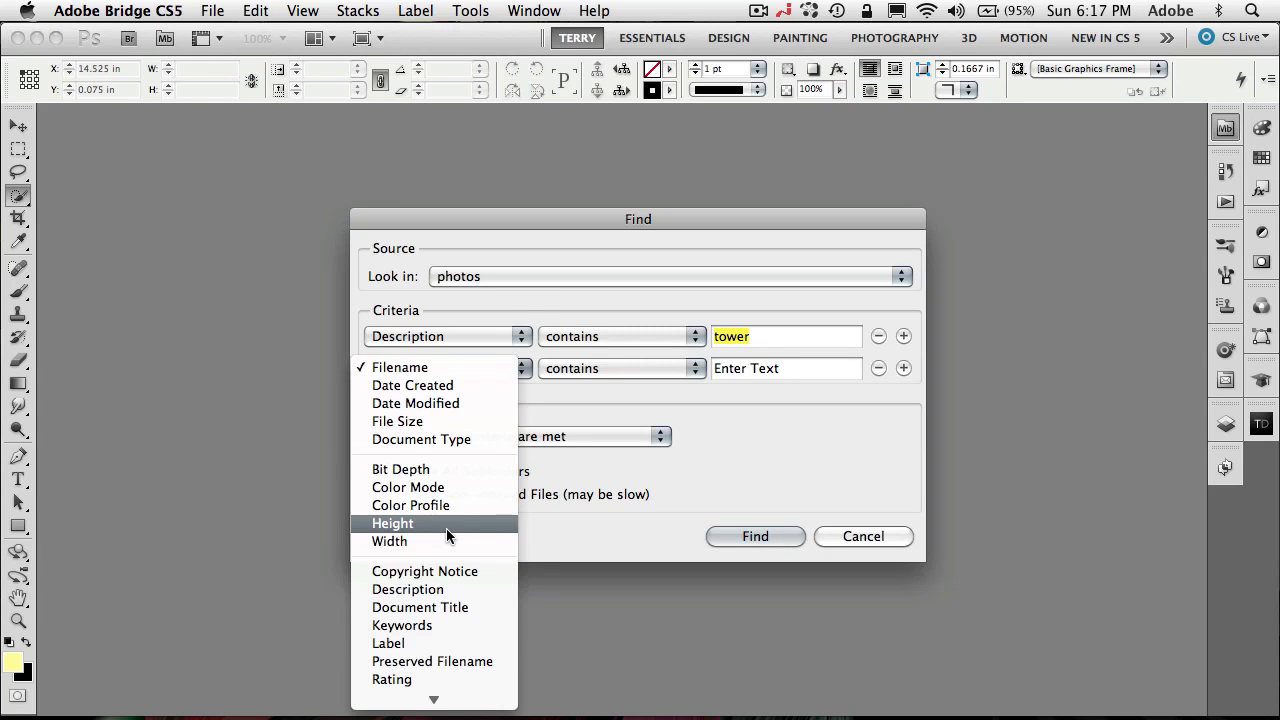
click(400, 366)
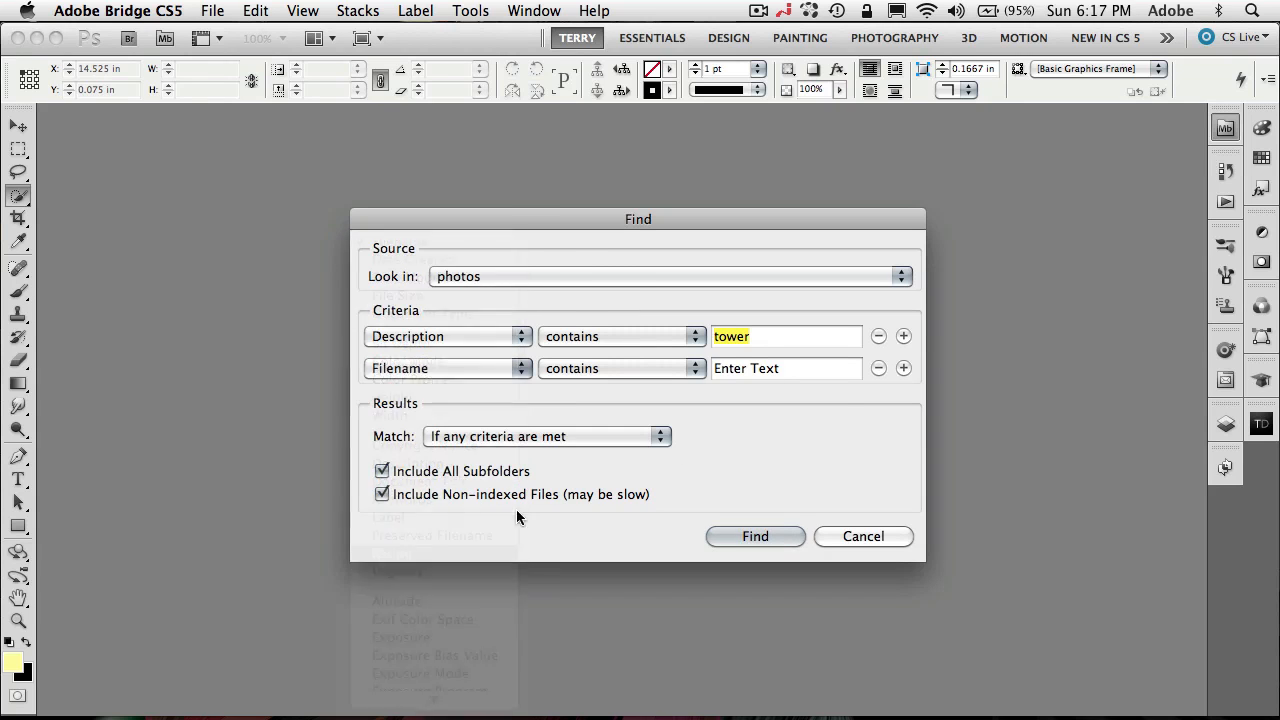
click(620, 368)
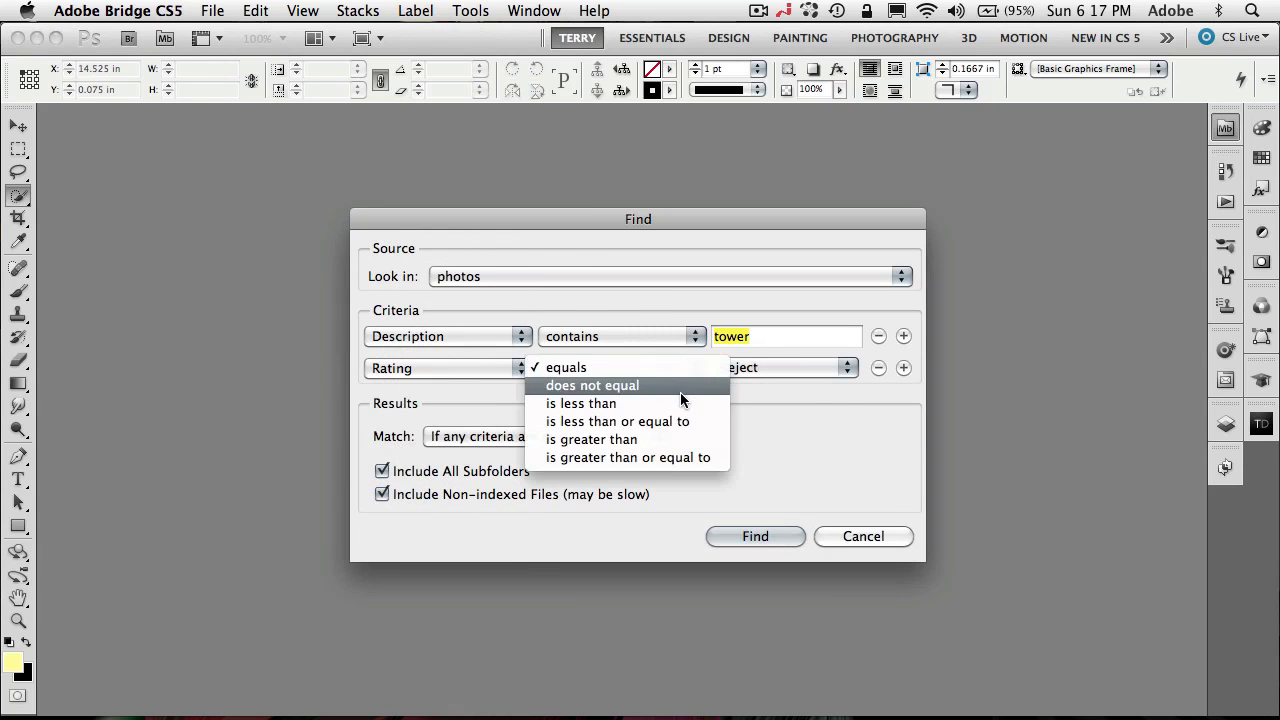
mouse_move(704, 420)
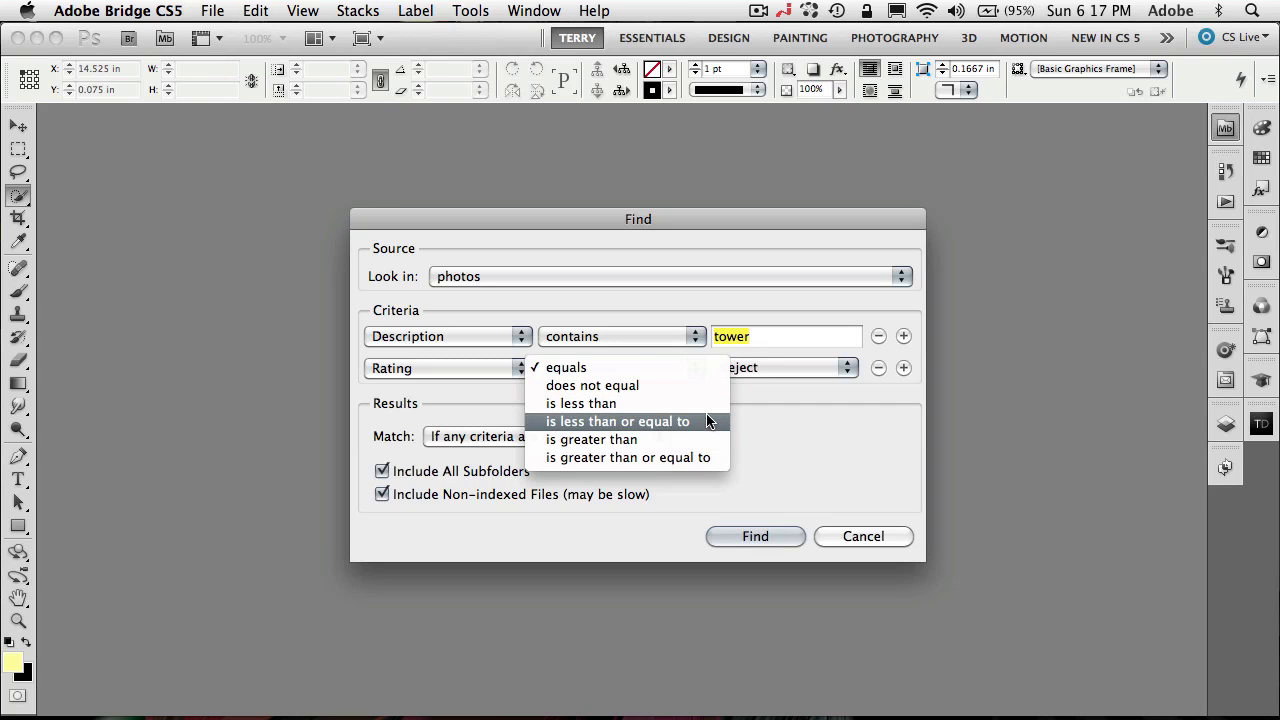
mouse_move(710, 440)
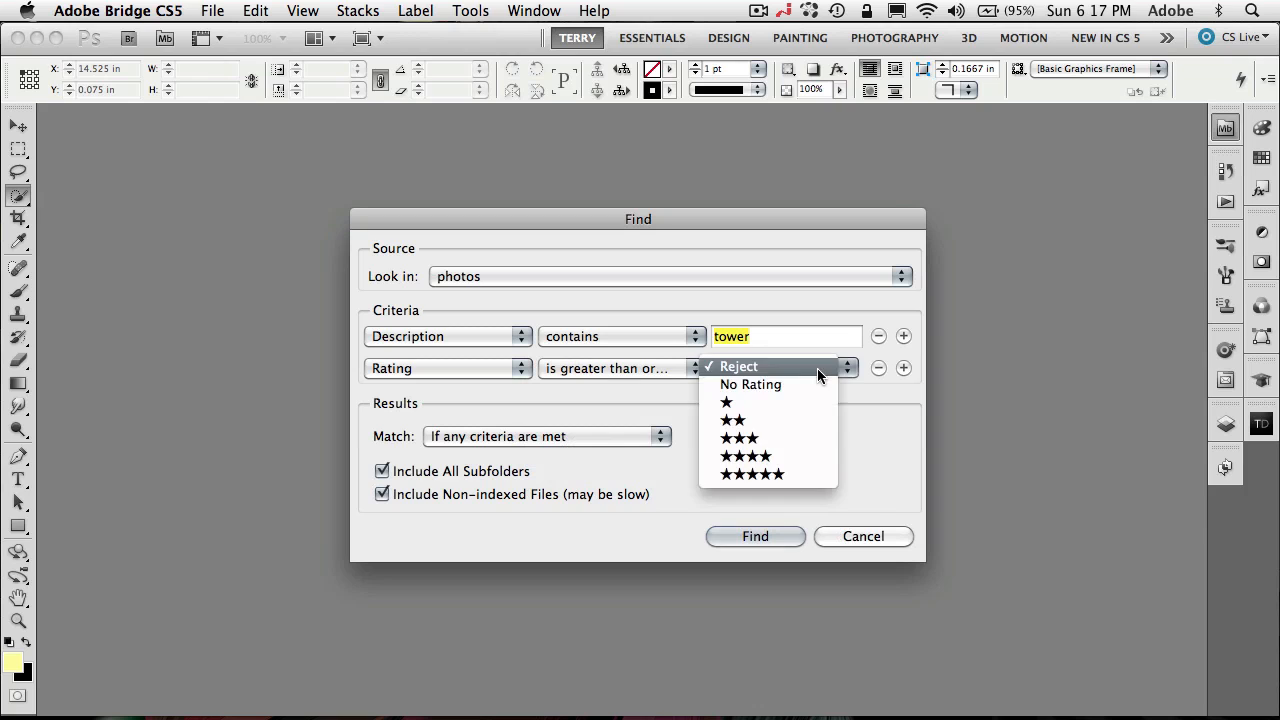
click(752, 474)
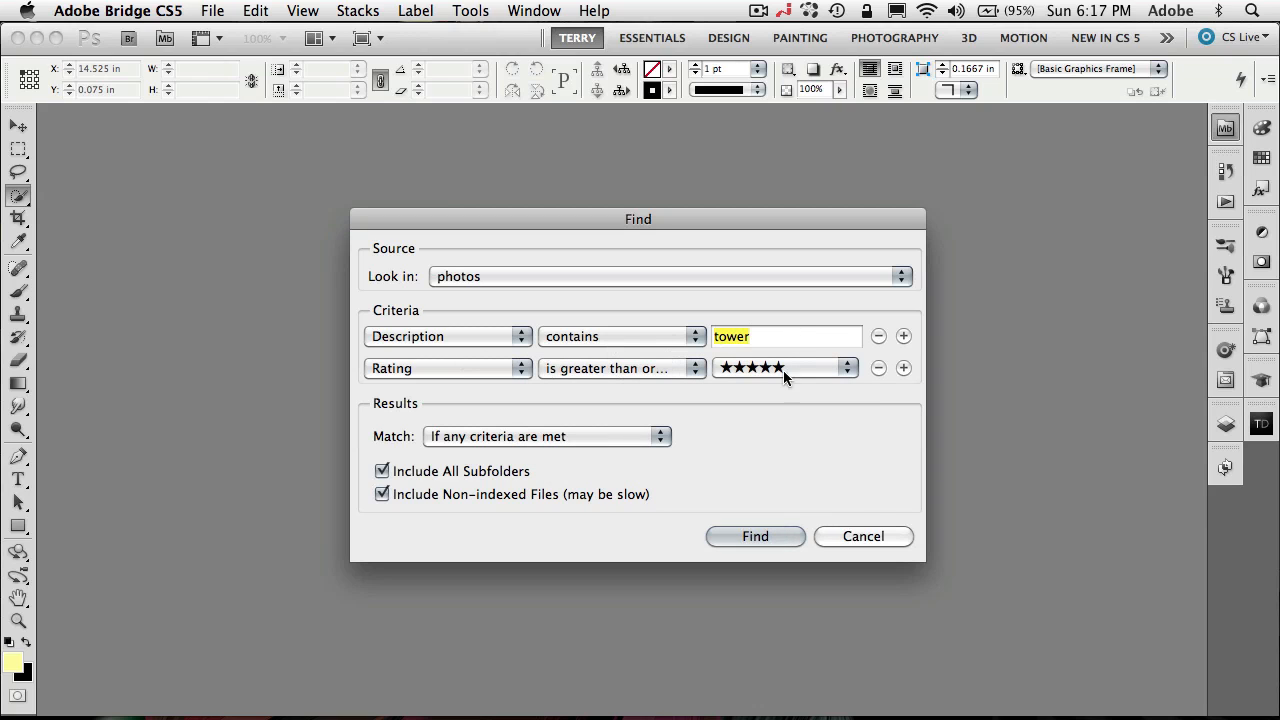
mouse_move(972, 516)
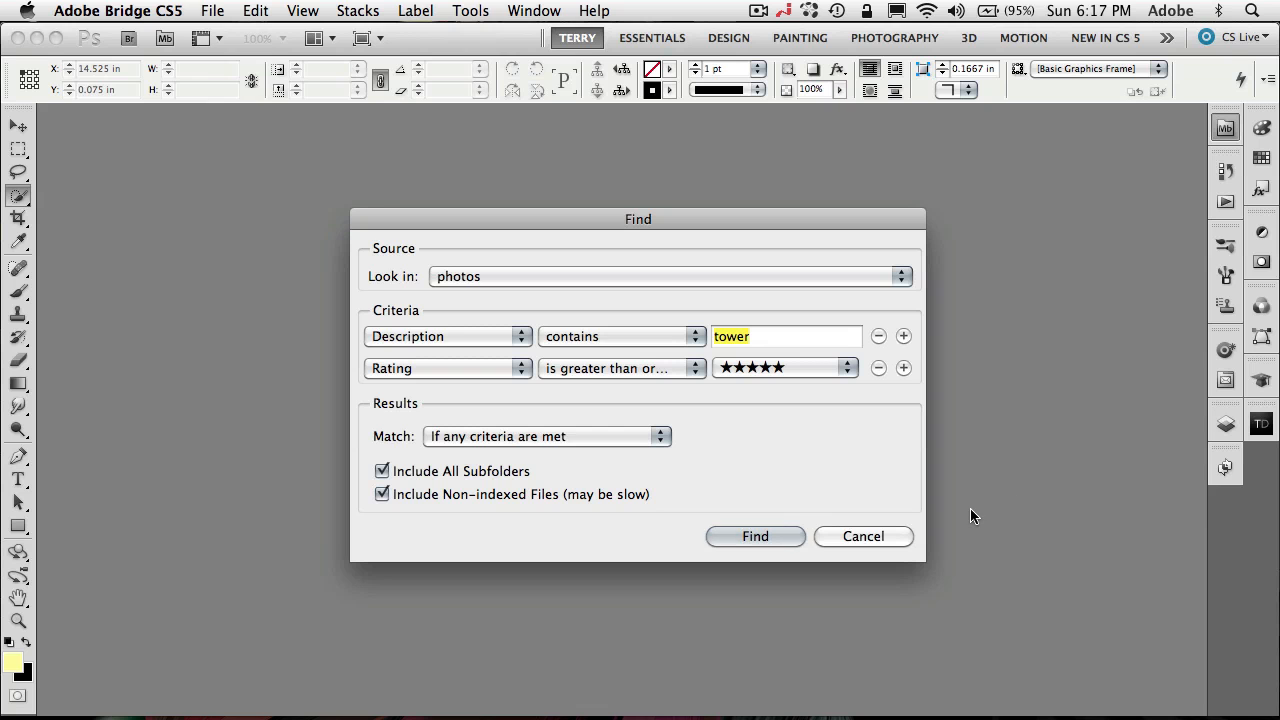
click(754, 536)
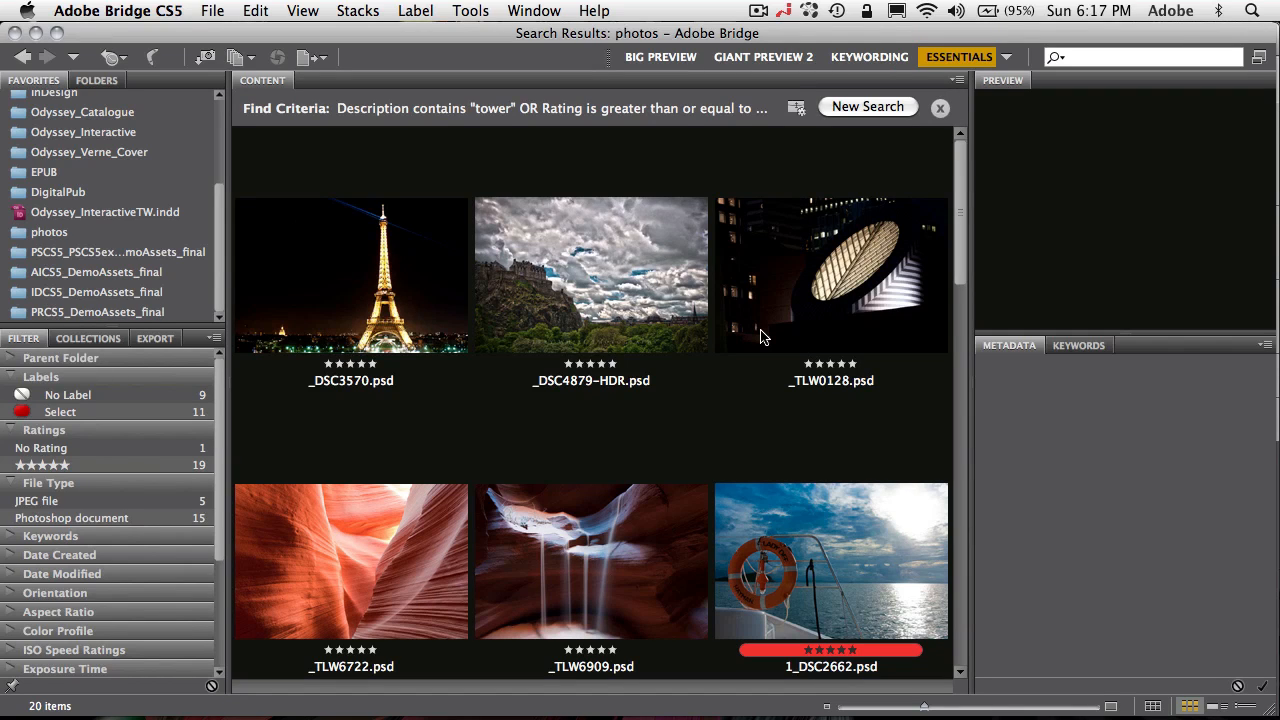
mouse_move(744, 330)
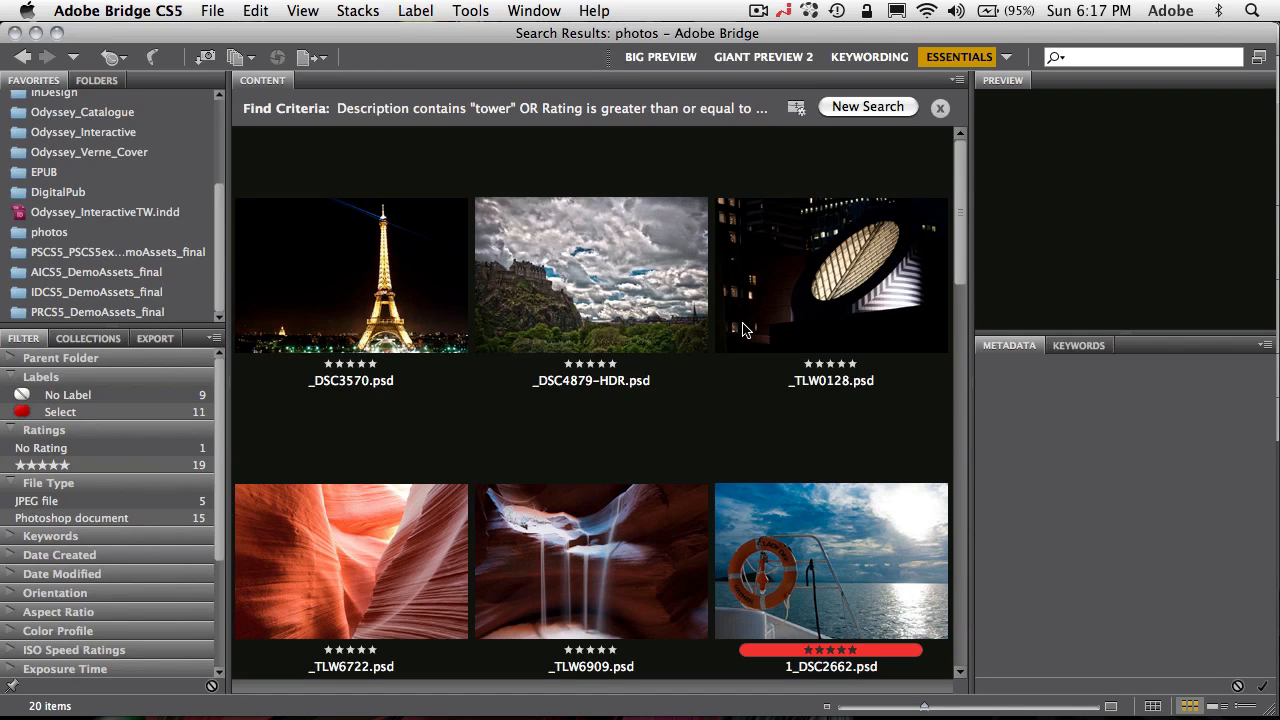
mouse_move(920, 210)
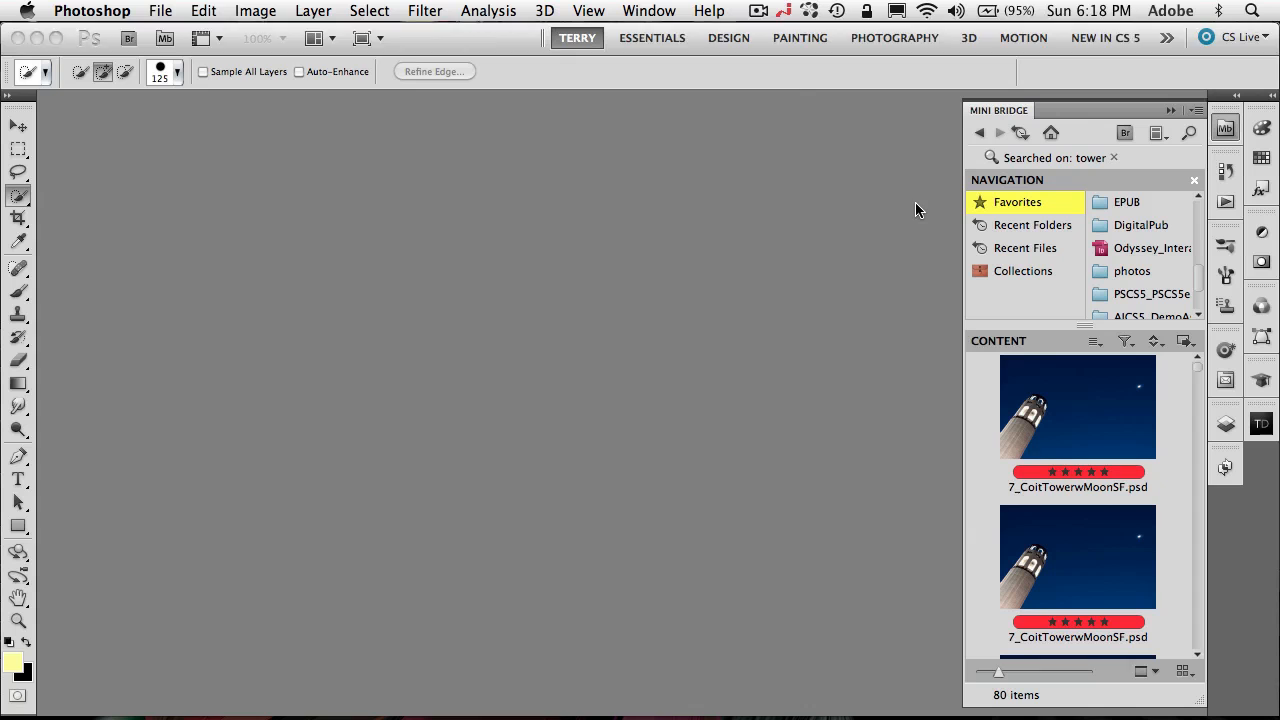
Rerun the Bridge Advanced Search with Match set to 'If all criteria are met', leaving three photos
click(1188, 132)
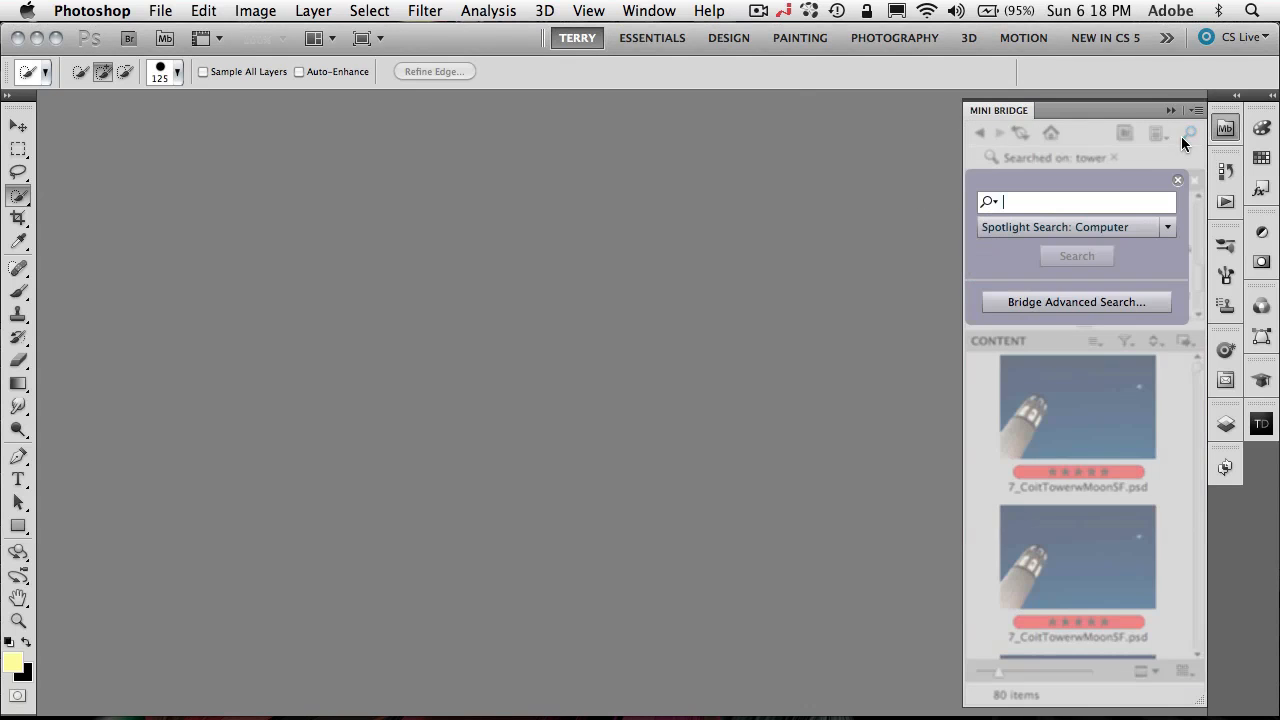
click(1076, 300)
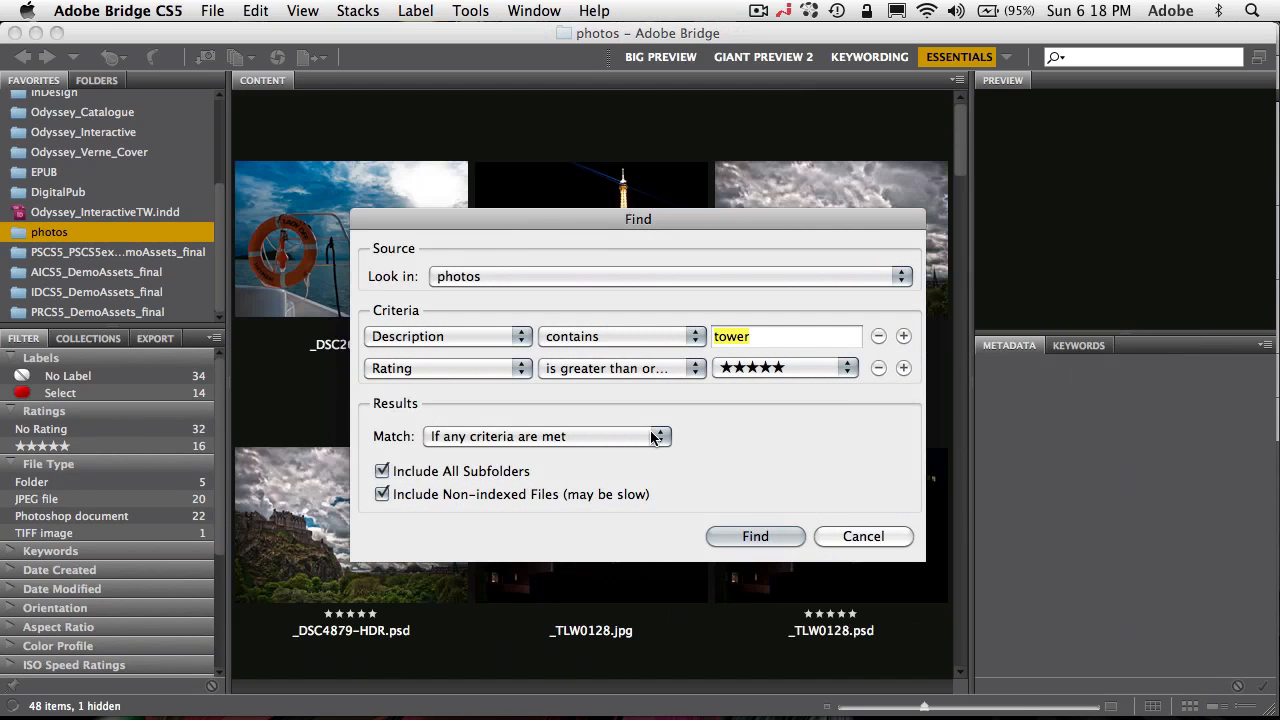
mouse_move(444, 420)
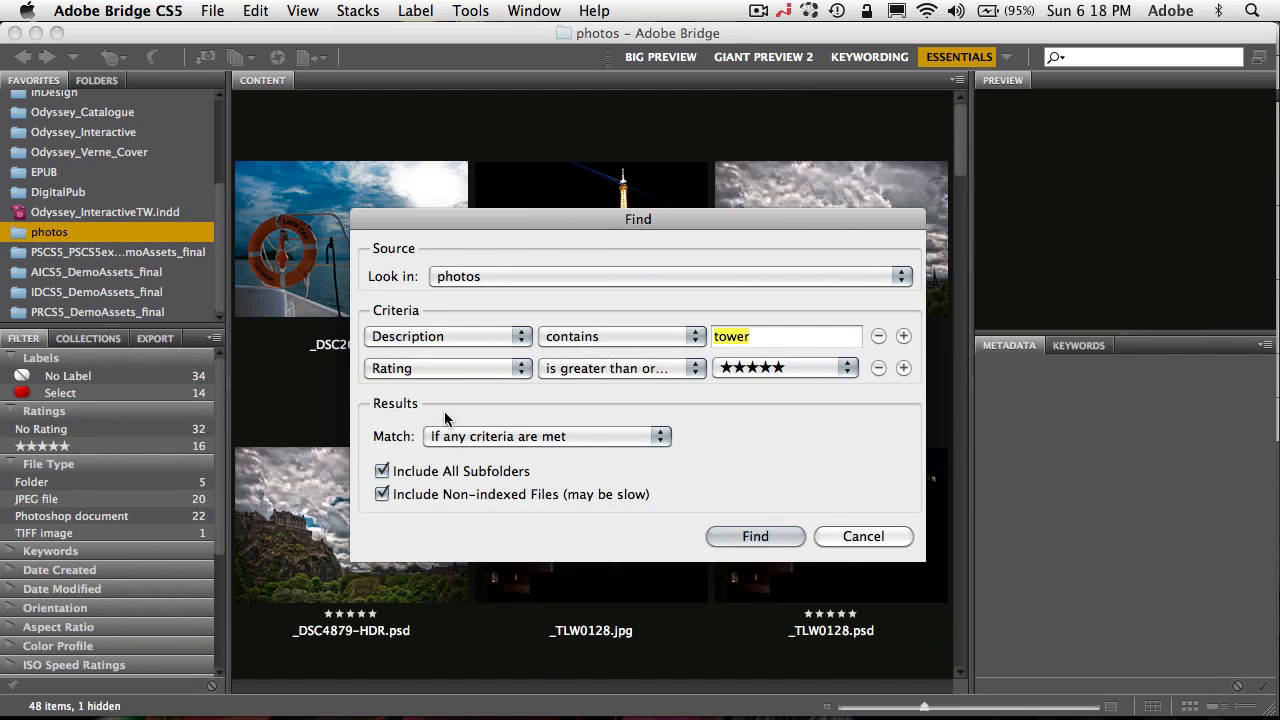
click(544, 436)
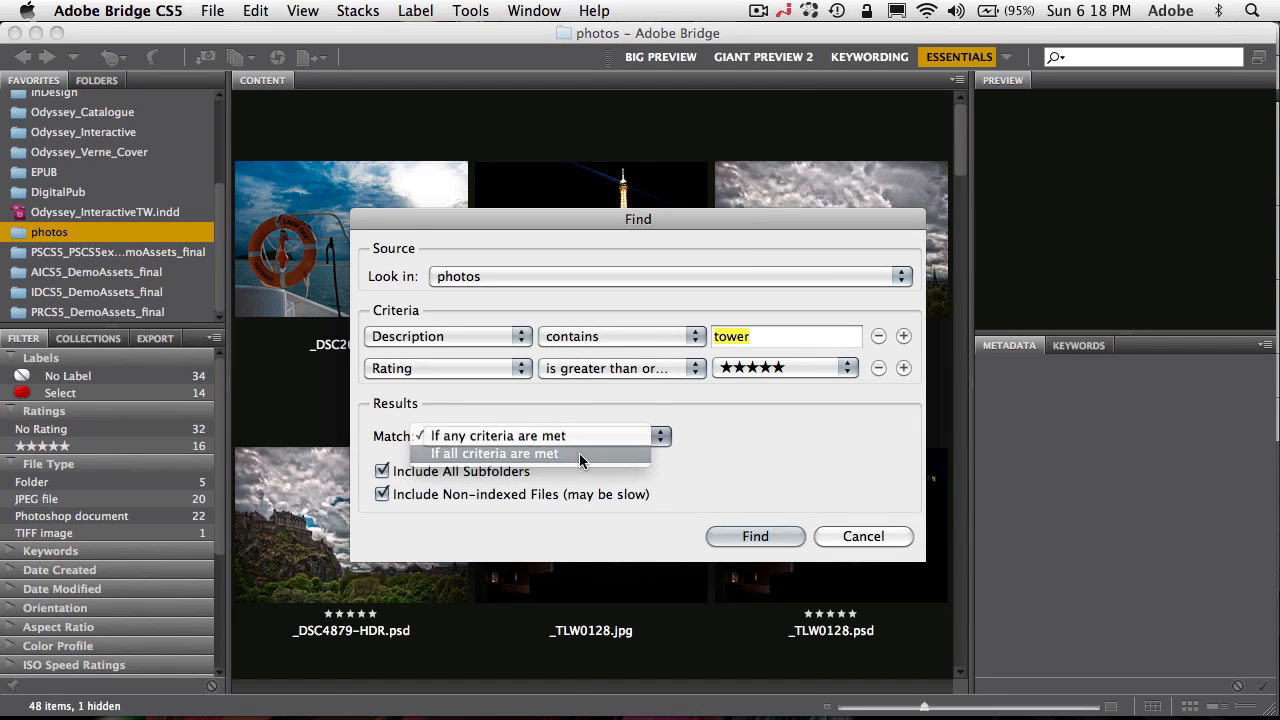
click(754, 536)
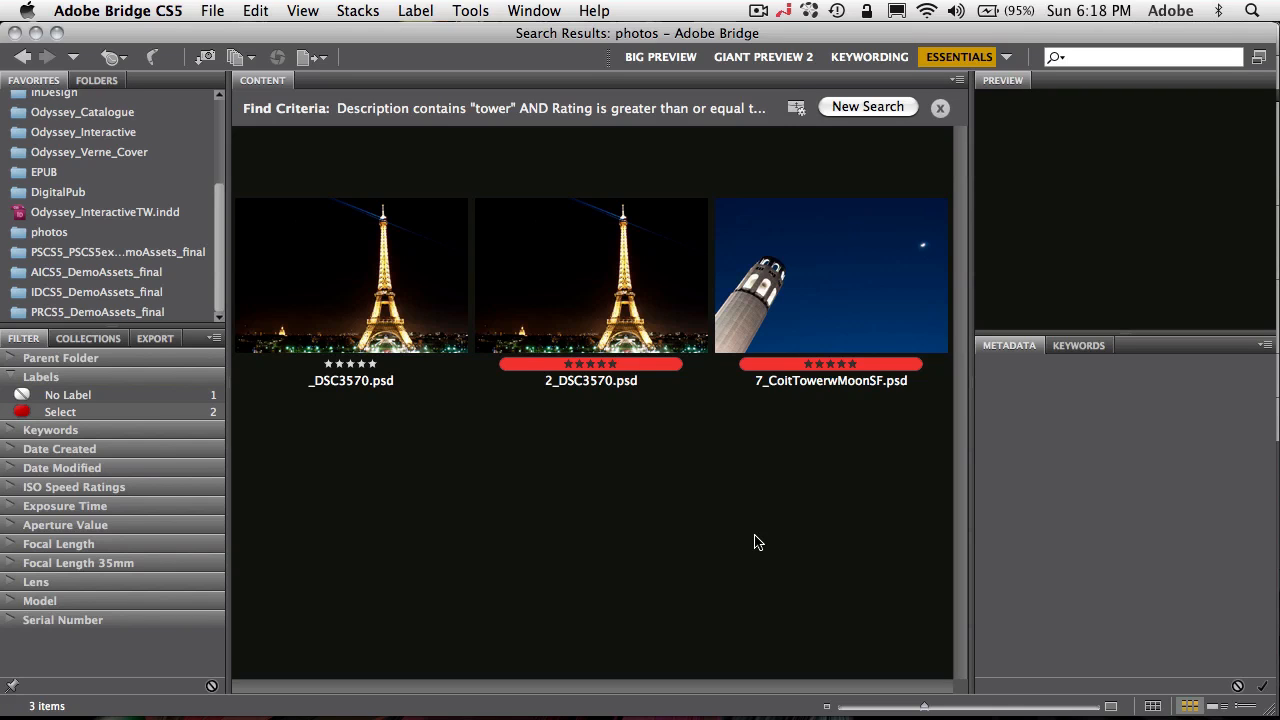
mouse_move(752, 482)
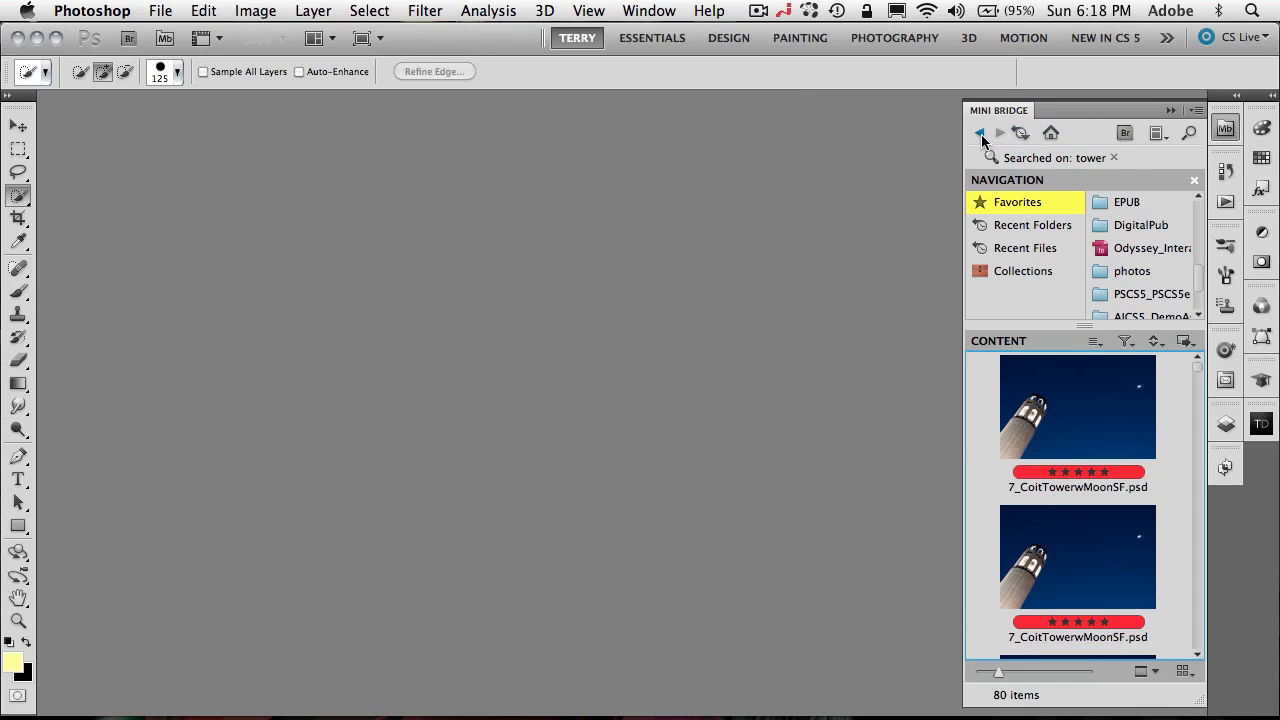
mouse_move(980, 132)
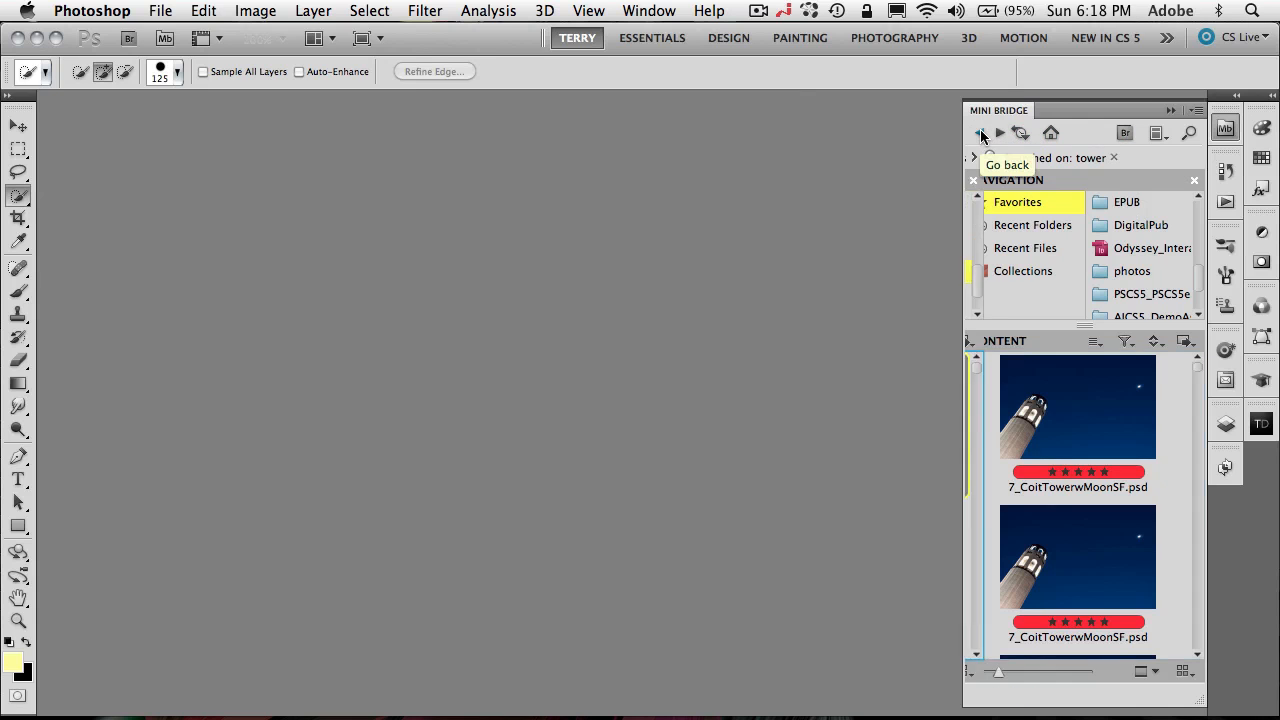
Step Mini Bridge's navigation back to the top-level Computer, Desktop, Documents and Pictures locations
click(1132, 272)
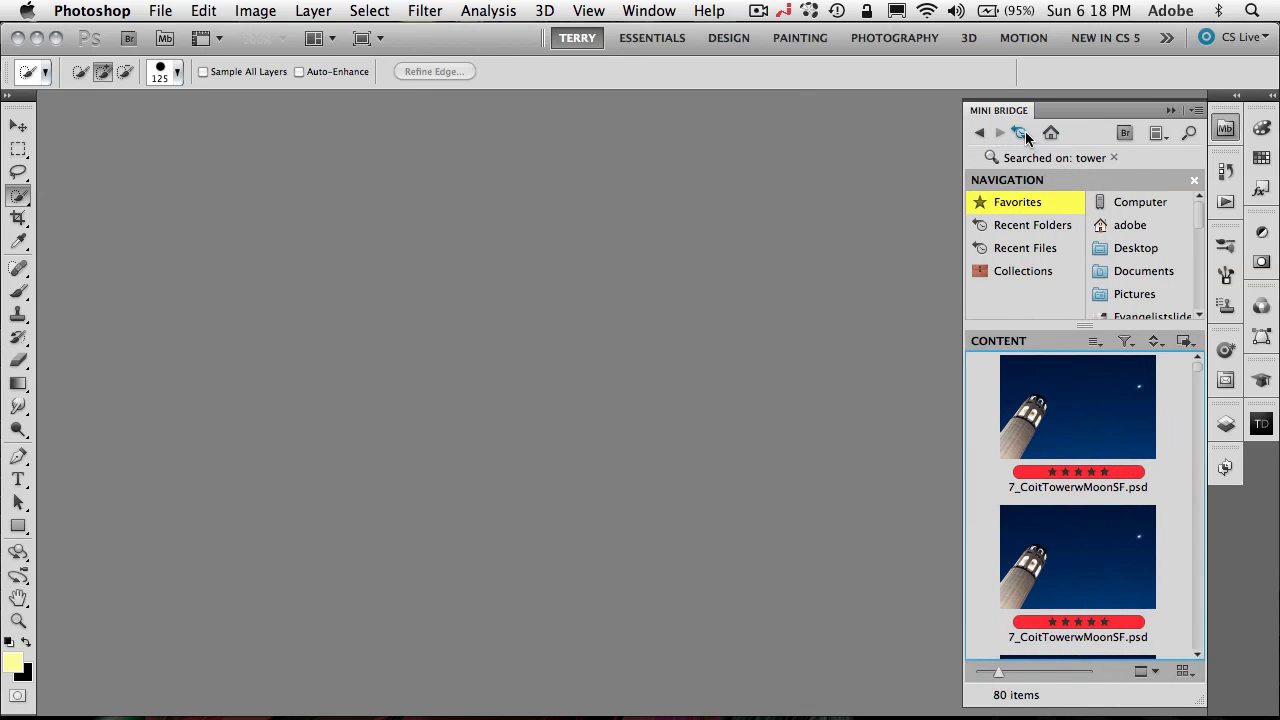
click(1022, 132)
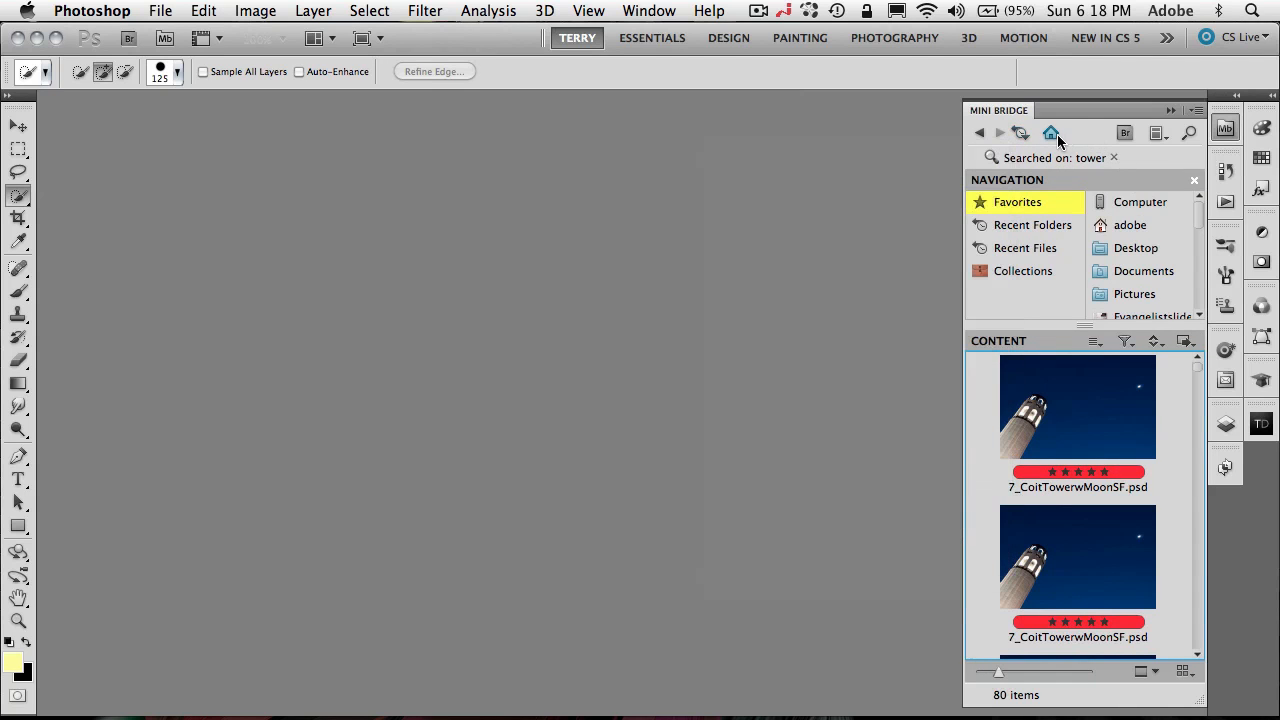
mouse_move(1052, 132)
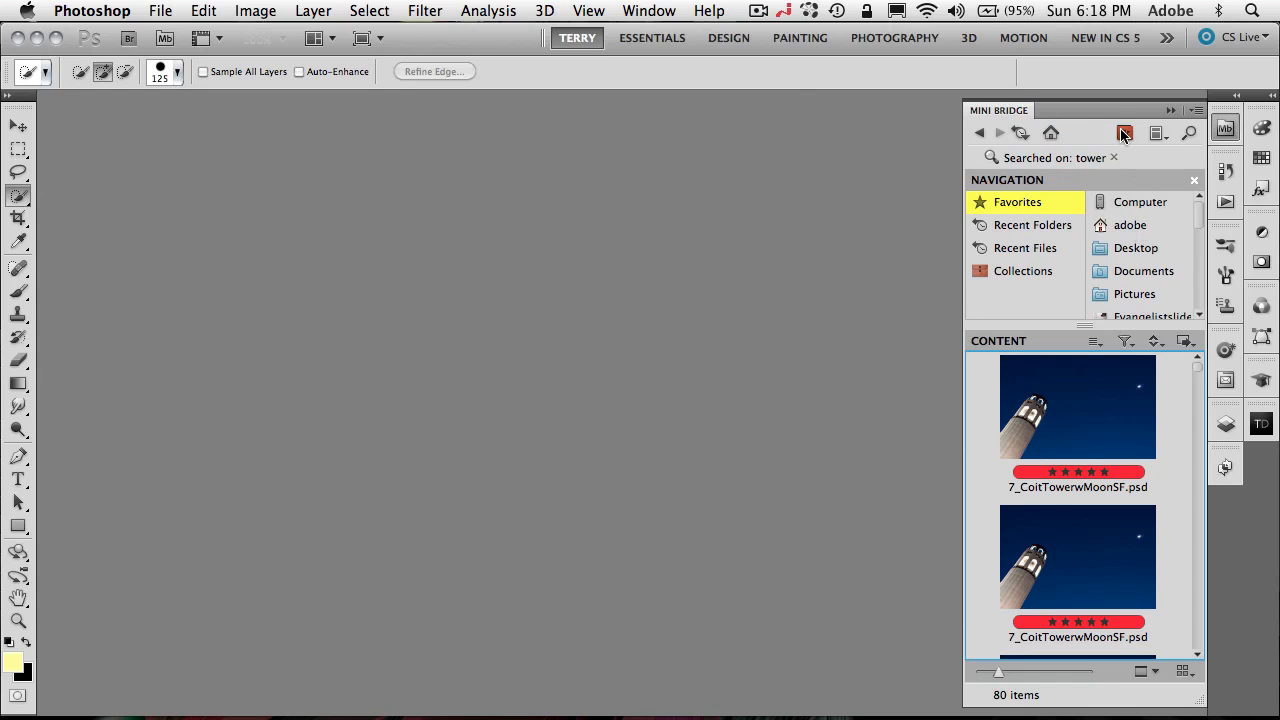
mouse_move(1124, 132)
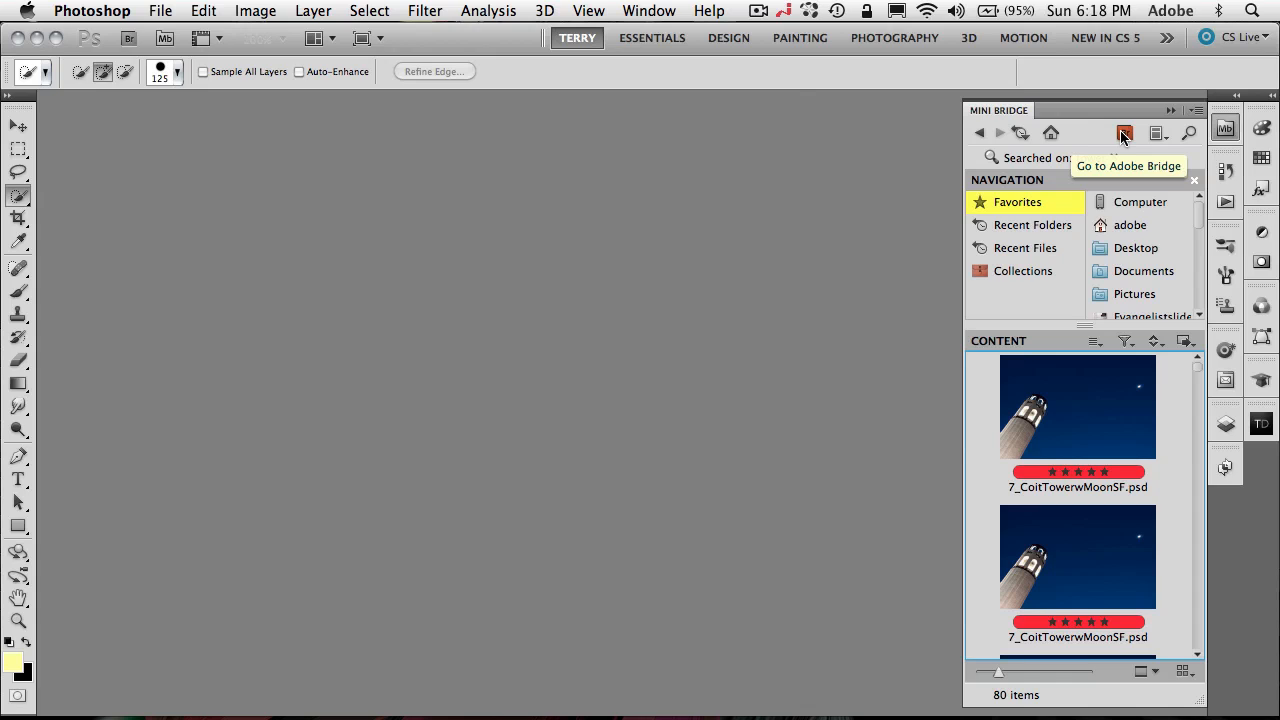
mouse_move(1160, 132)
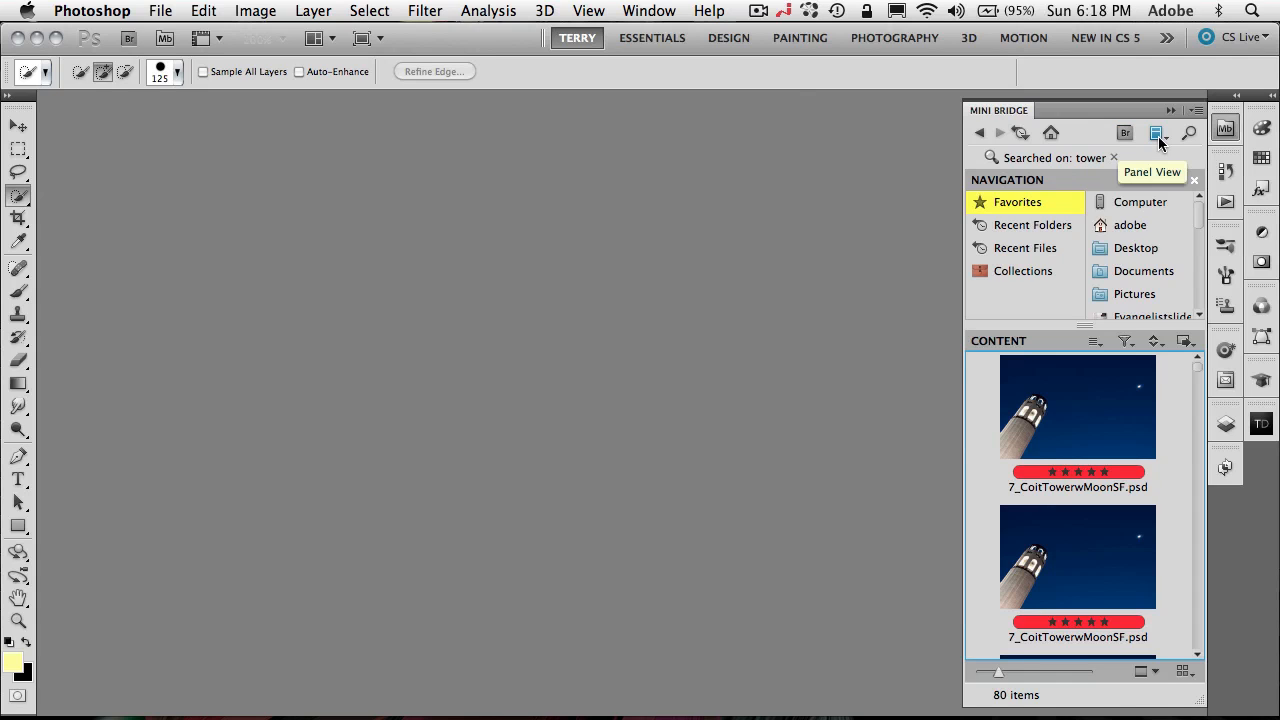
click(1158, 132)
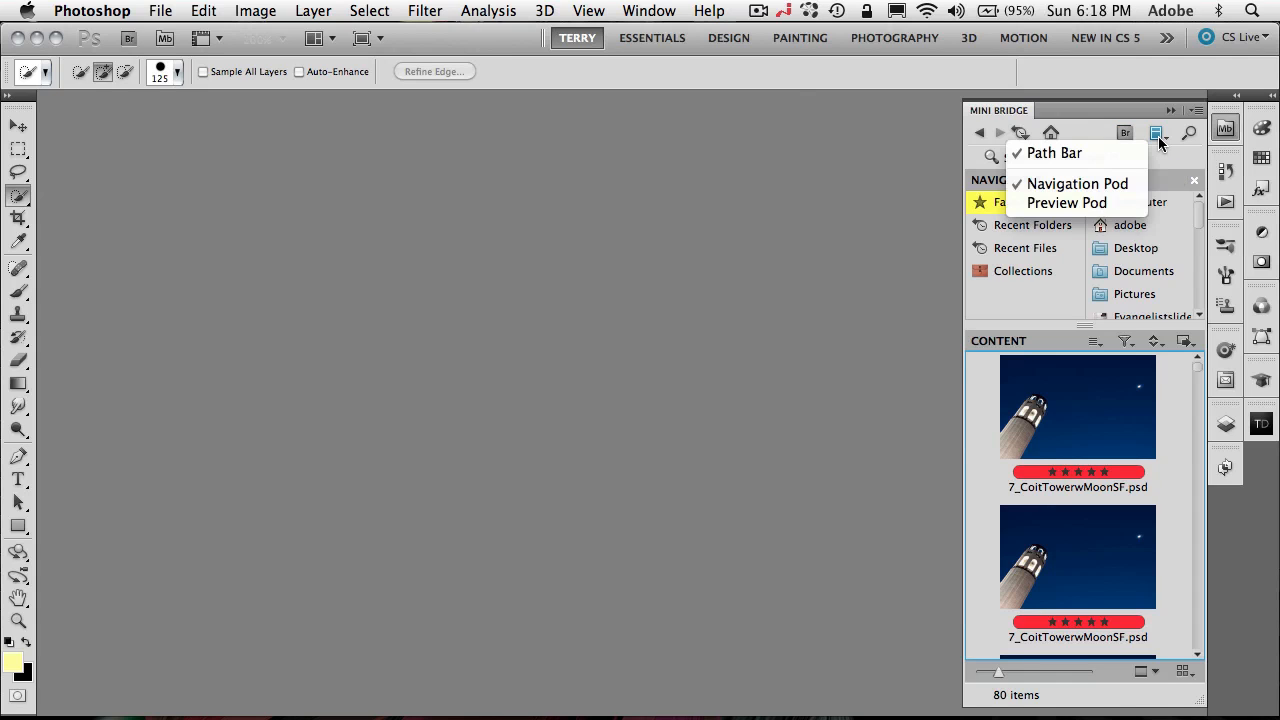
mouse_move(1066, 202)
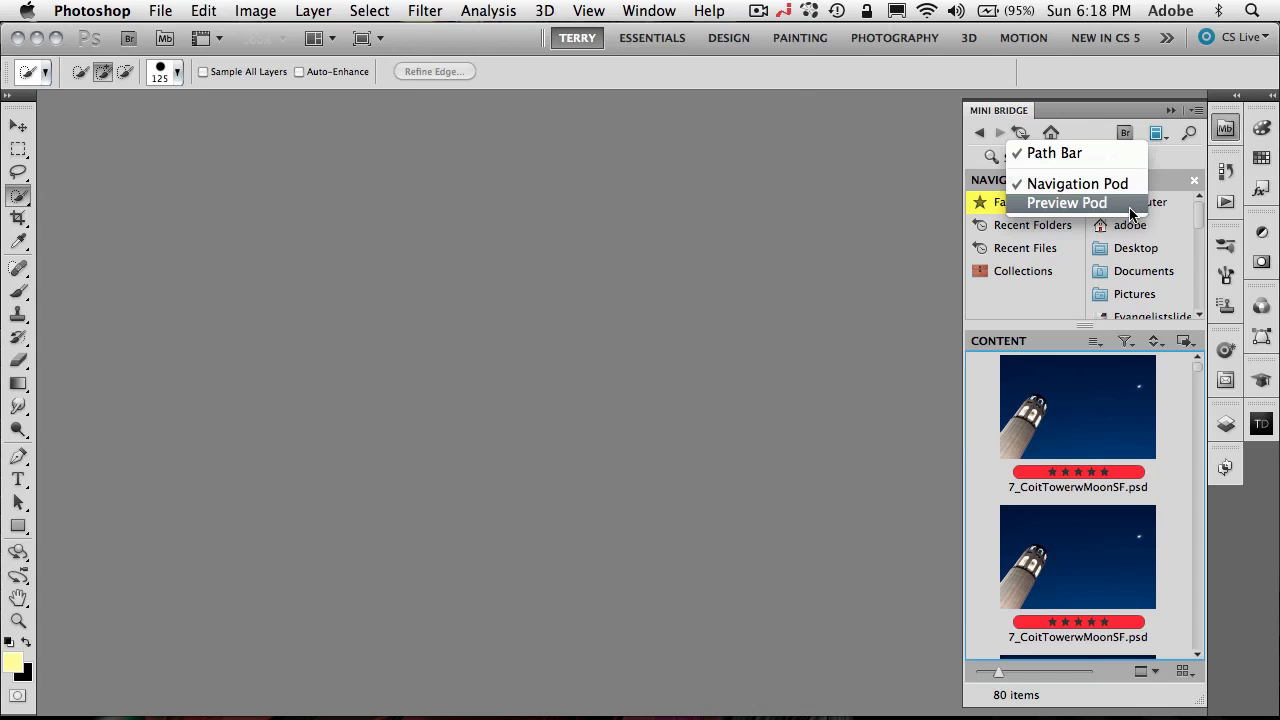
click(1066, 202)
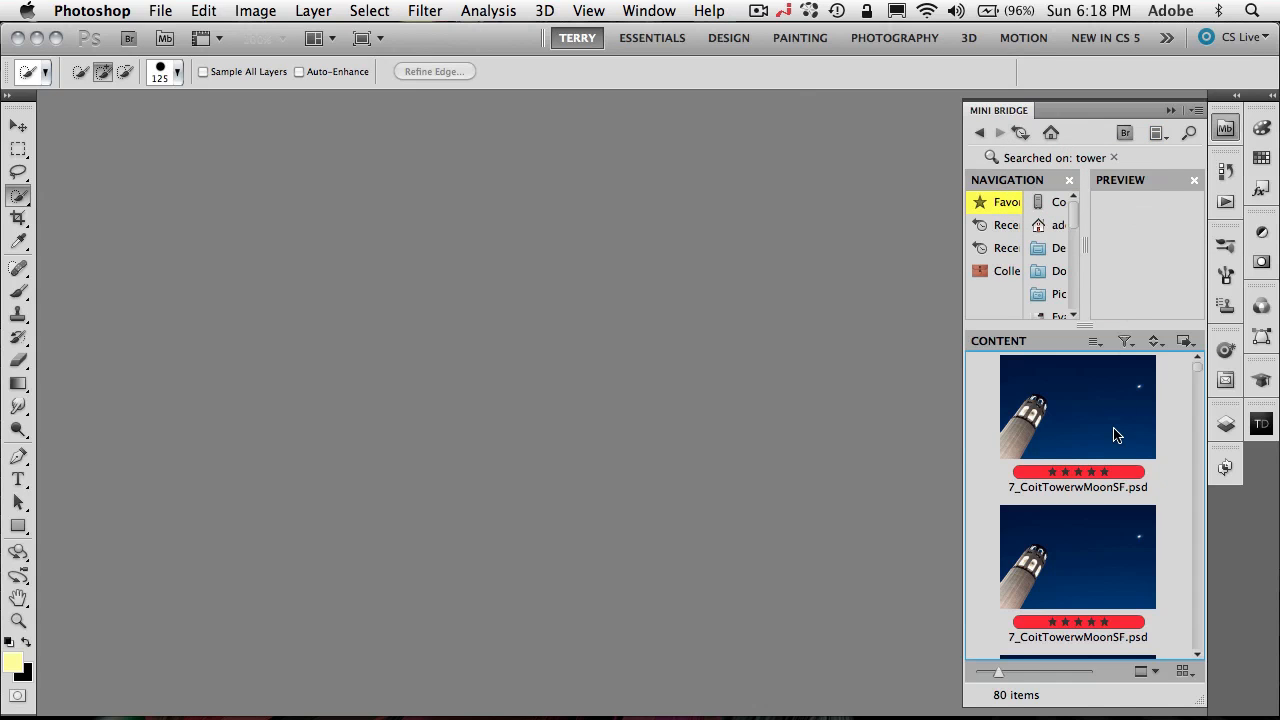
click(1076, 408)
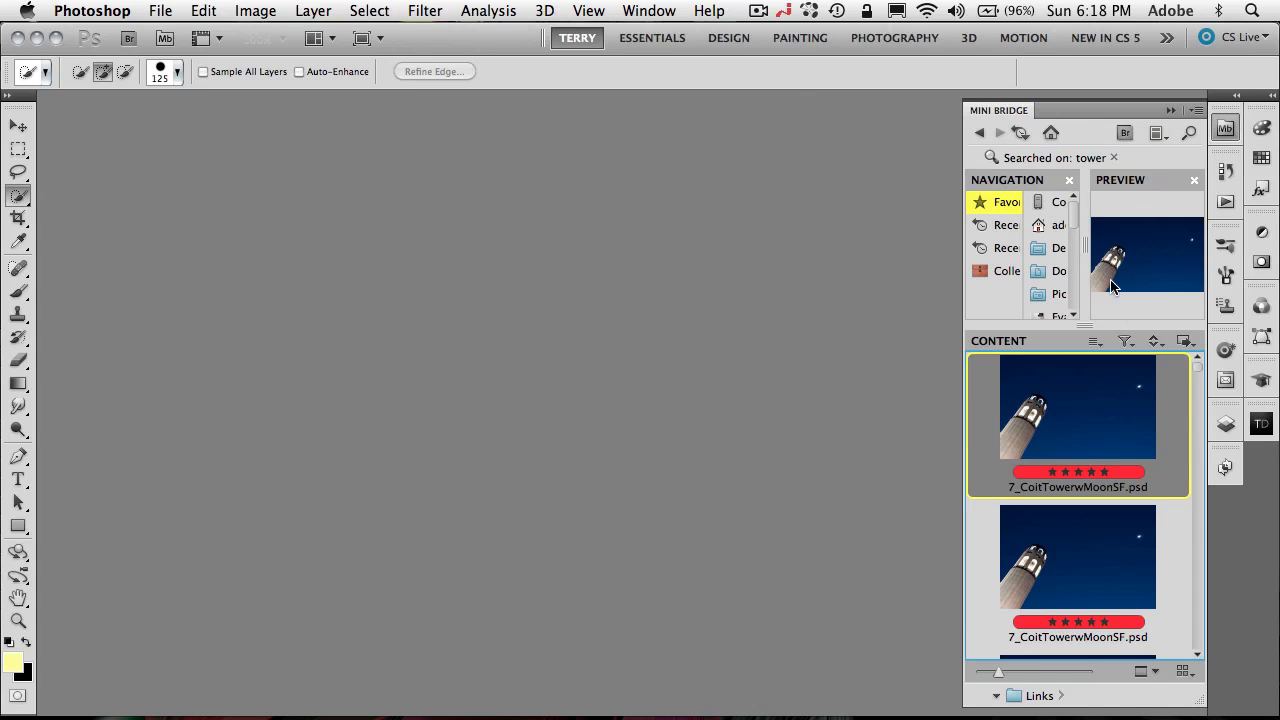
mouse_move(962, 390)
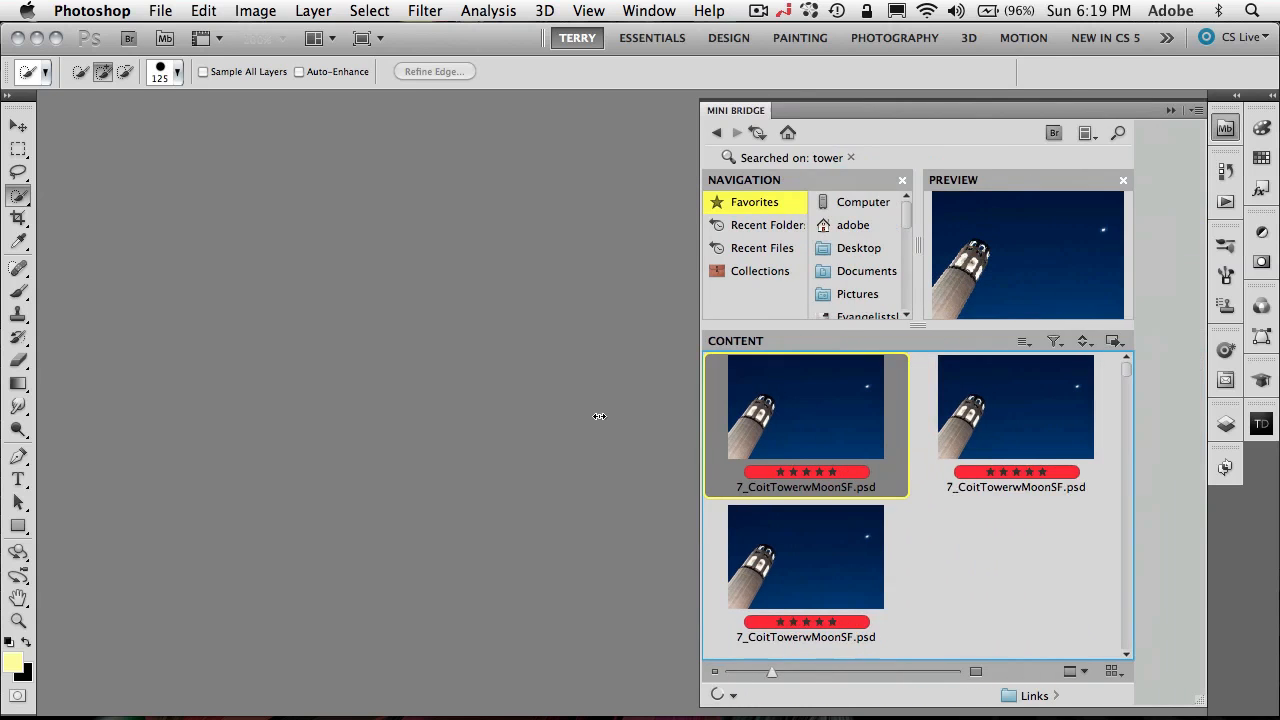
drag(700, 414, 912, 410)
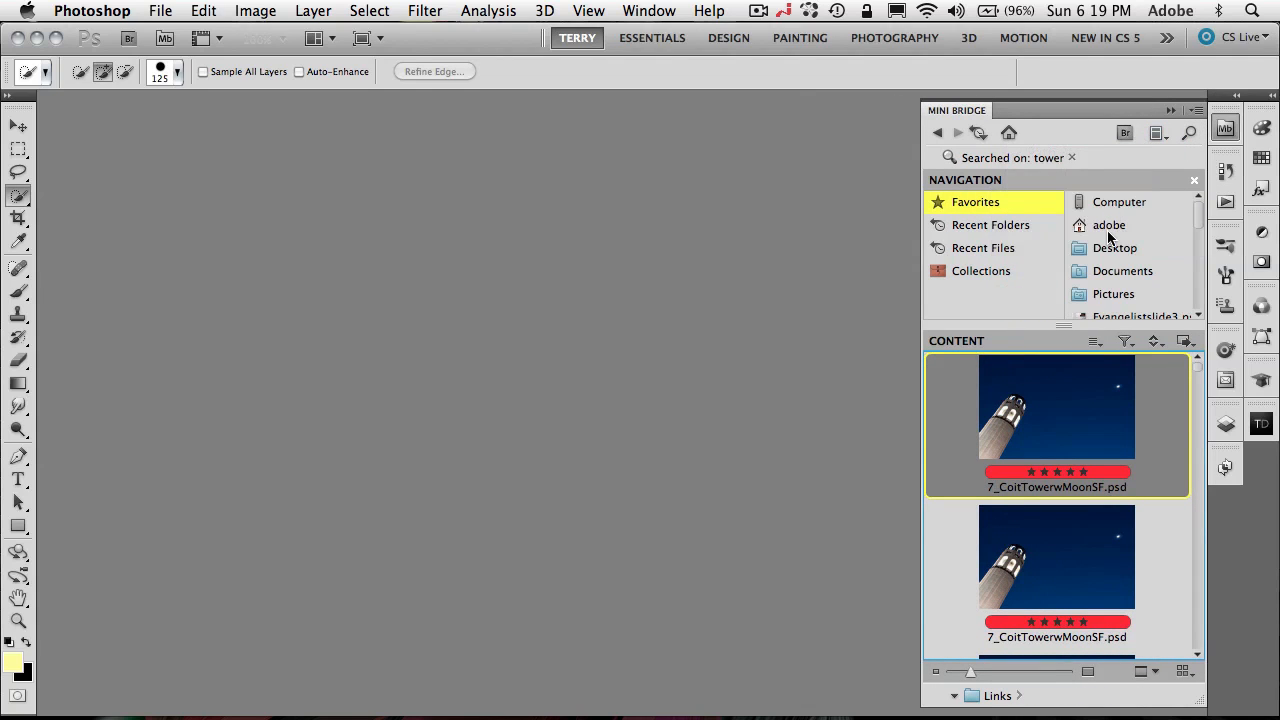
mouse_move(918, 468)
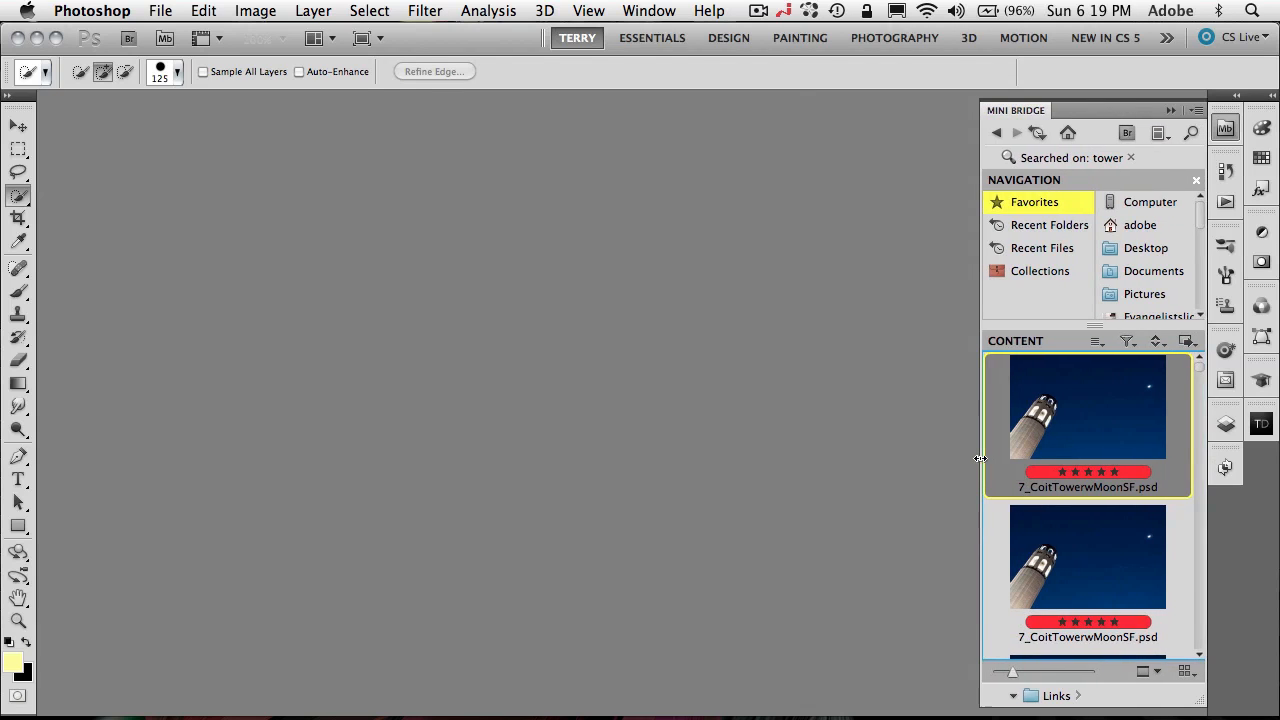
mouse_move(1136, 376)
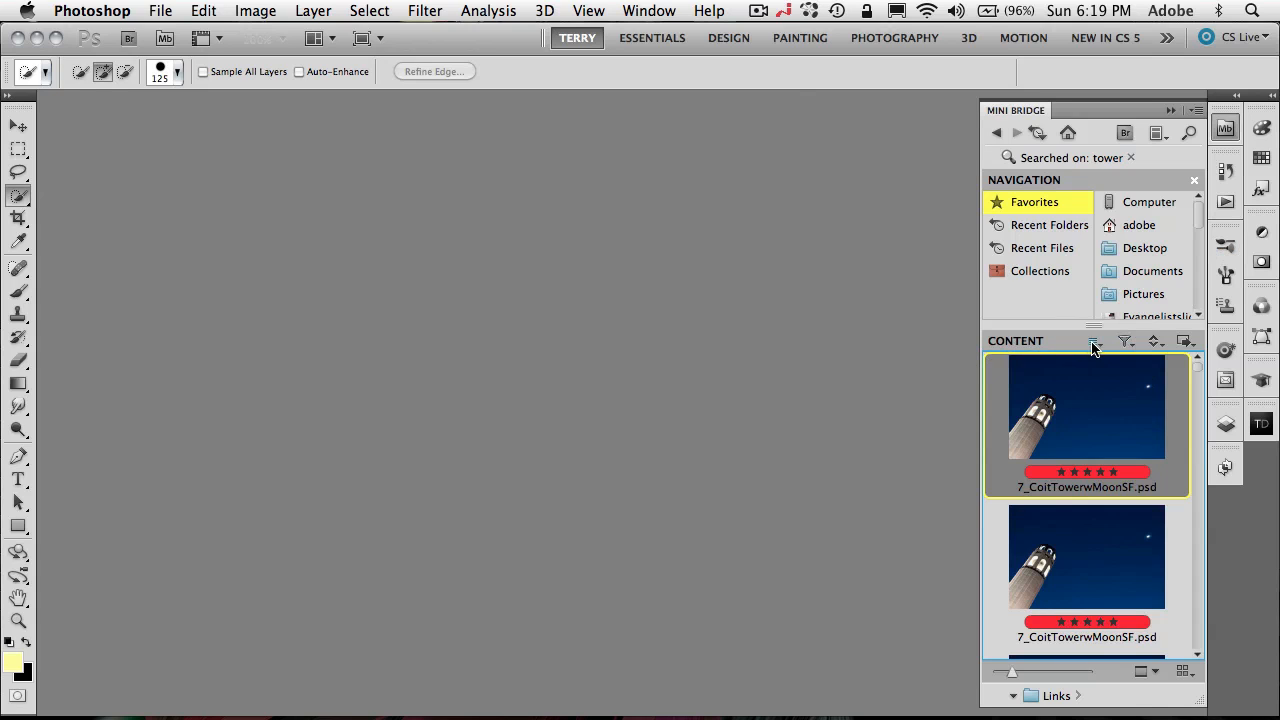
mouse_move(1092, 340)
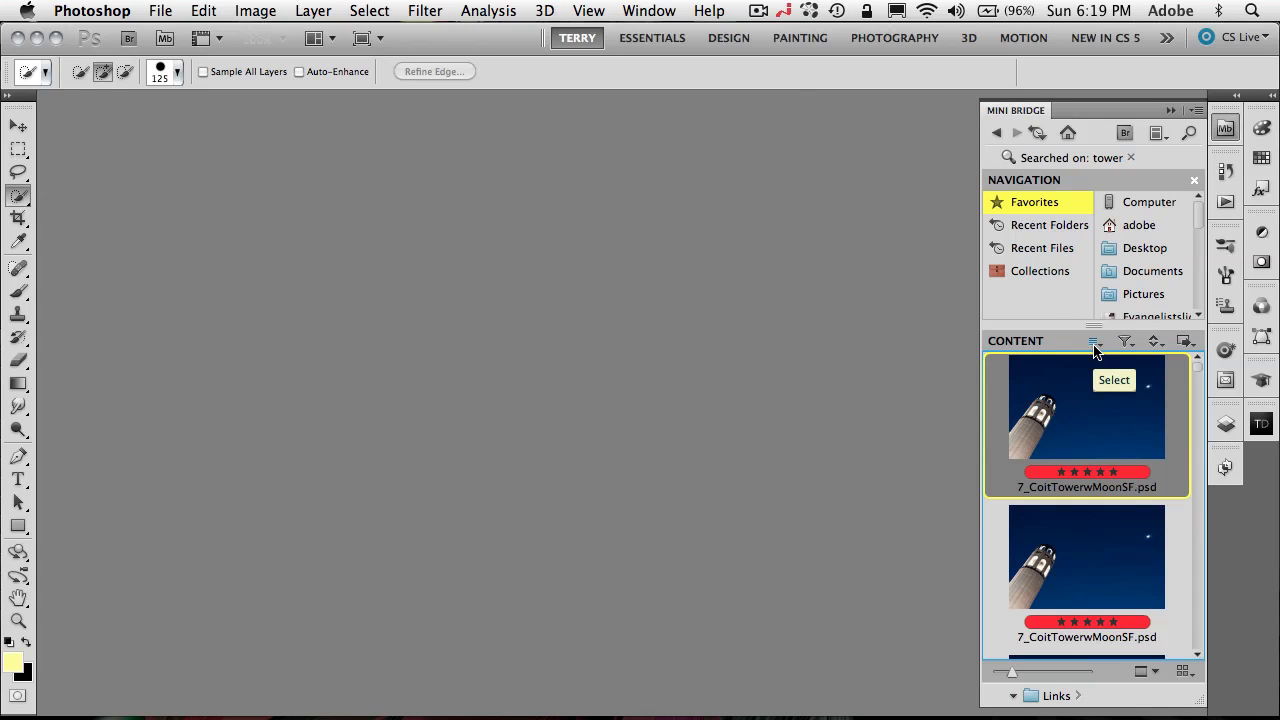
Try Select All, Deselect All and Invert Selection on the Mini Bridge tower results
click(1094, 340)
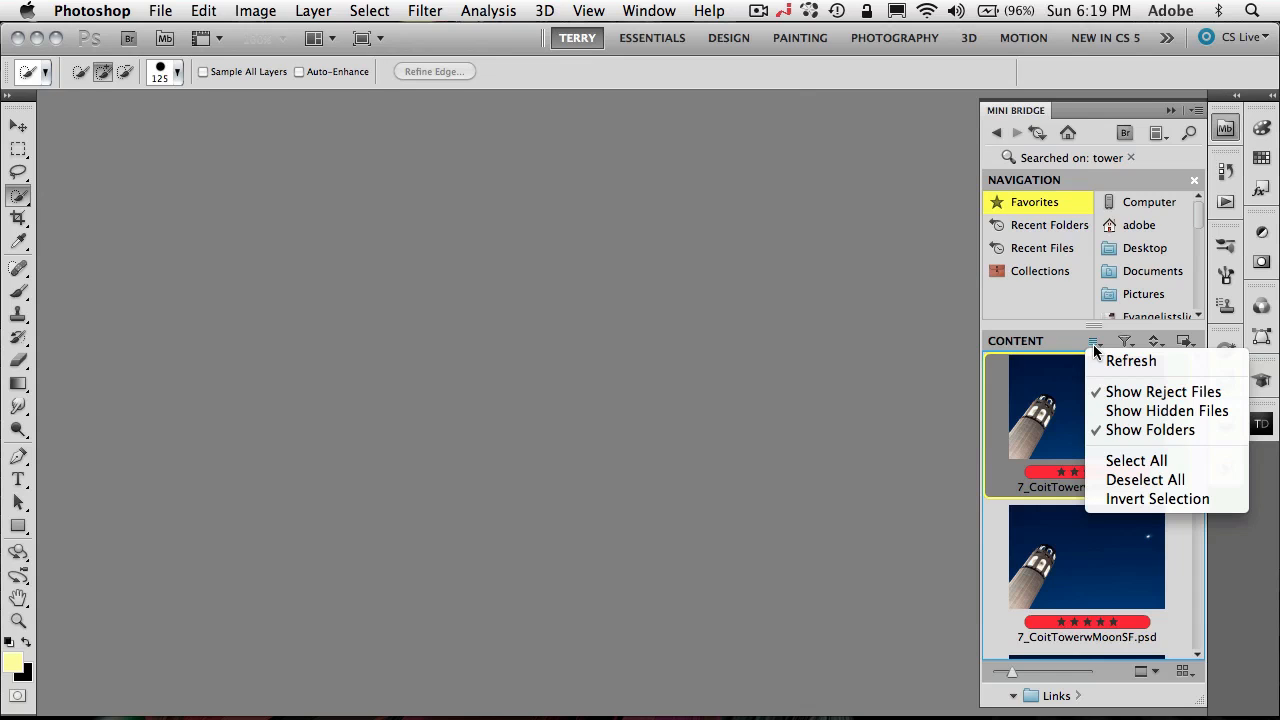
mouse_move(1136, 460)
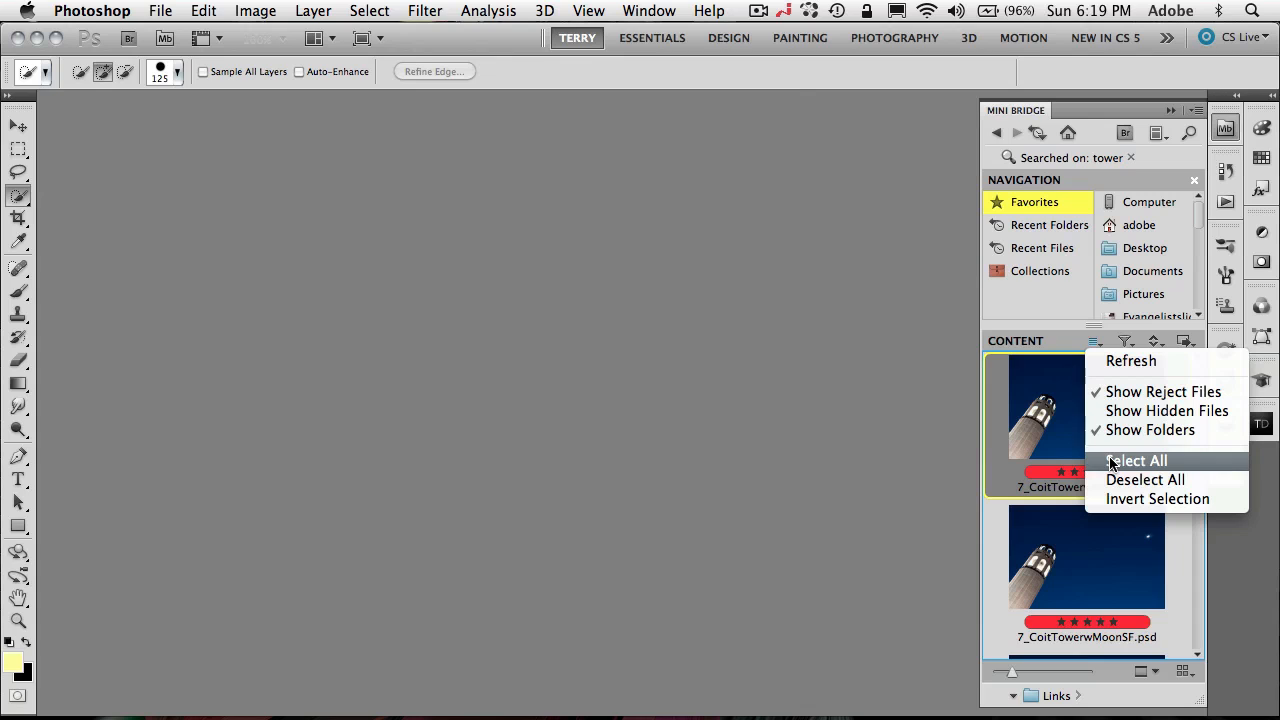
click(1136, 460)
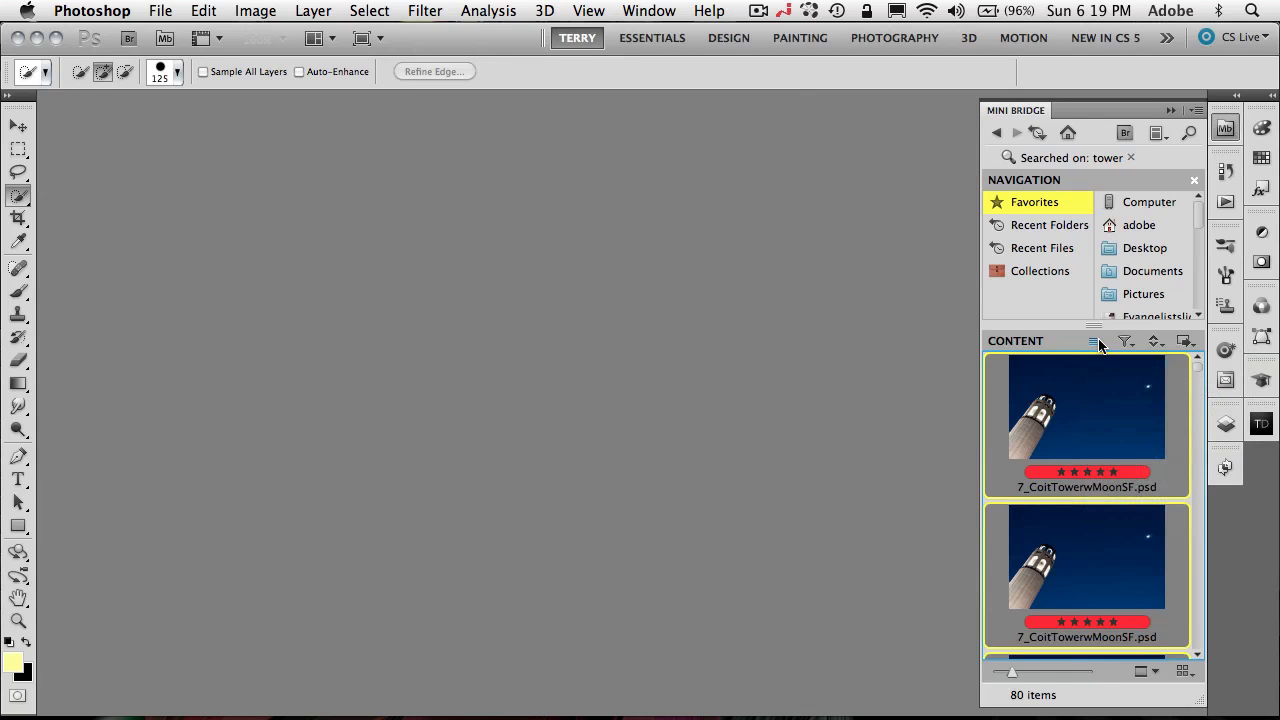
click(1092, 340)
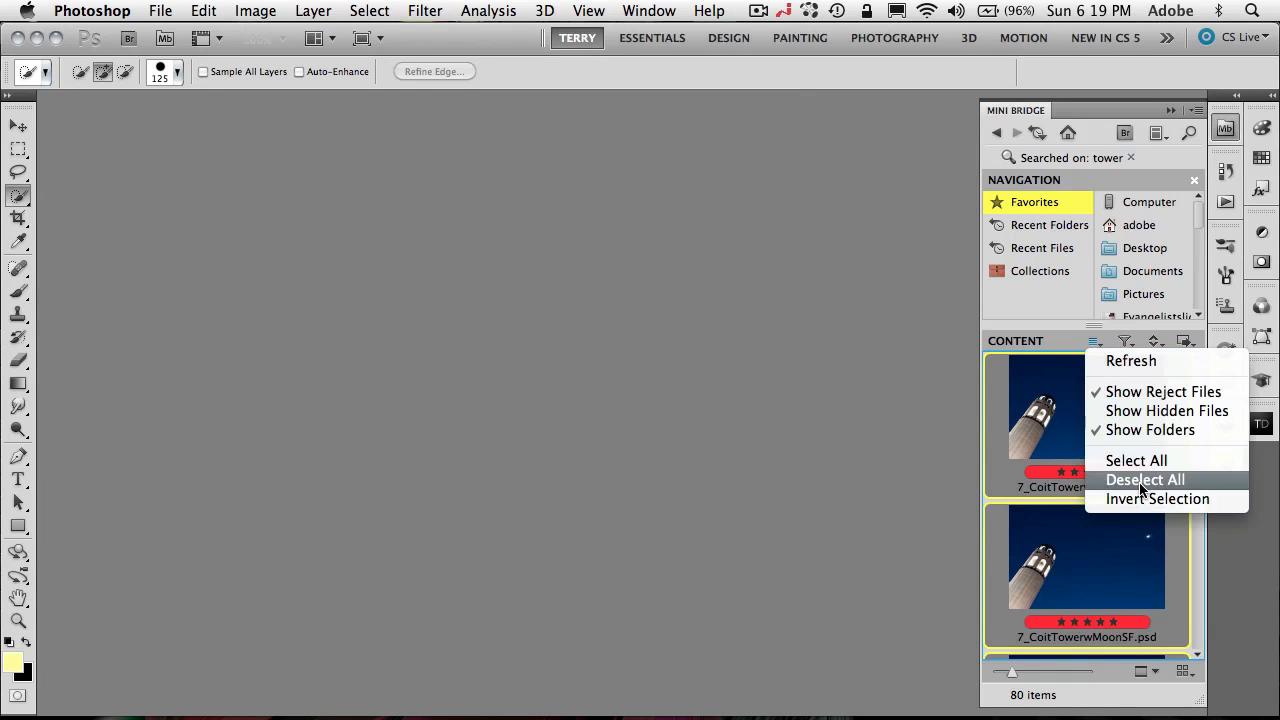
click(1144, 480)
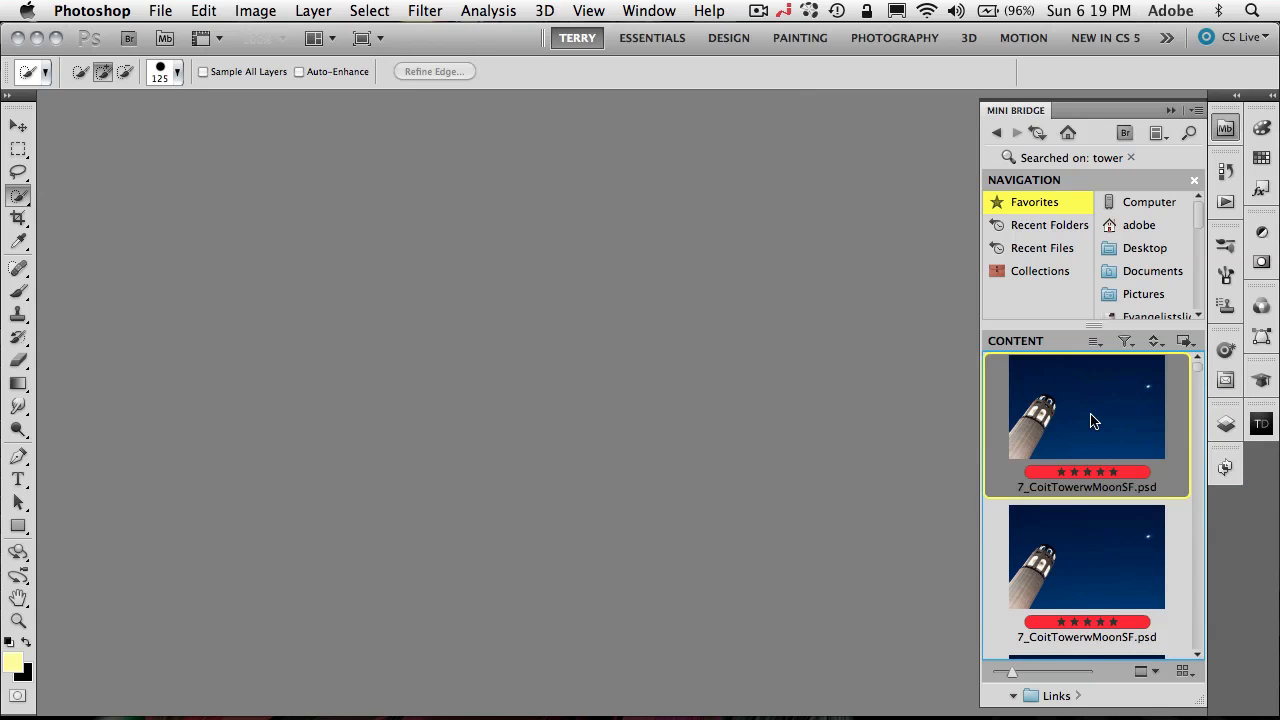
scroll(down, 3)
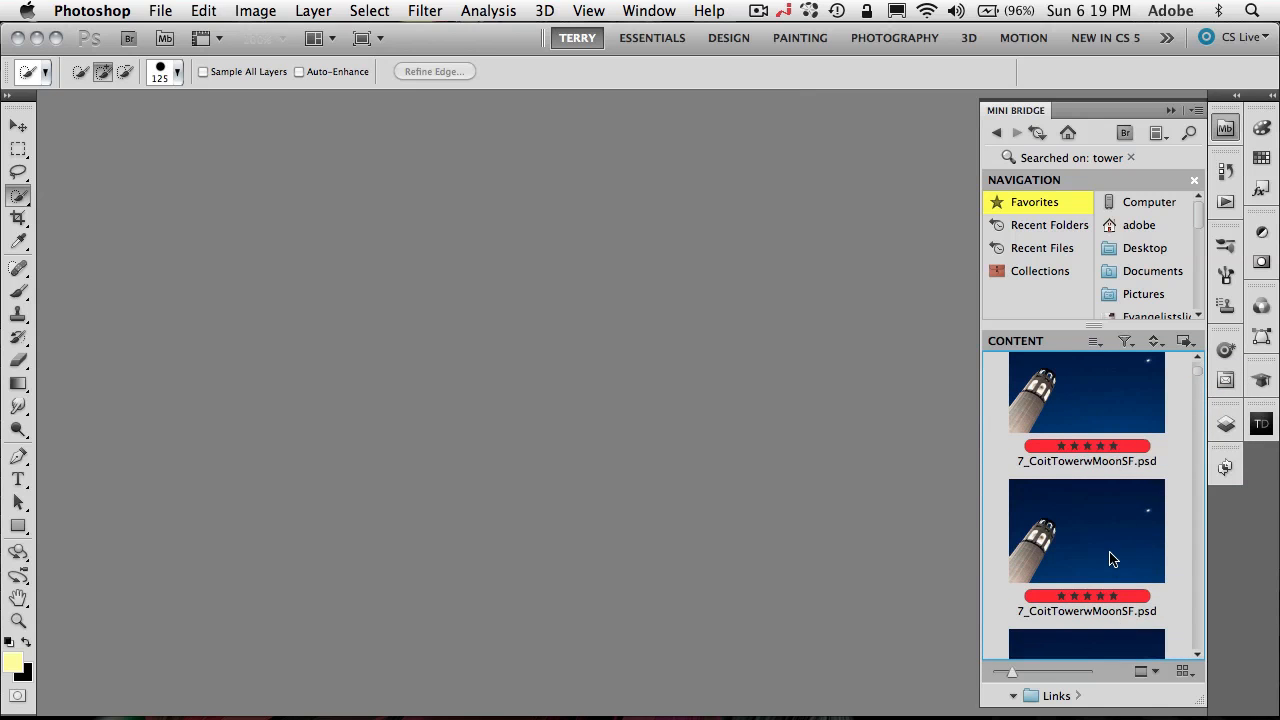
scroll(down, 3)
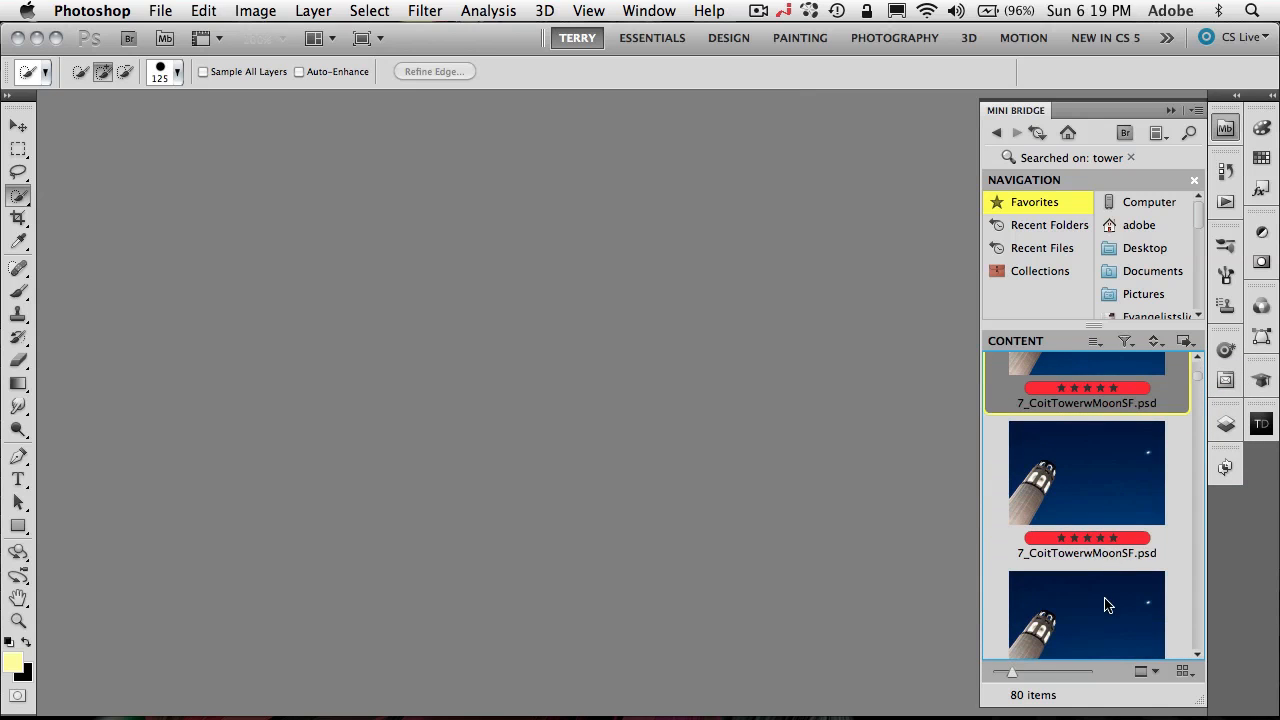
click(1092, 340)
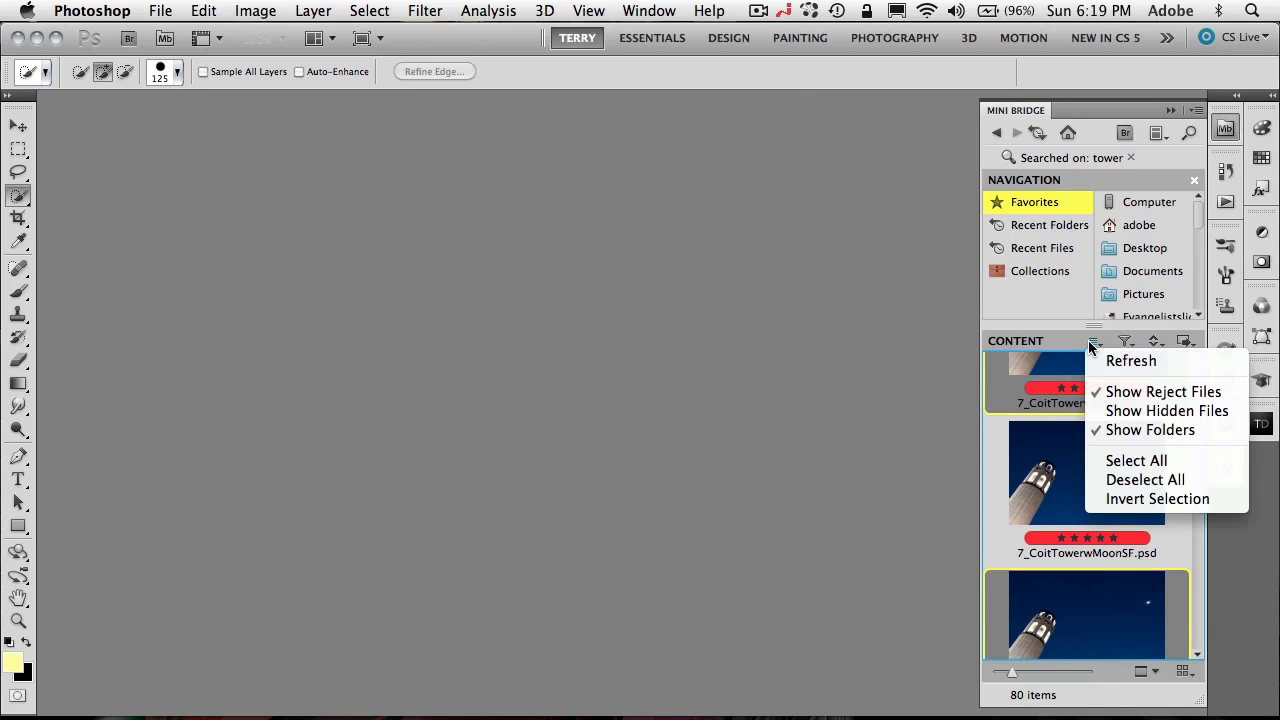
mouse_move(1156, 498)
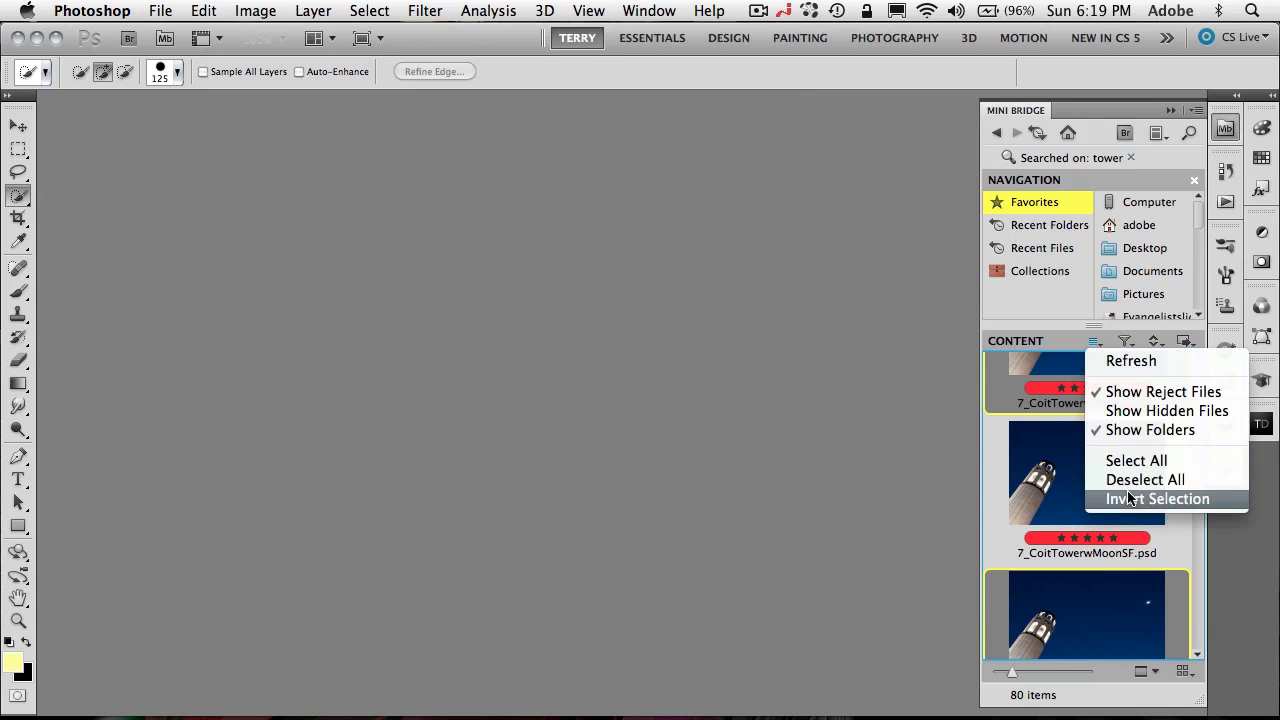
click(1156, 498)
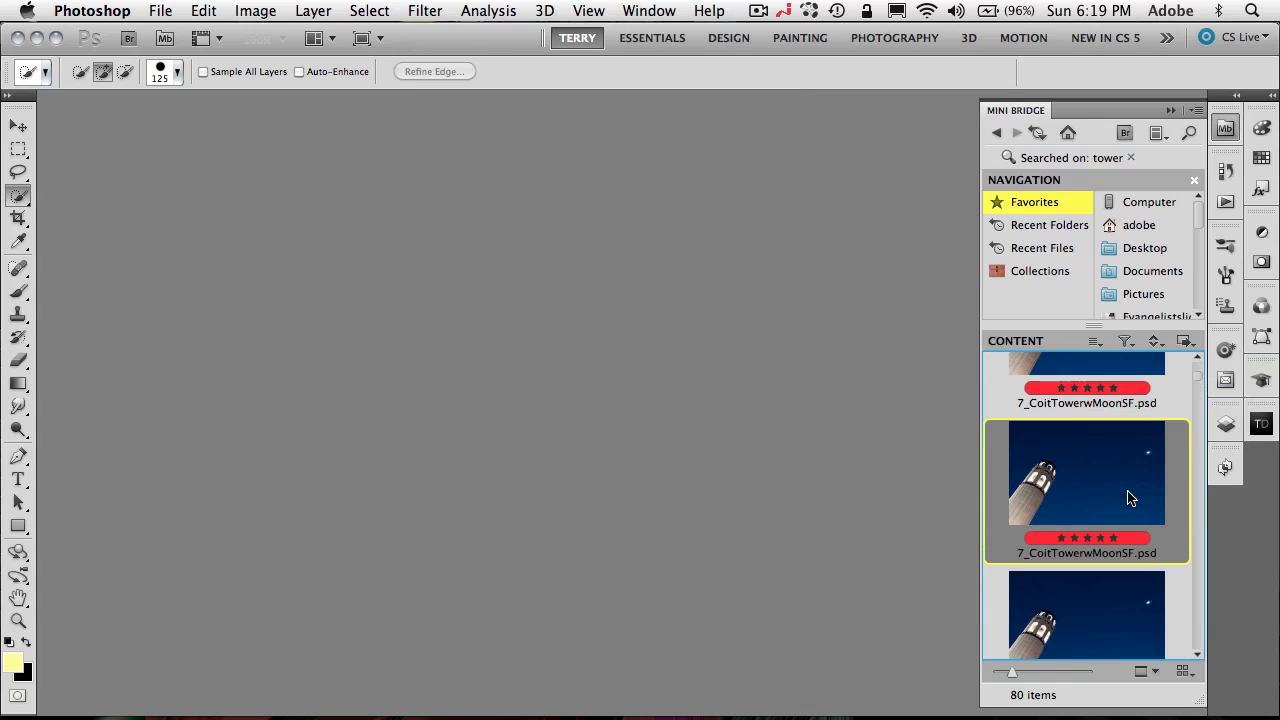
mouse_move(1136, 352)
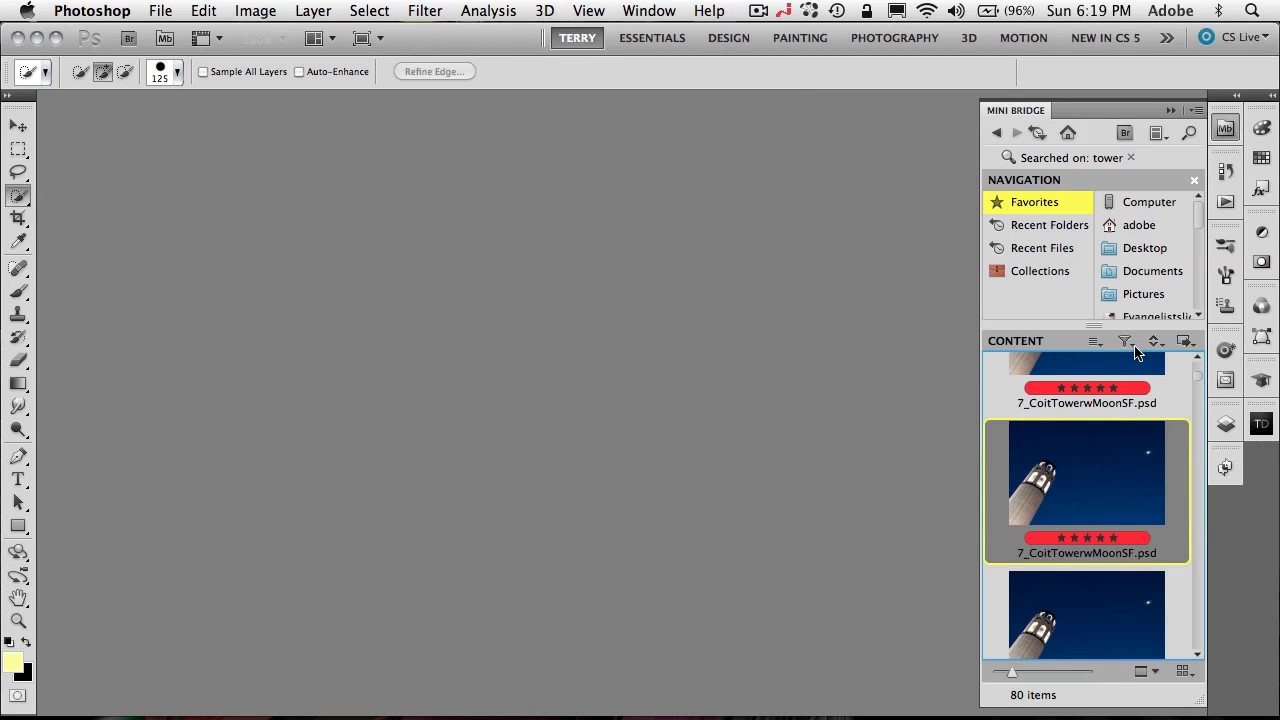
Show Mini Bridge's star-rating and label filter choices
click(1124, 340)
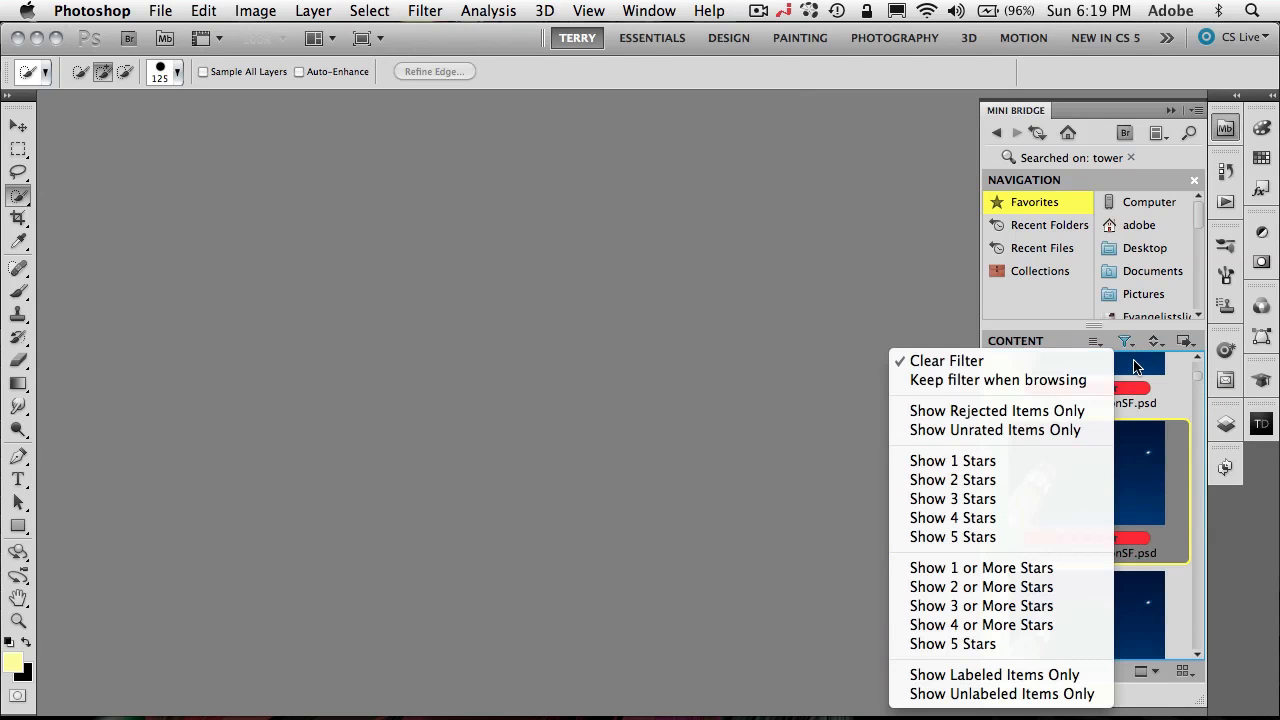
mouse_move(1160, 350)
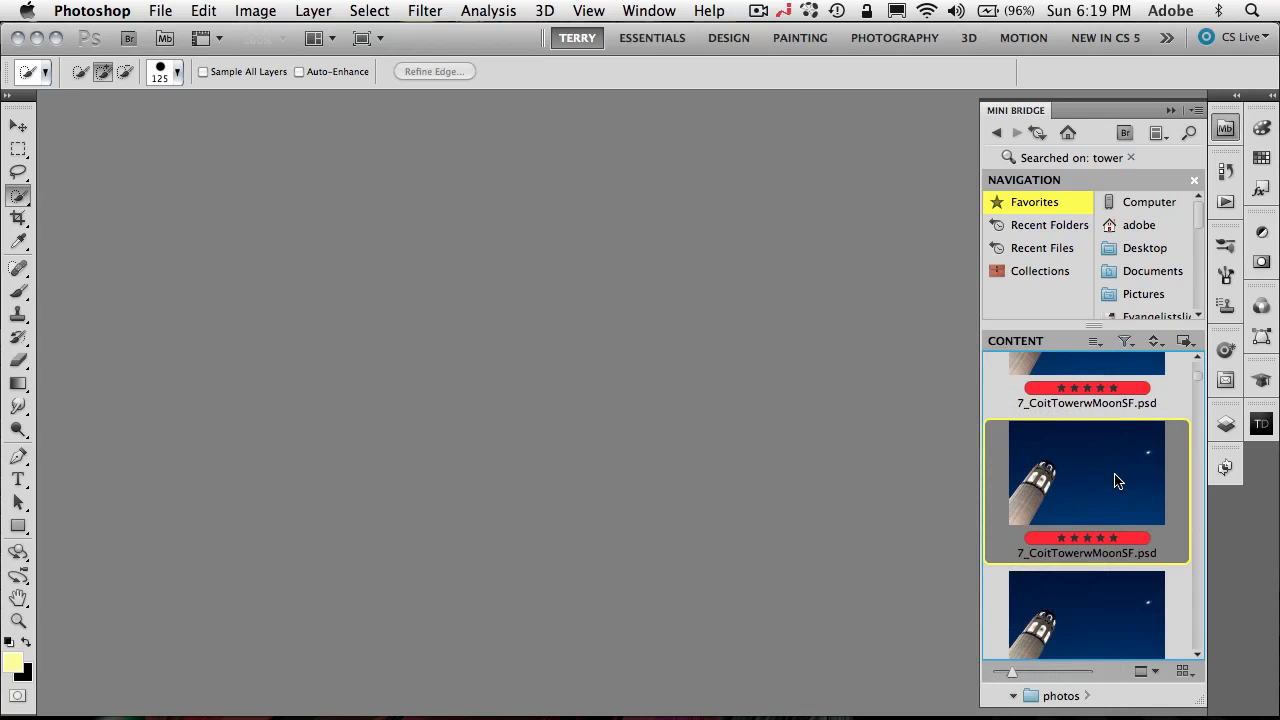
Open 7_CoitTowerwMoonSF.psd from Mini Bridge as a Photoshop document
double_click(1086, 472)
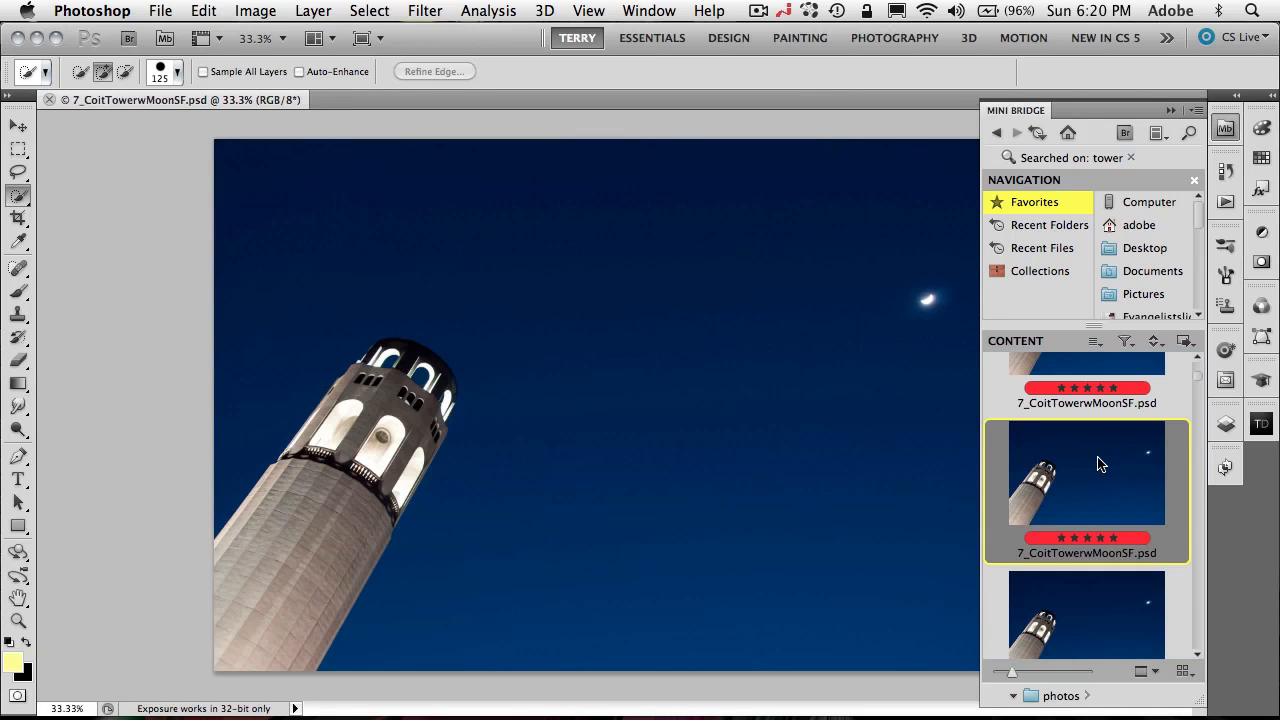
mouse_move(1180, 508)
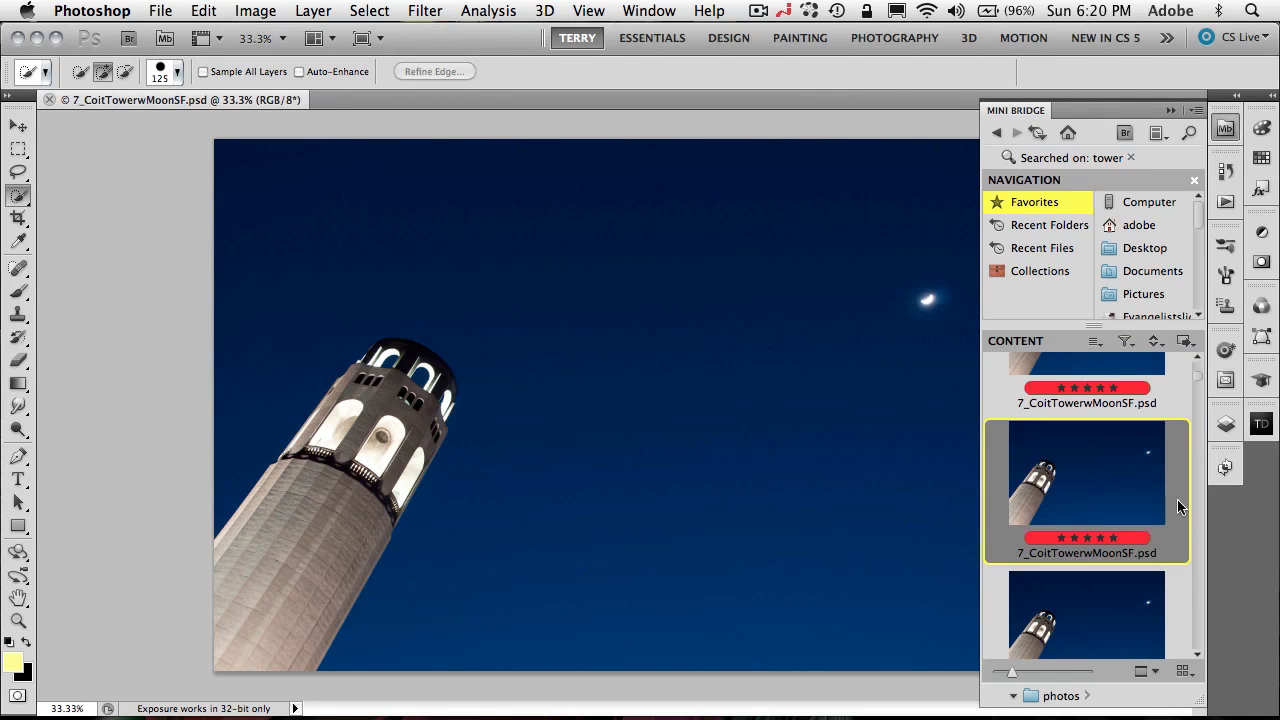
mouse_move(1156, 348)
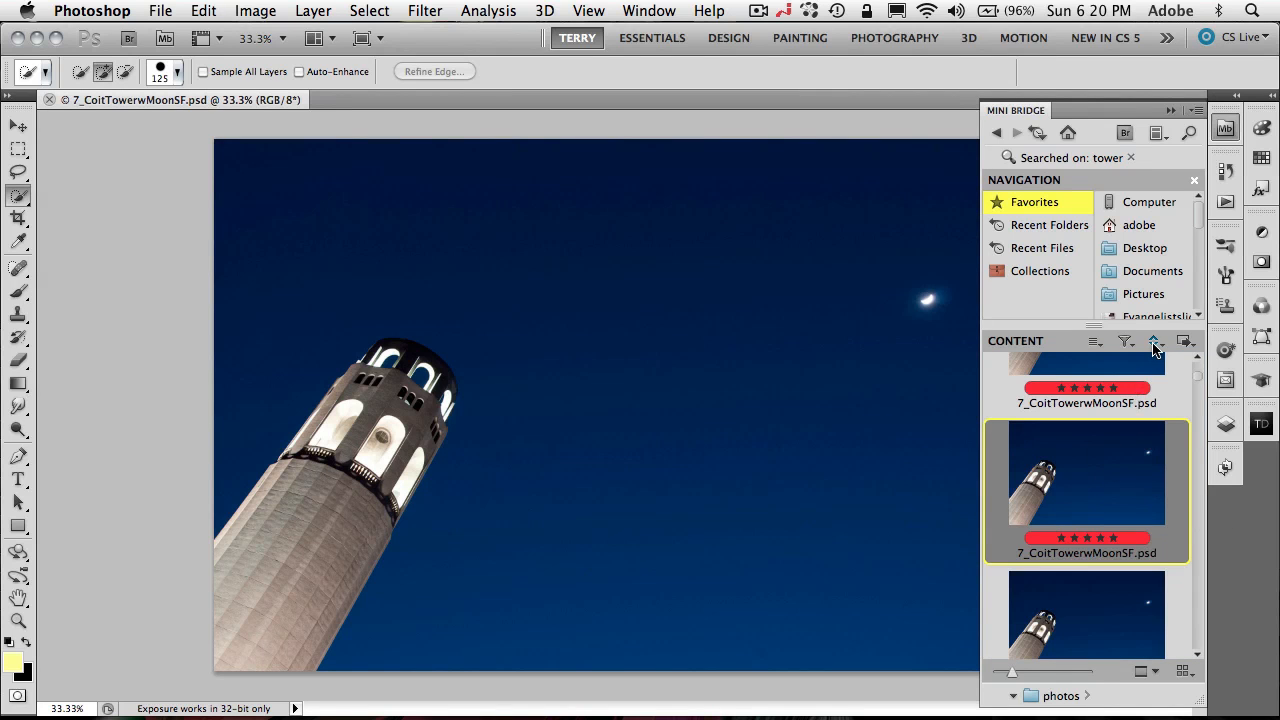
mouse_move(856, 436)
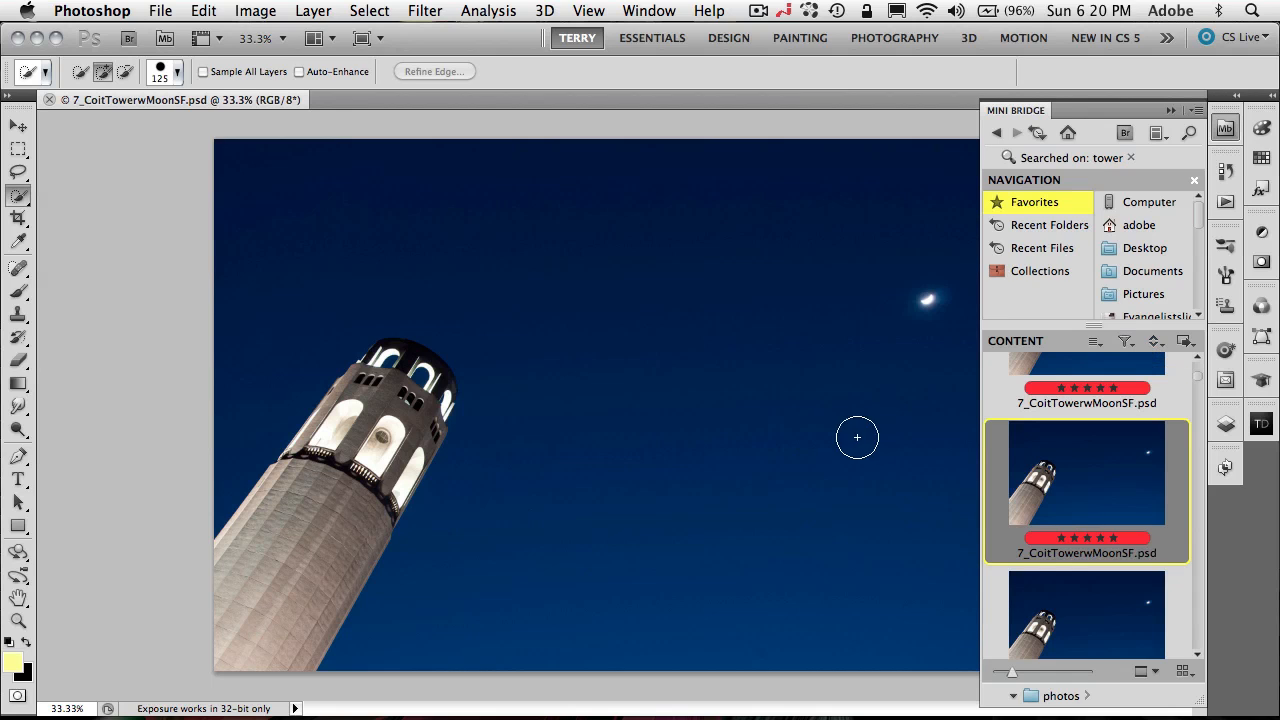
mouse_move(884, 448)
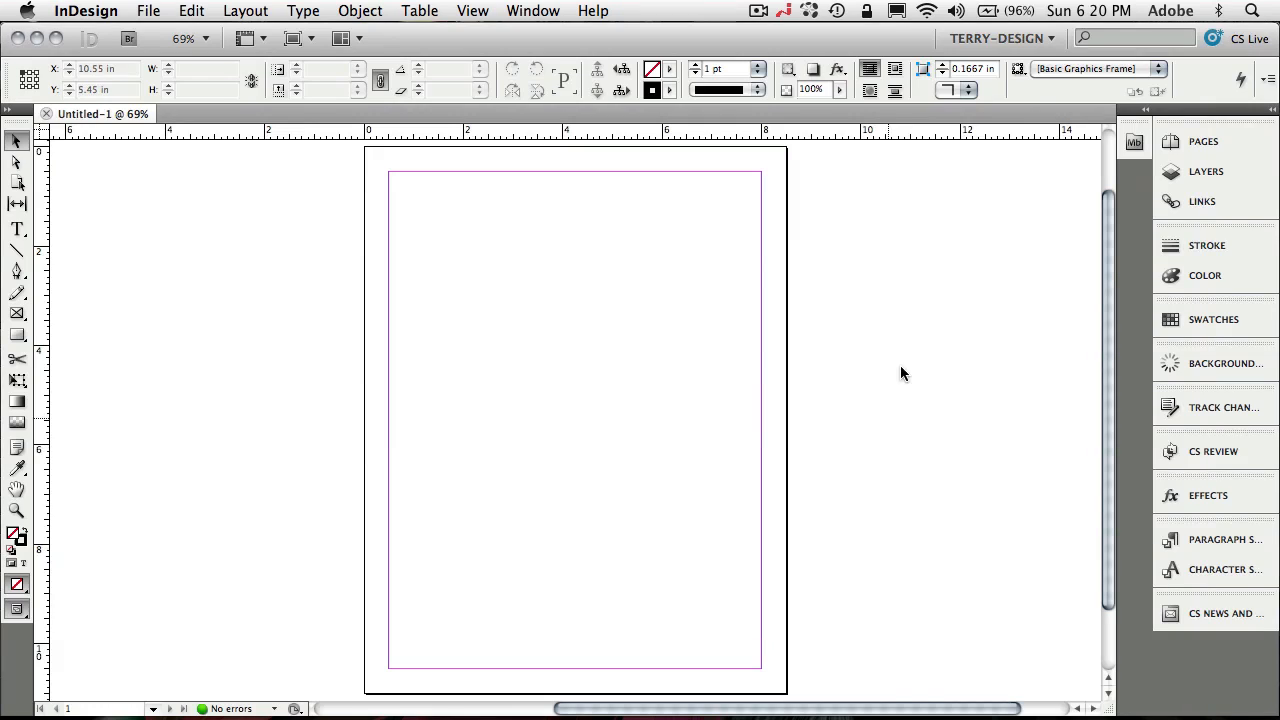
From InDesign's Mini Bridge, drag four photos onto the page as a 2×2 grid of frames
click(1132, 142)
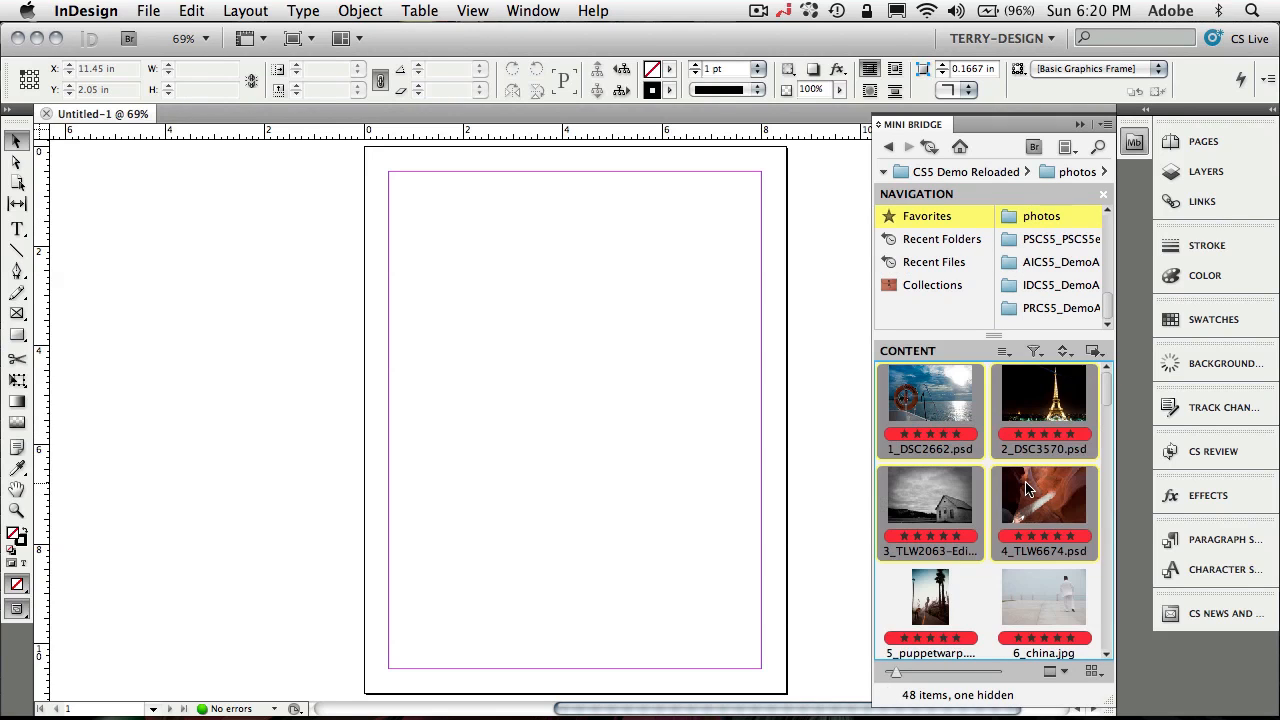
mouse_move(510, 374)
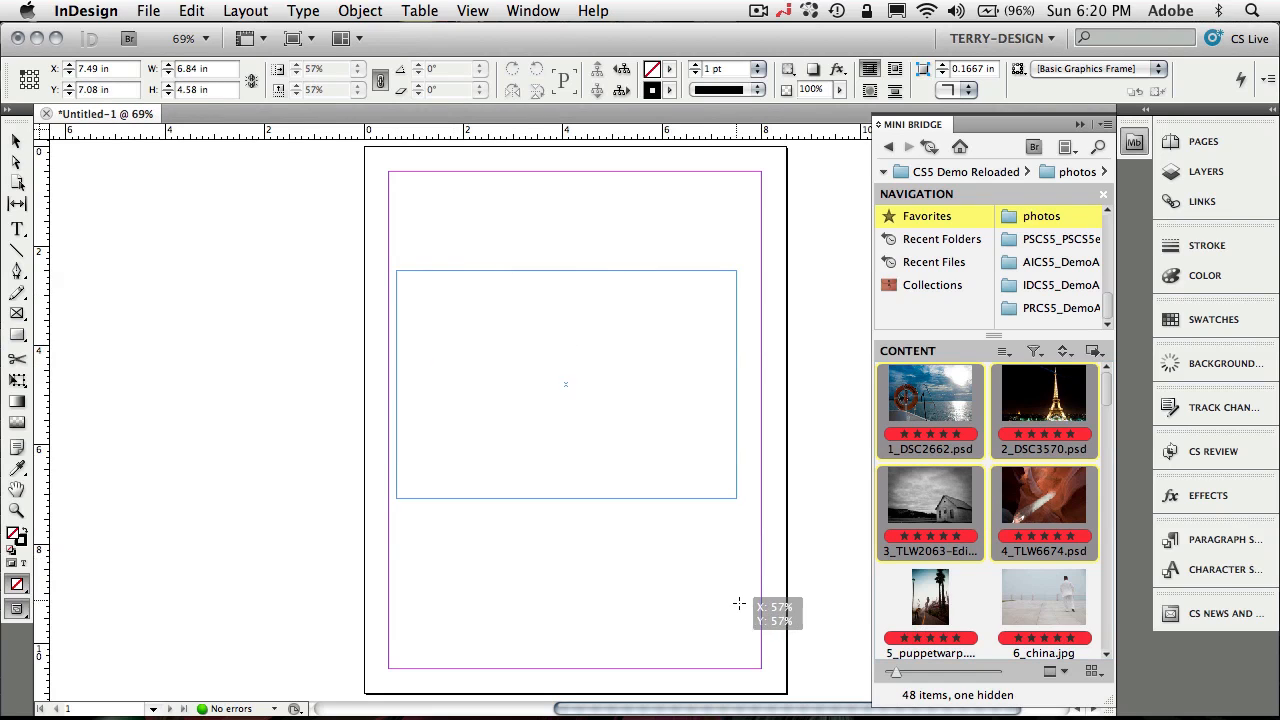
drag(736, 496, 750, 604)
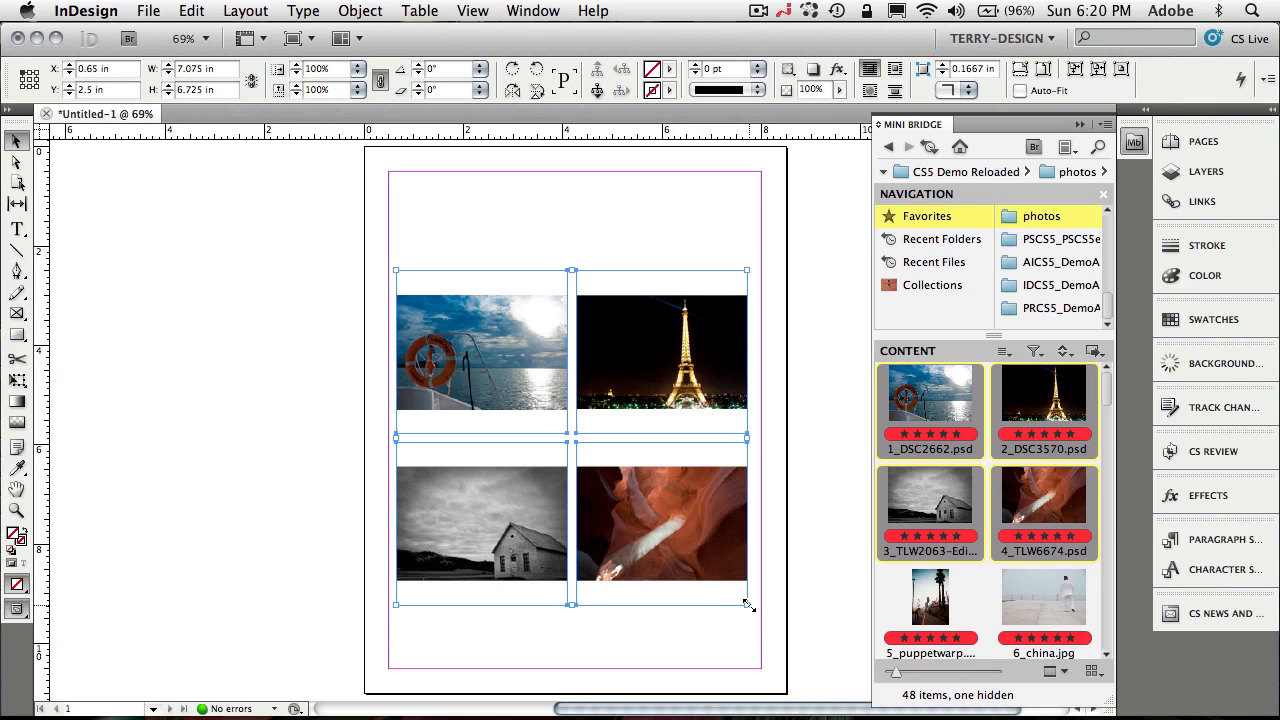
mouse_move(812, 540)
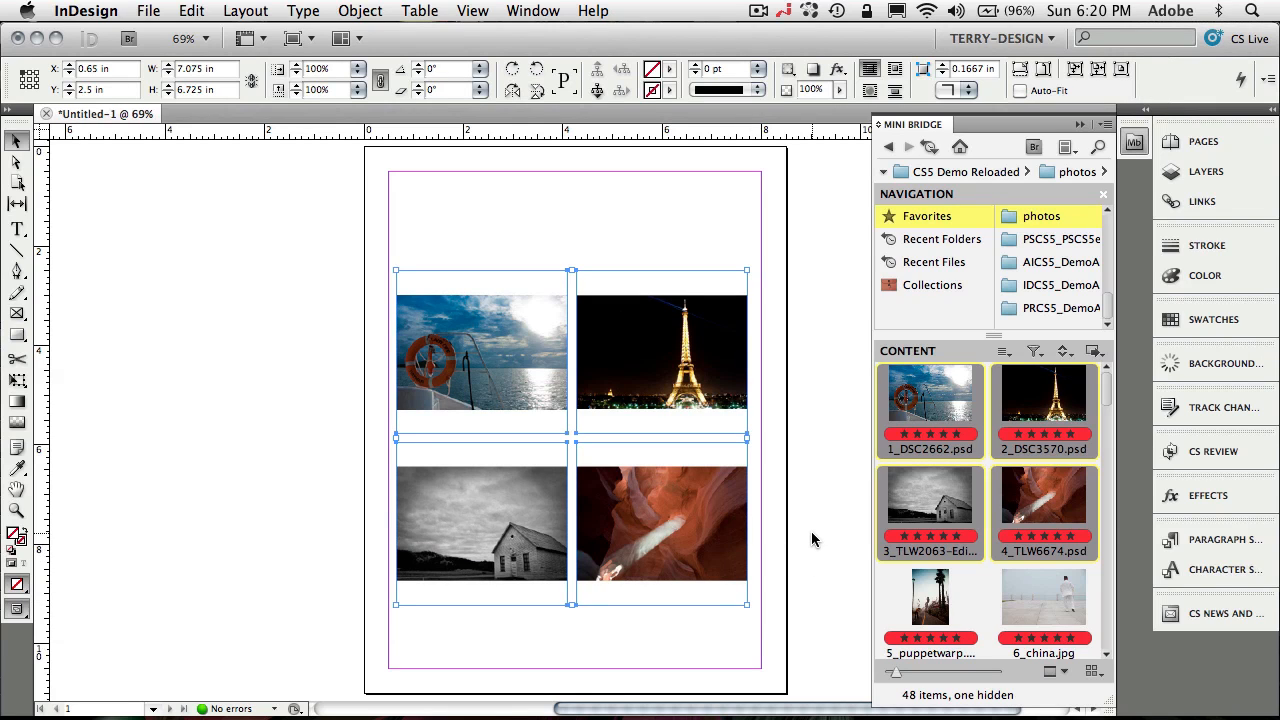